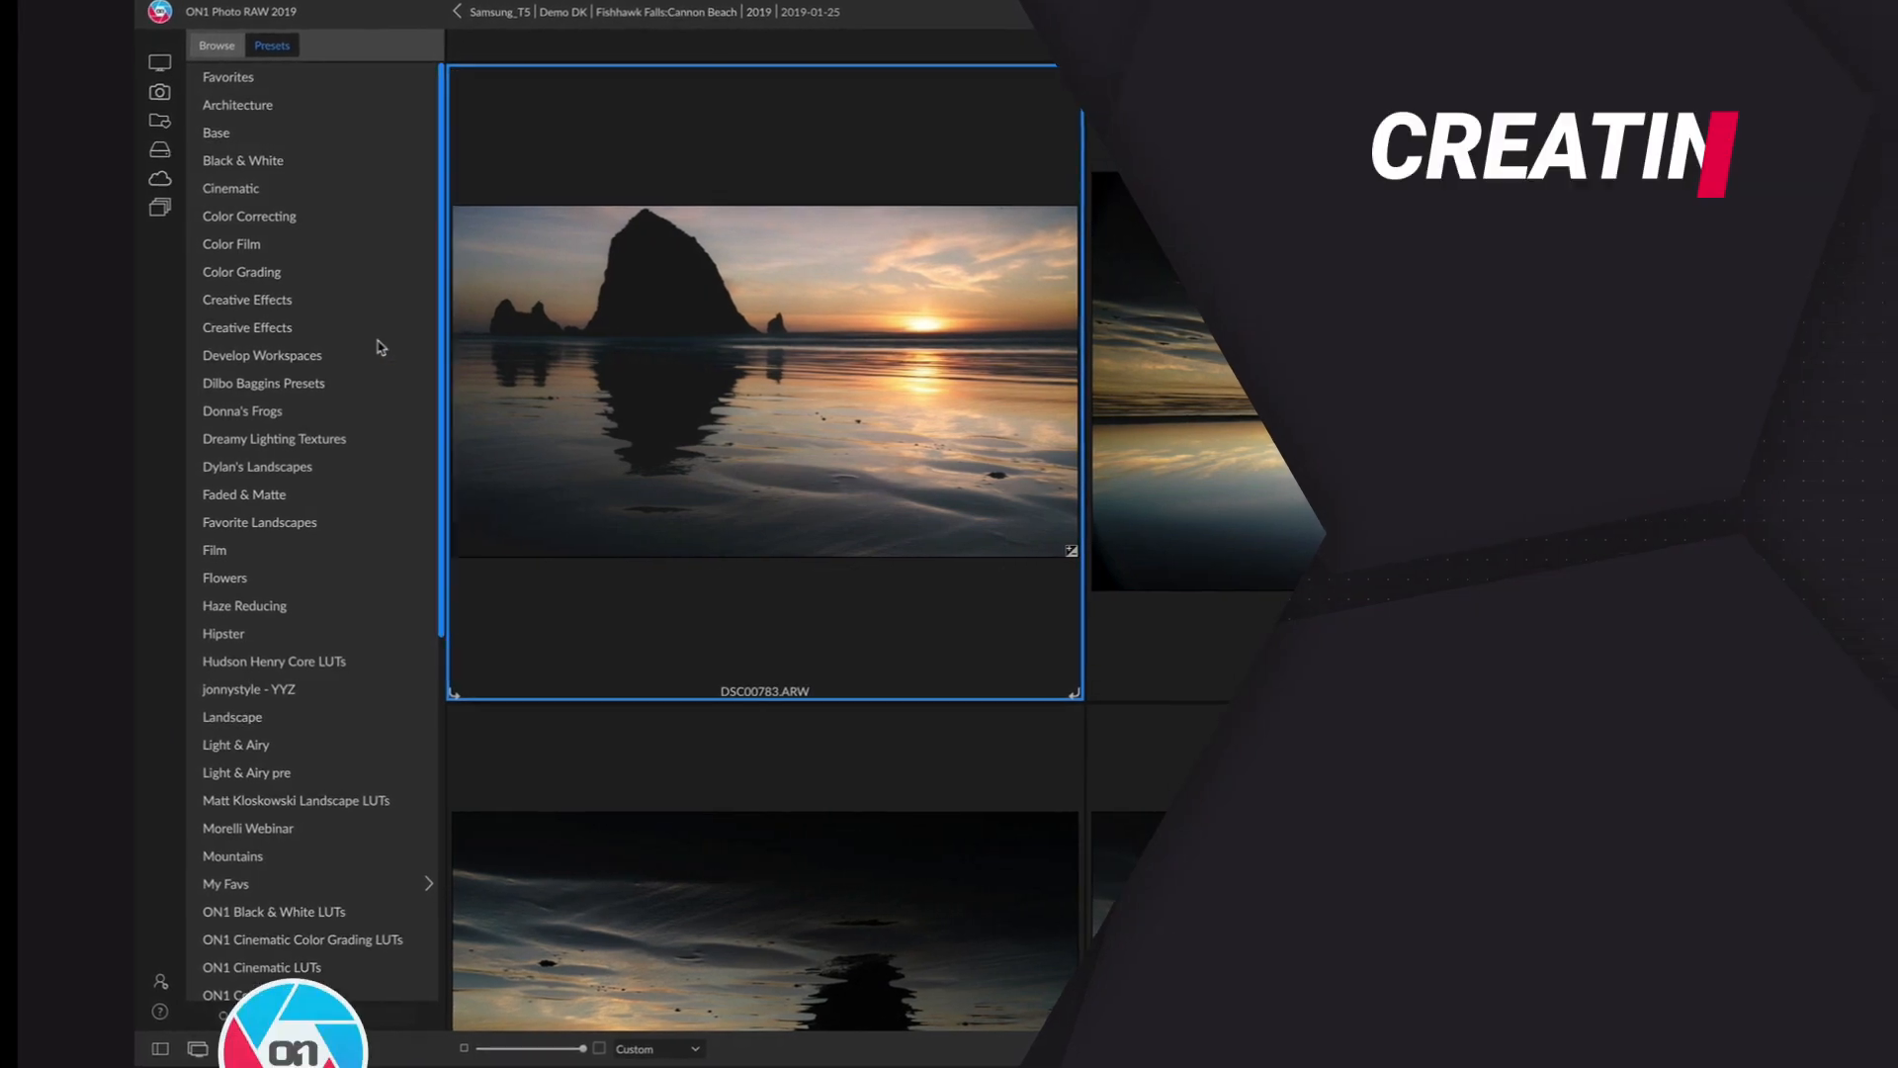
# Step: Open the beach sunset photo in Edit and show its applied Curves, Vignette, Split Tone and Sunshine effects
pyautogui.click(259, 522)
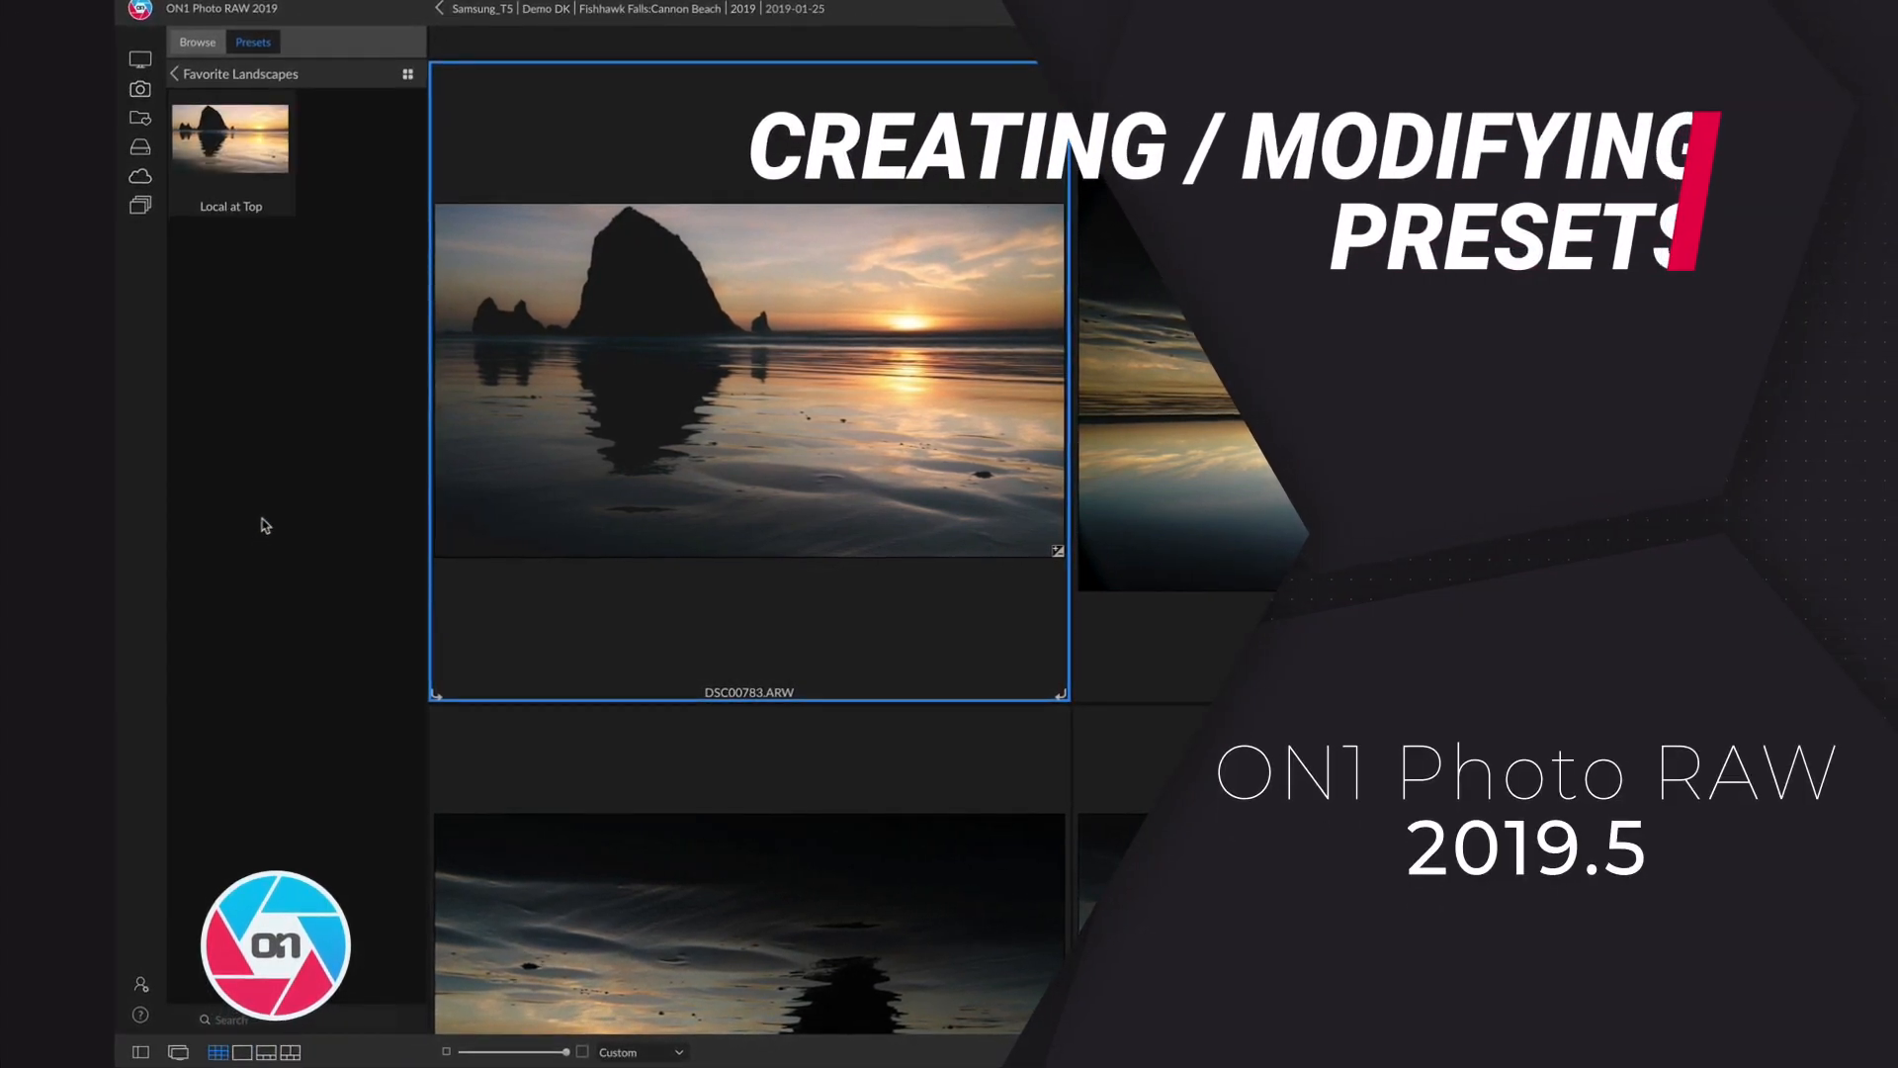
pyautogui.click(230, 142)
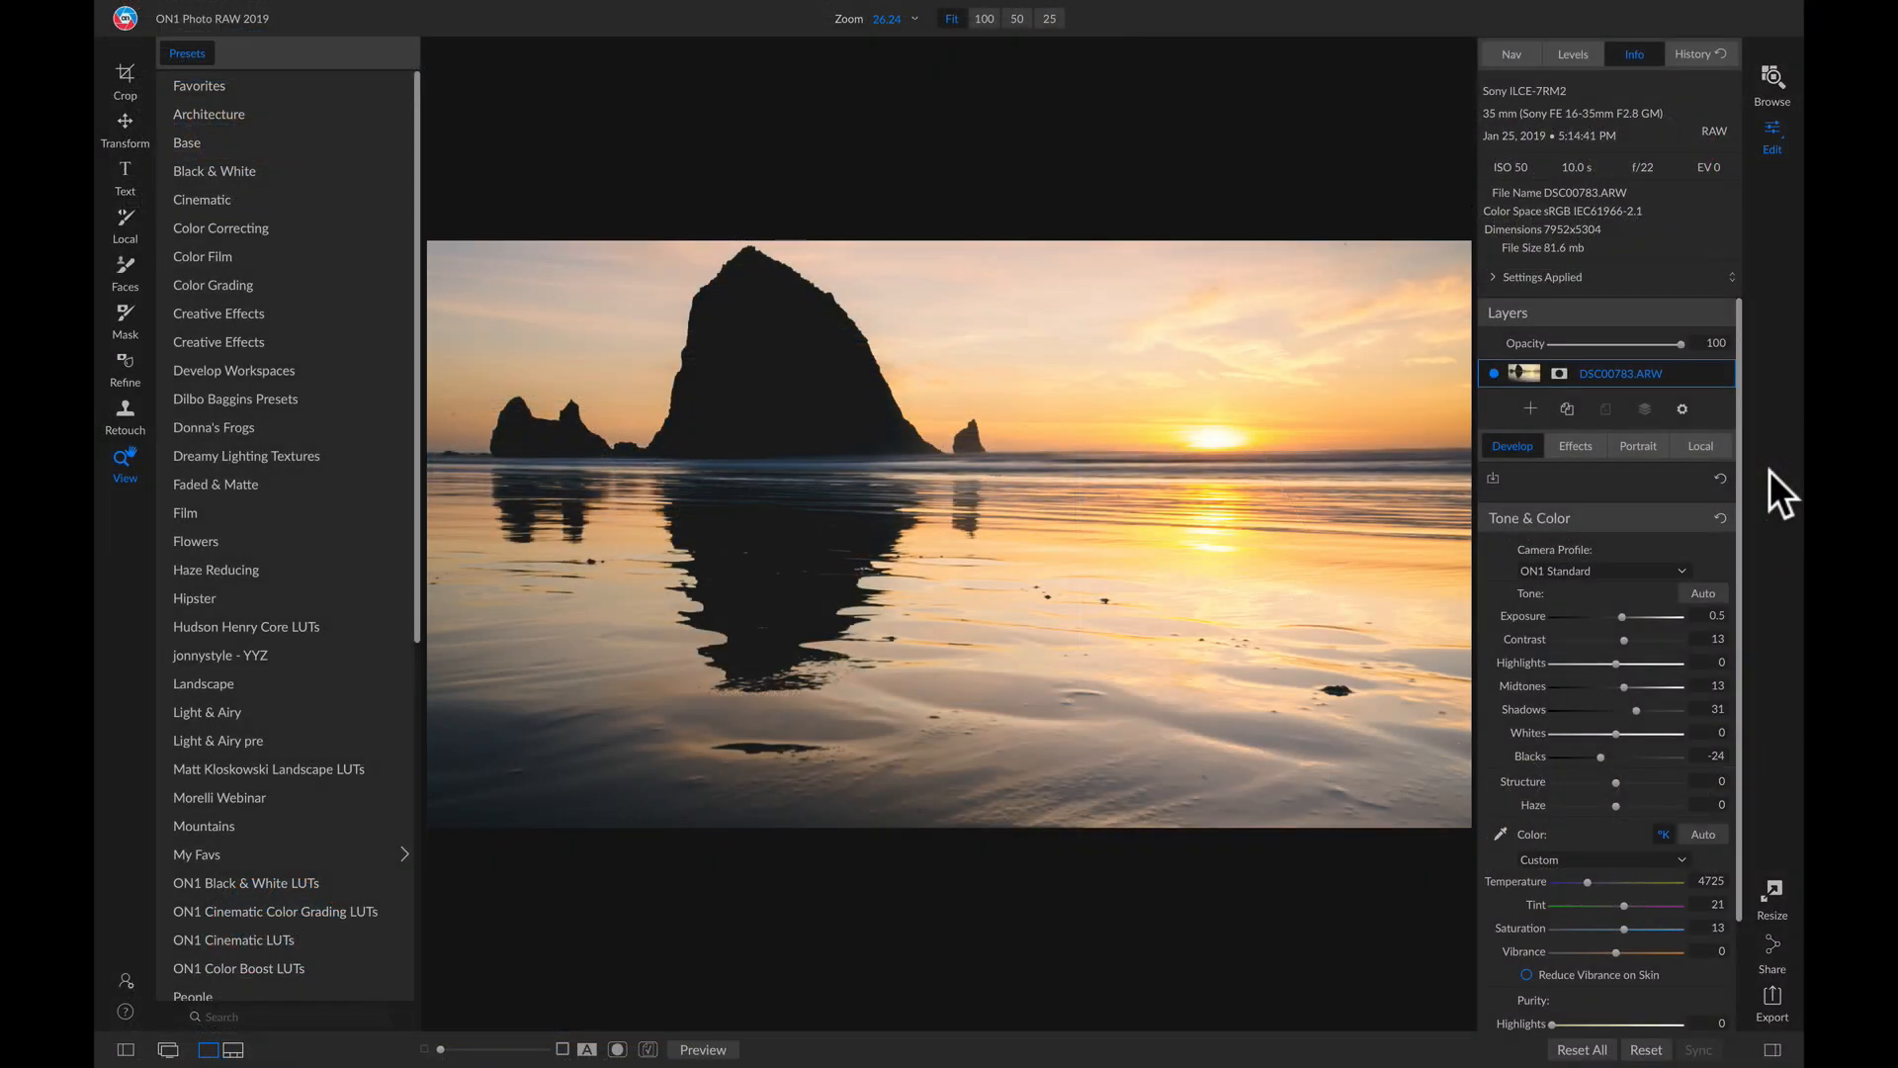
pyautogui.moveTo(1295, 487)
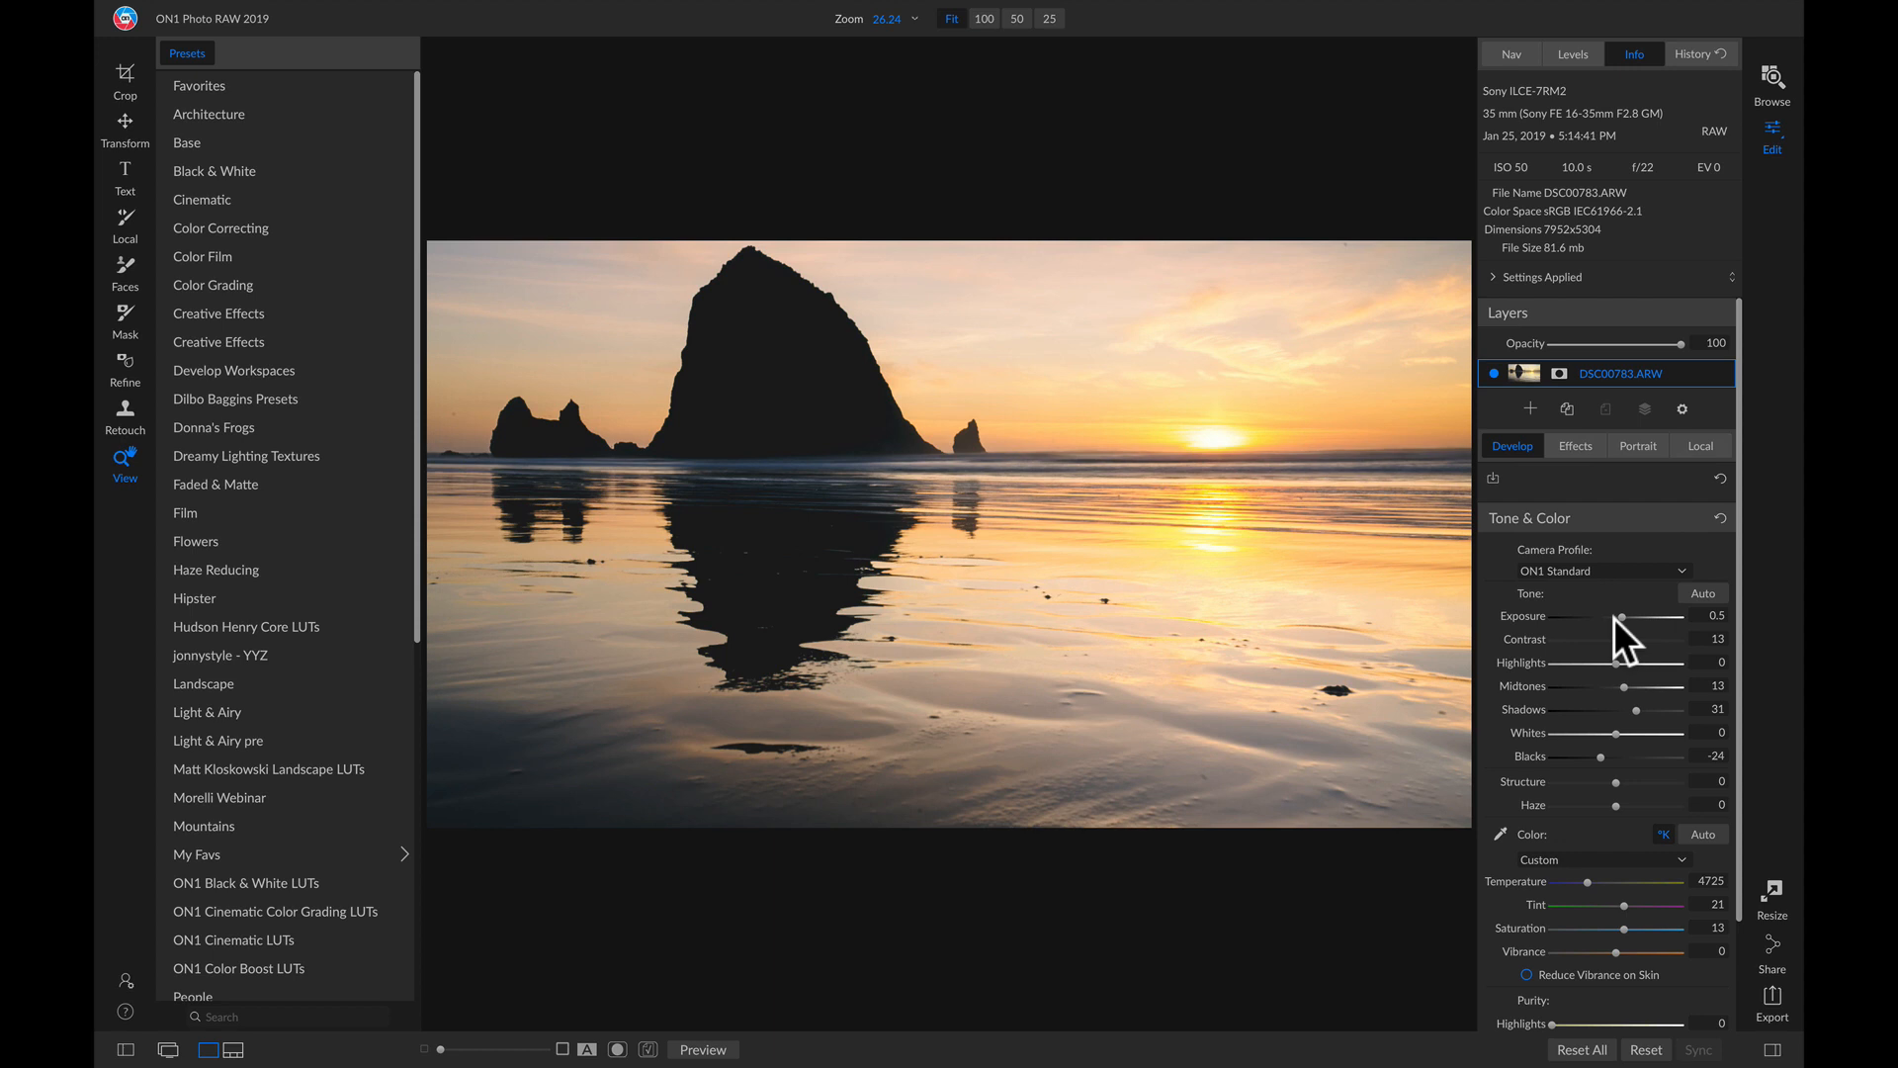
pyautogui.click(1576, 447)
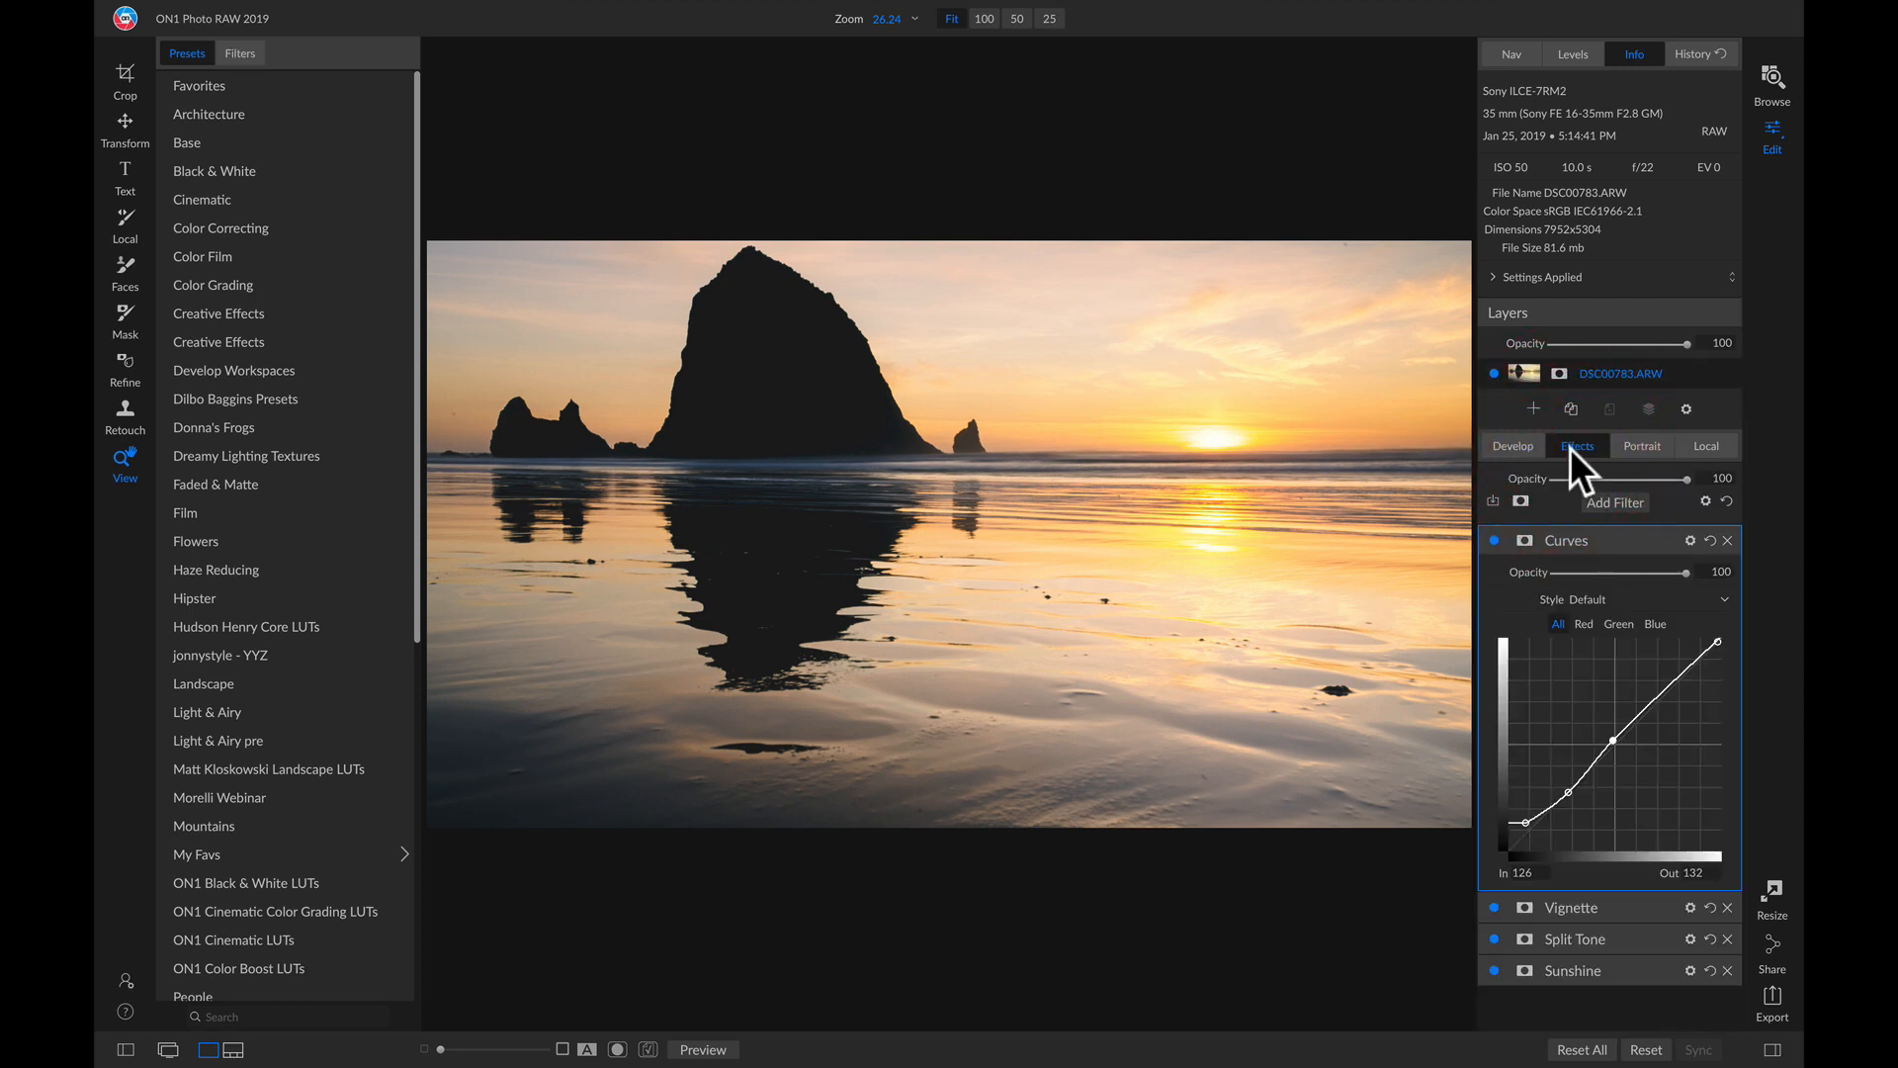
pyautogui.moveTo(1768, 822)
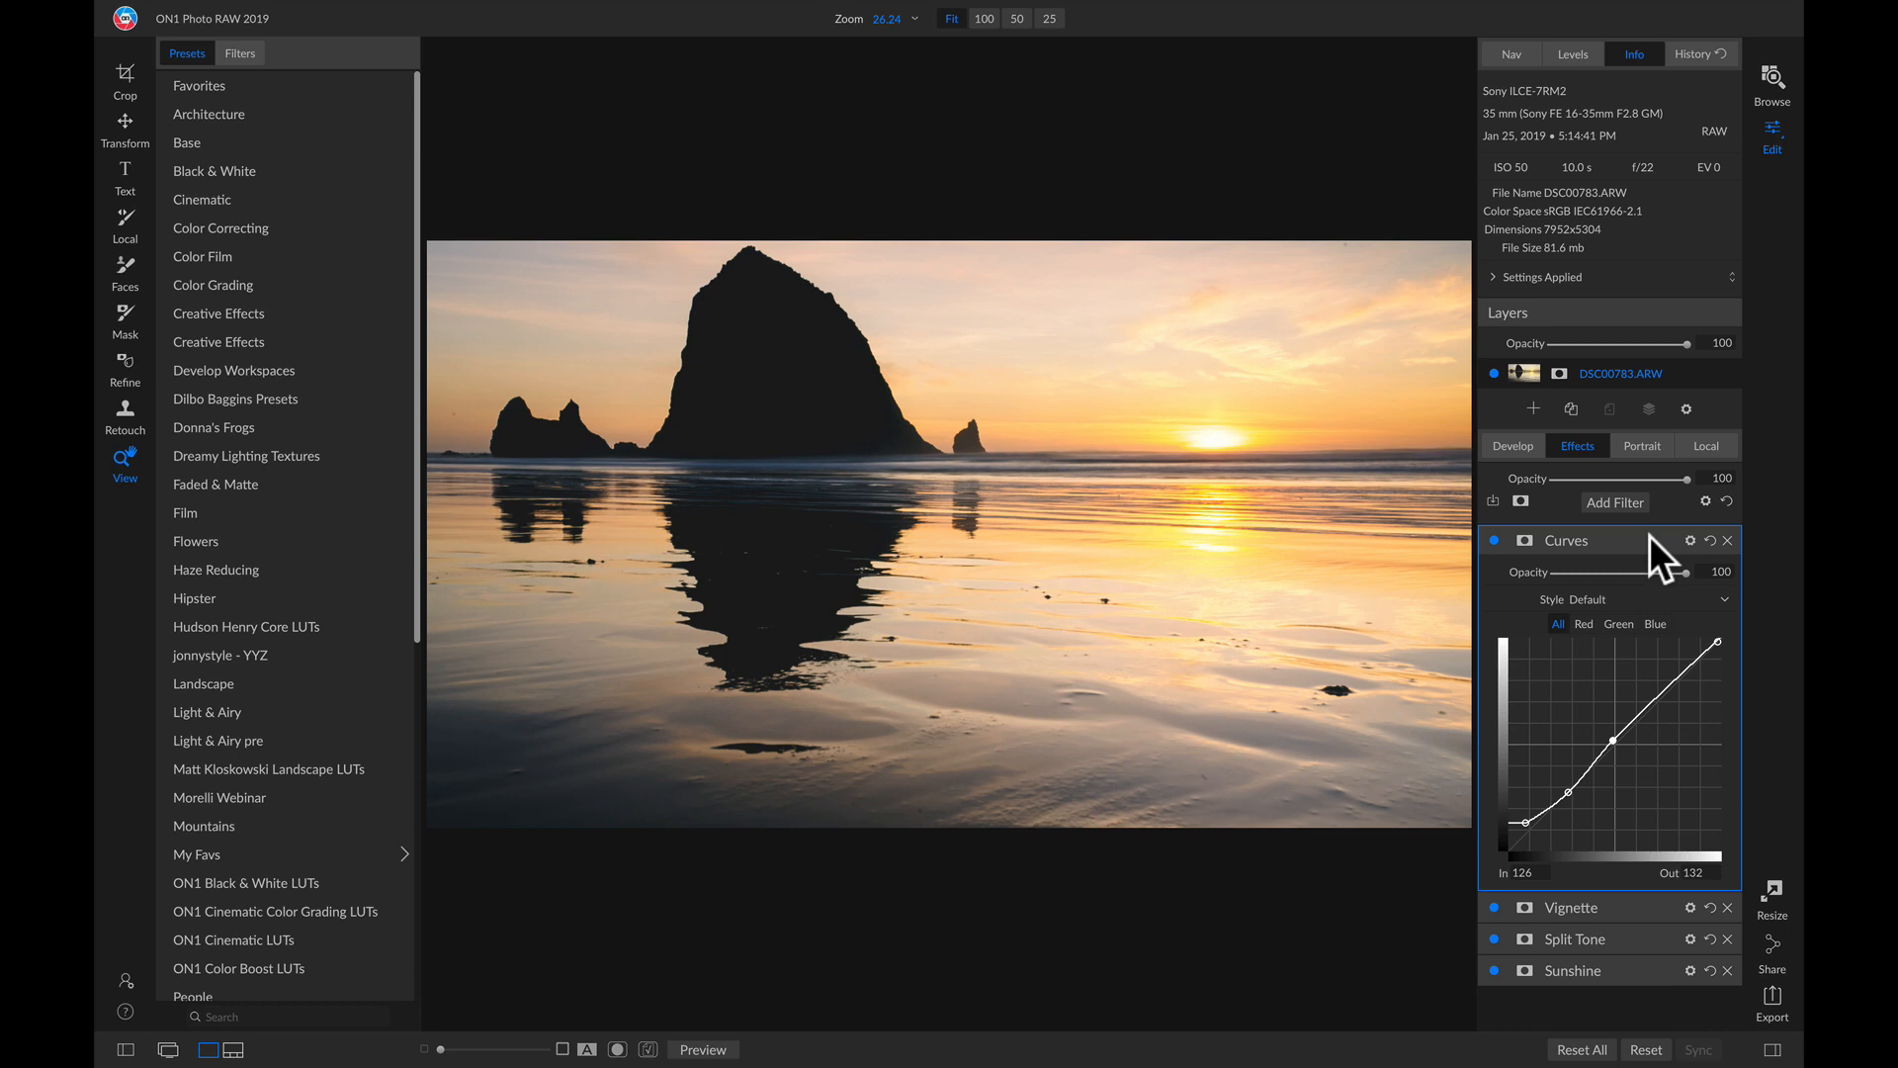
# Step: Inspect the gradient local adjustment's mask and expand the Settings Applied summary with its Develop and Effects groups
pyautogui.click(1701, 447)
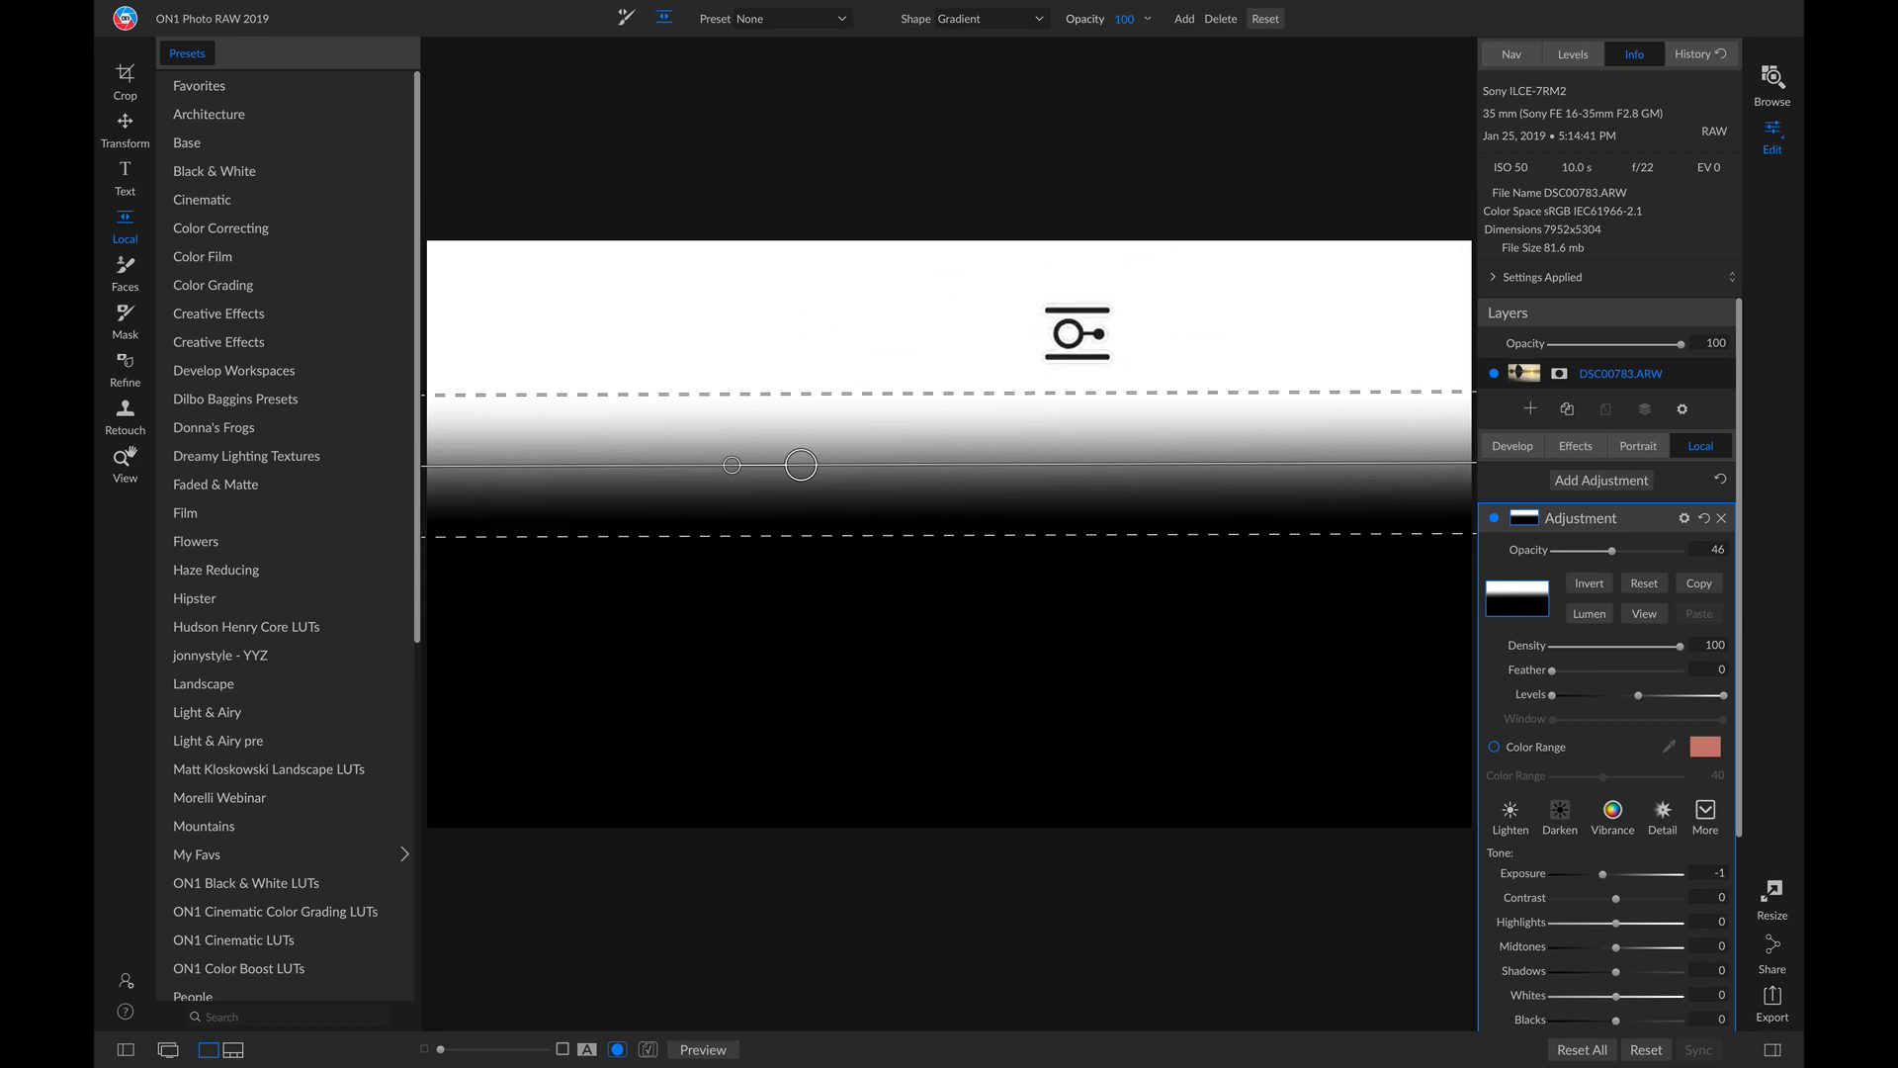
pyautogui.moveTo(1327, 462)
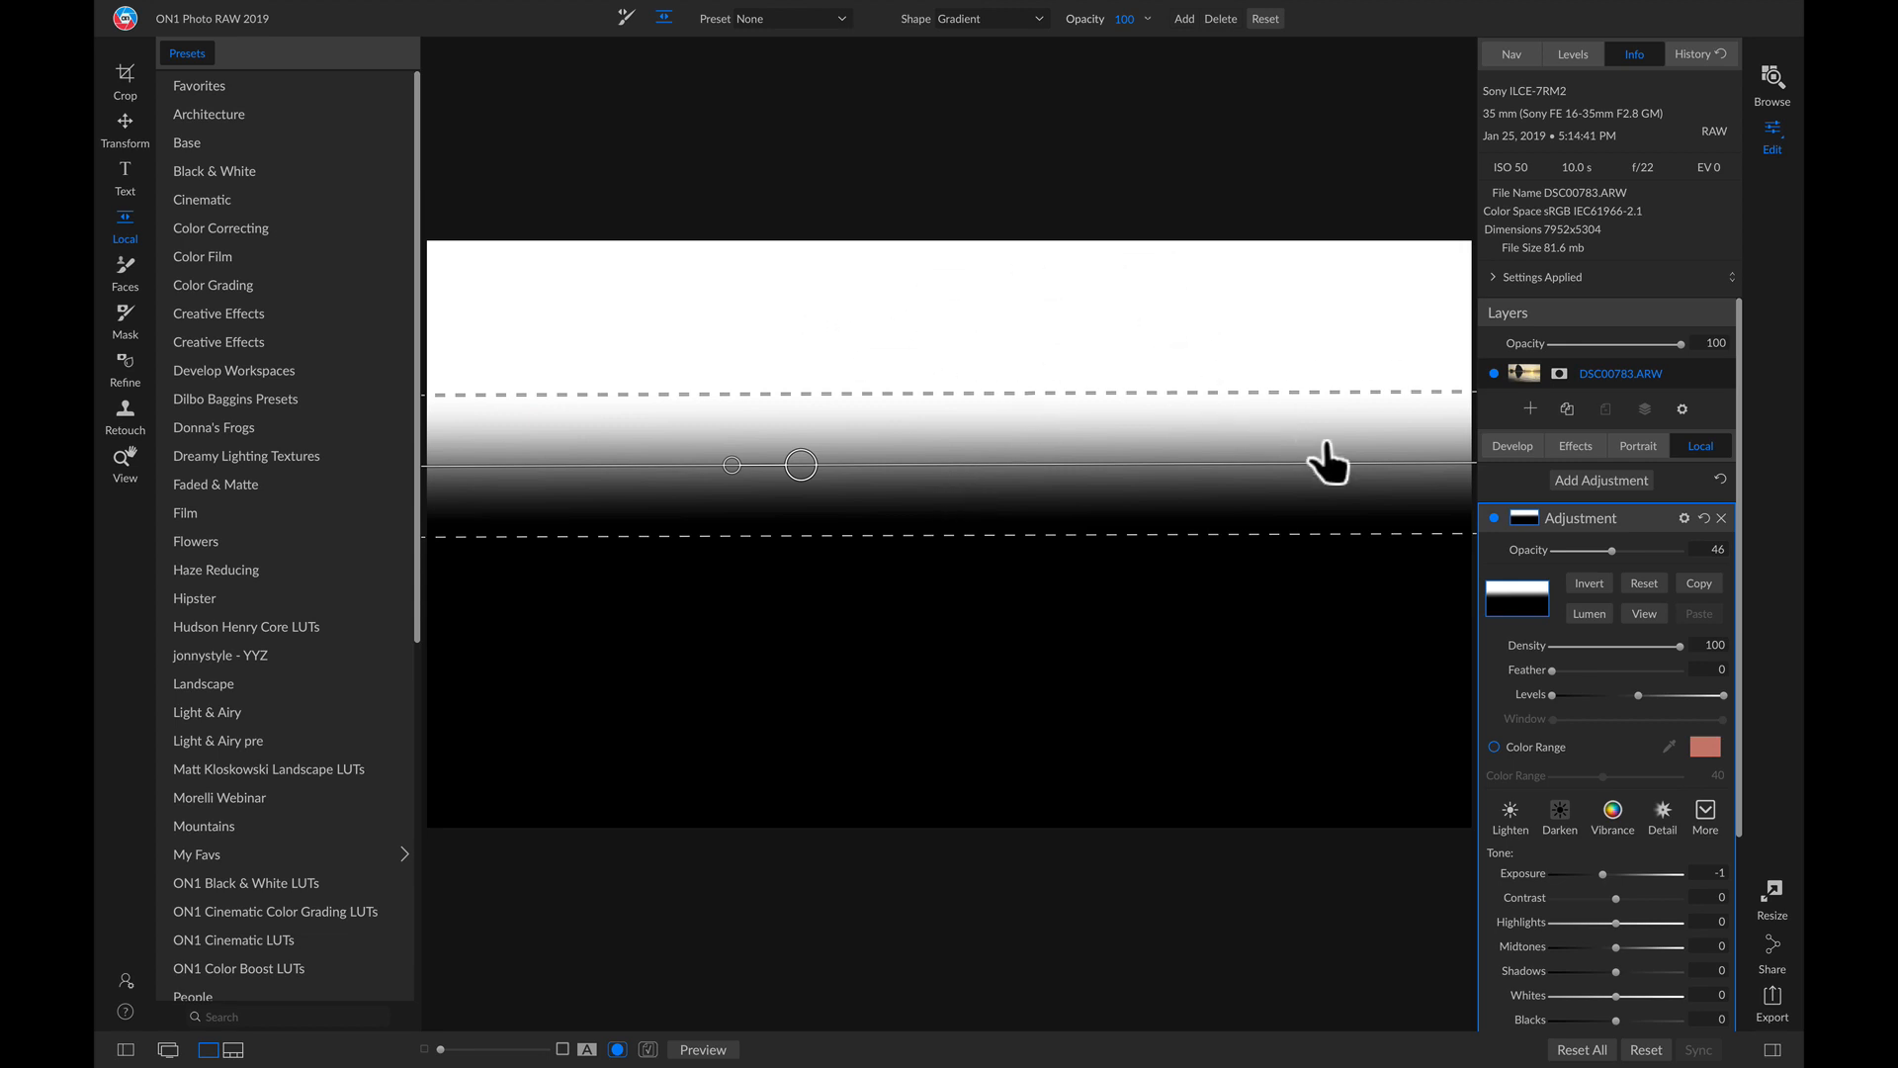
pyautogui.click(1645, 613)
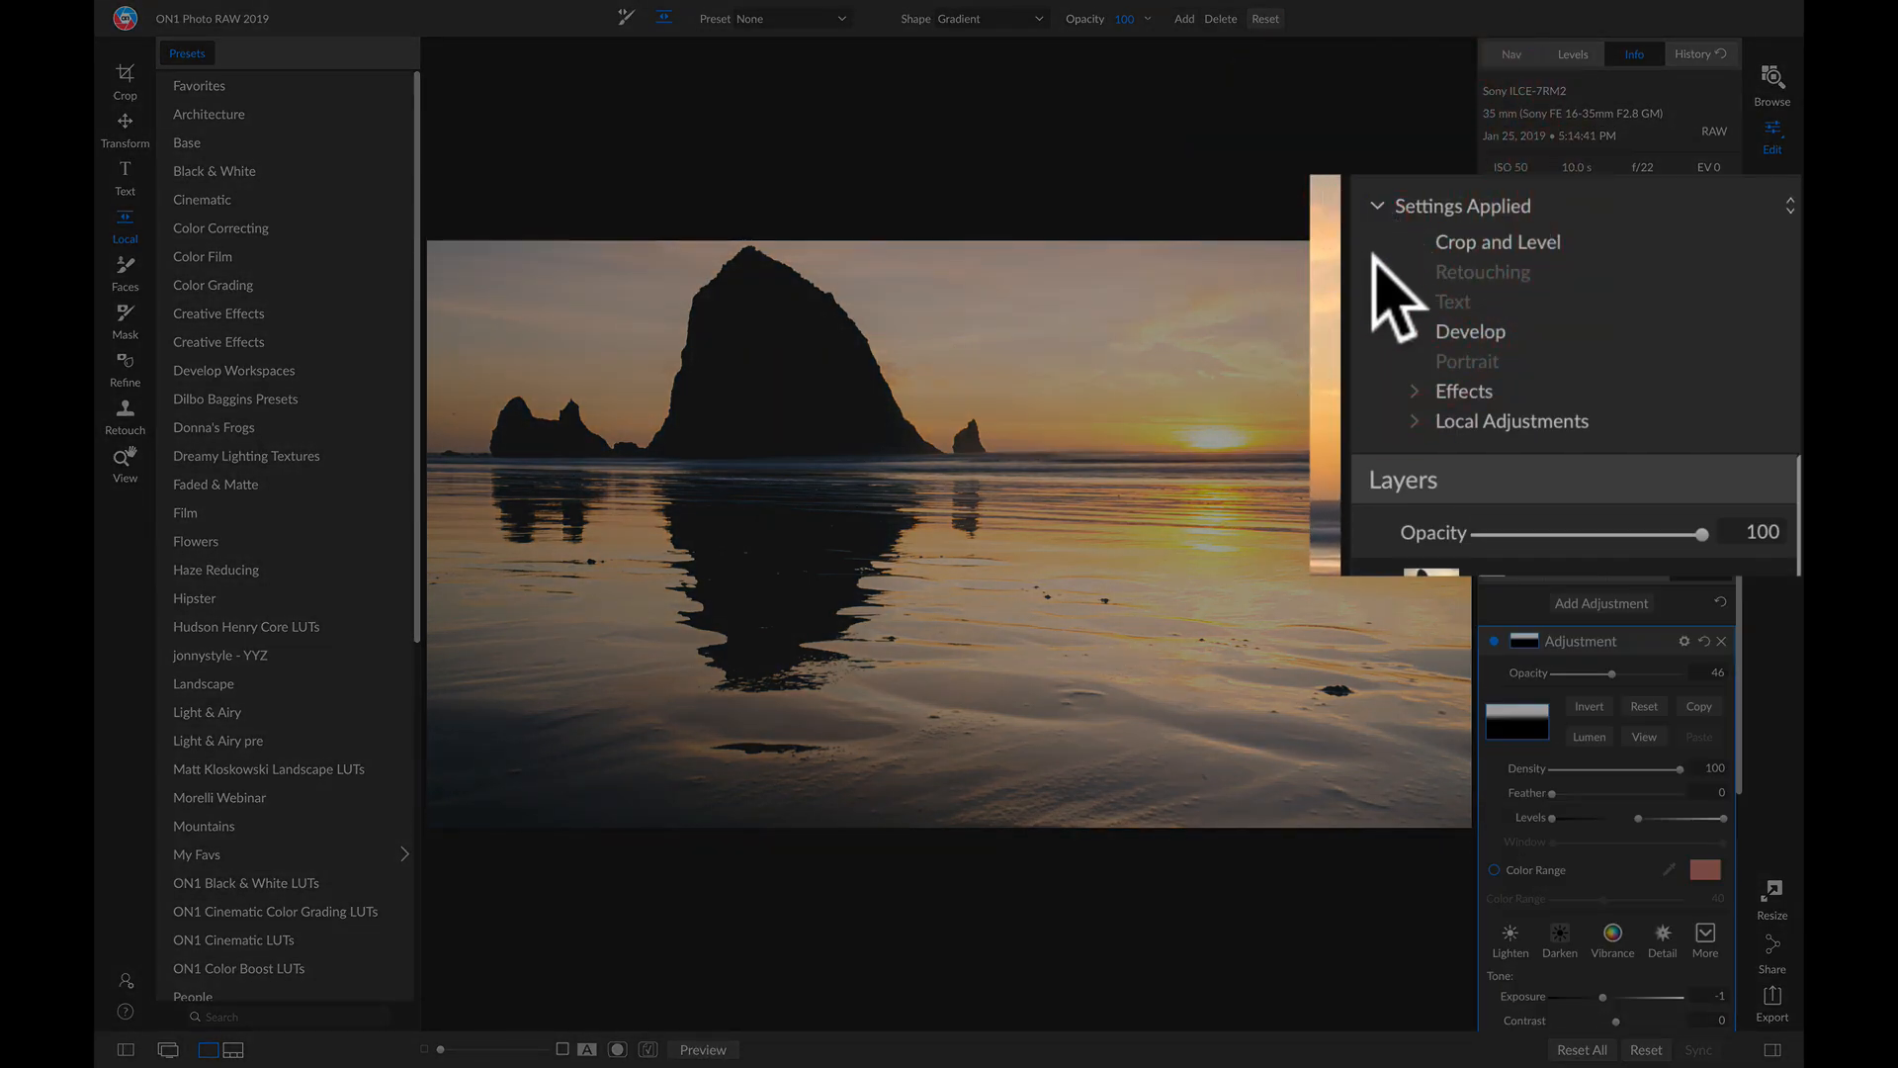
pyautogui.click(1471, 333)
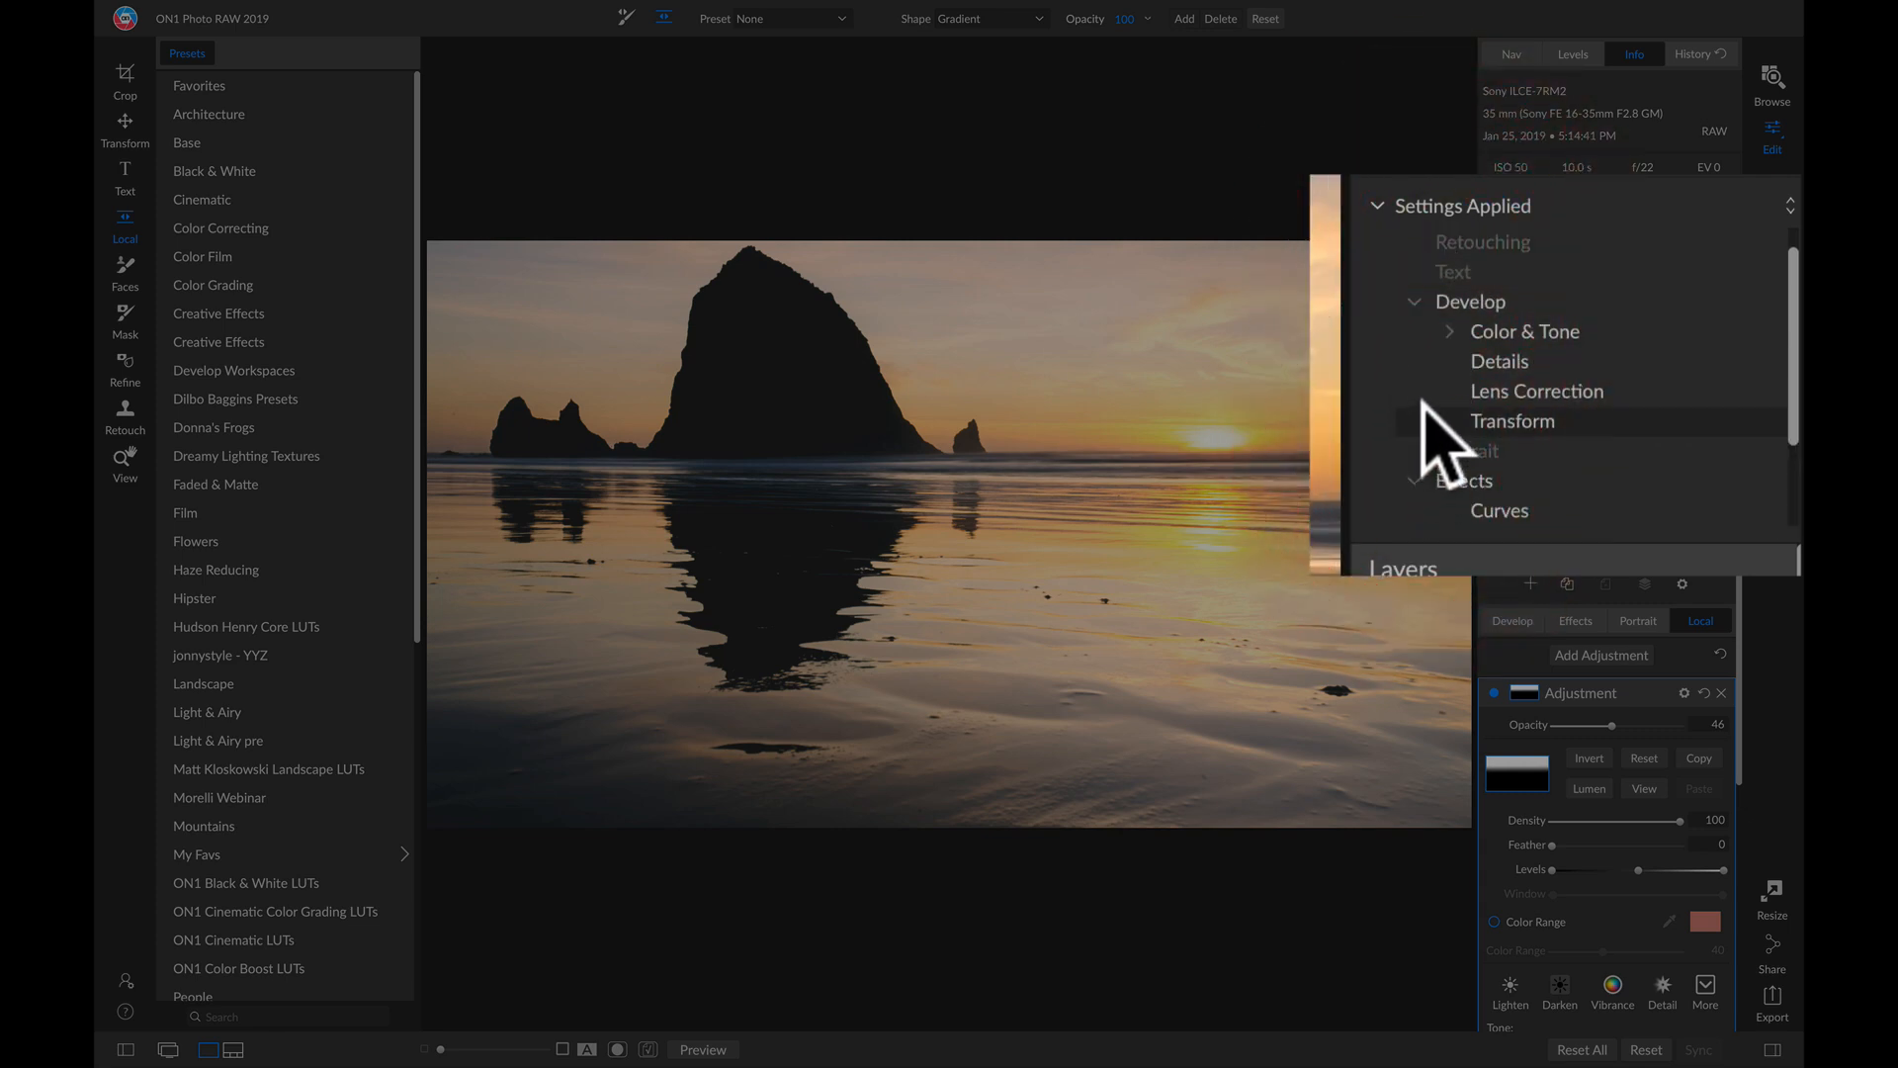
pyautogui.scroll(-3)
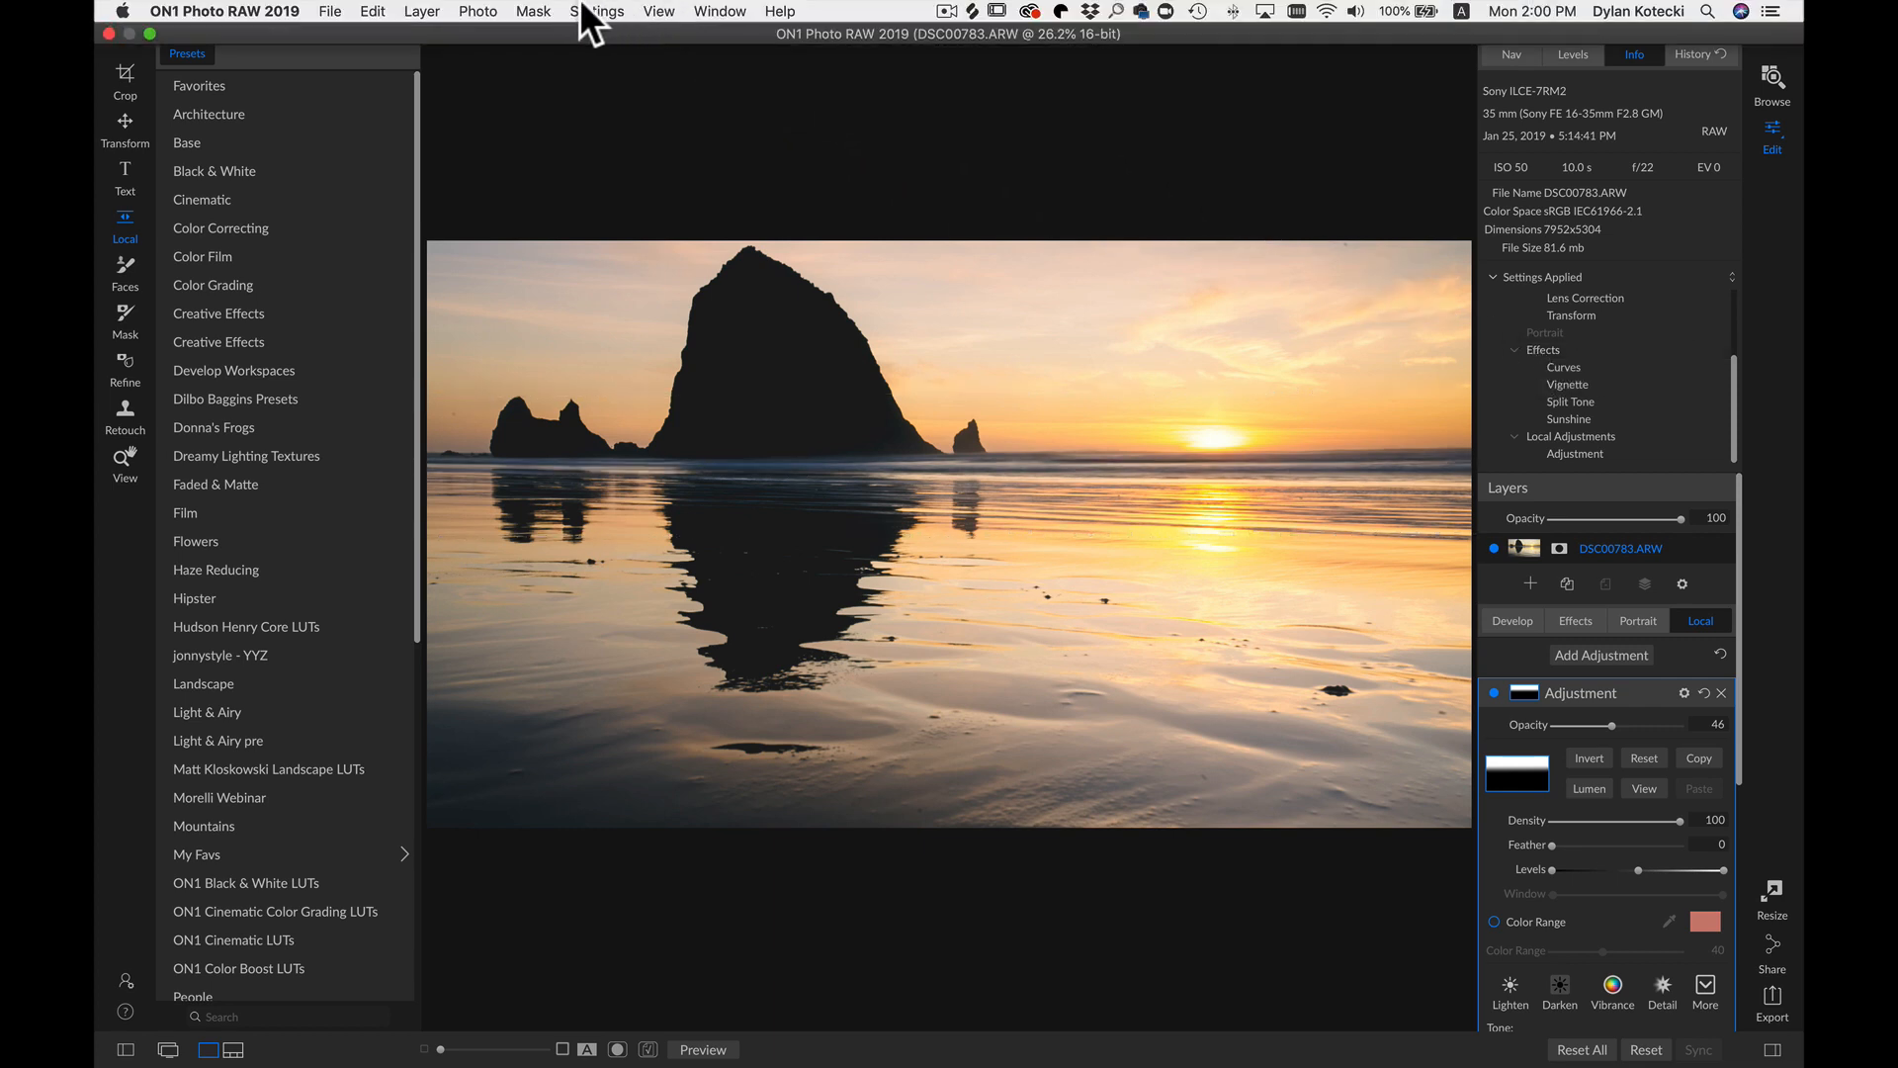
# Step: Start Save Settings as Preset with Develop, Effects and Local Adjustments kept and Apply Masks checked for local adjustments
pyautogui.click(595, 10)
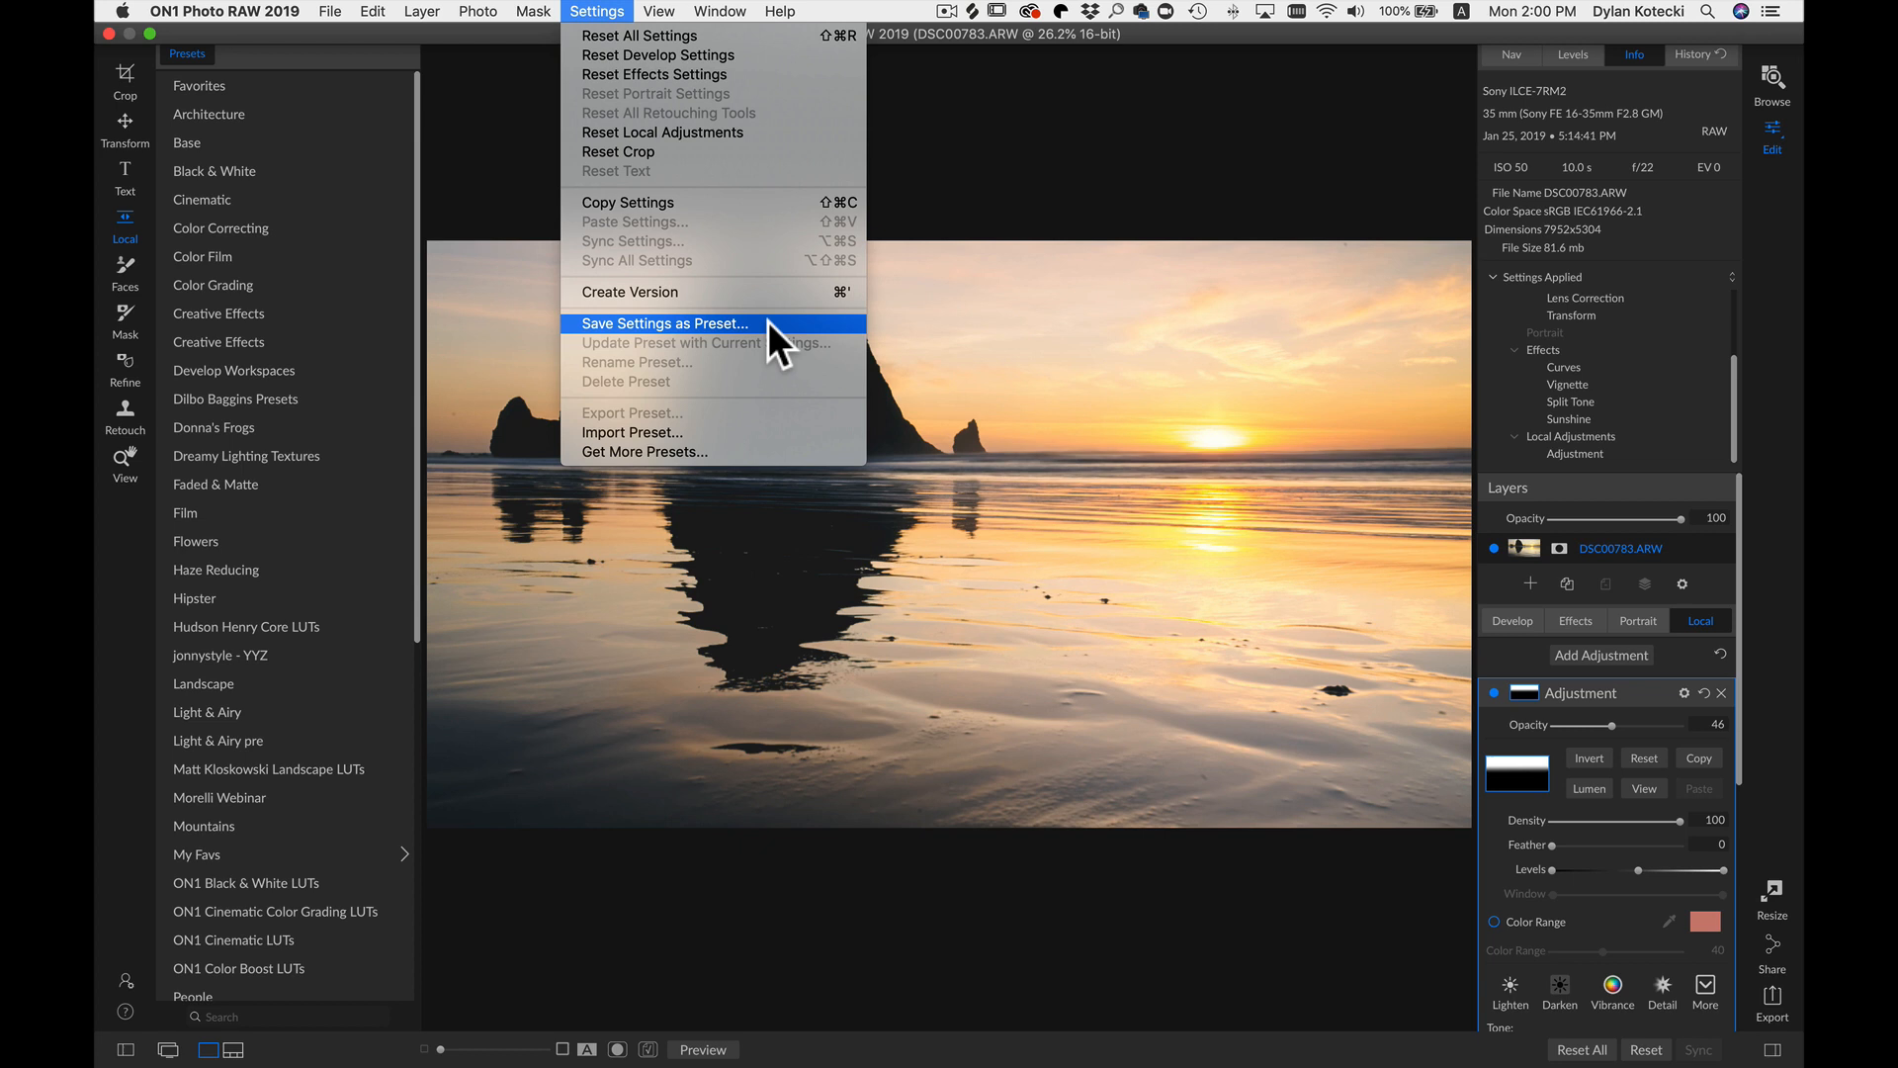
pyautogui.click(665, 324)
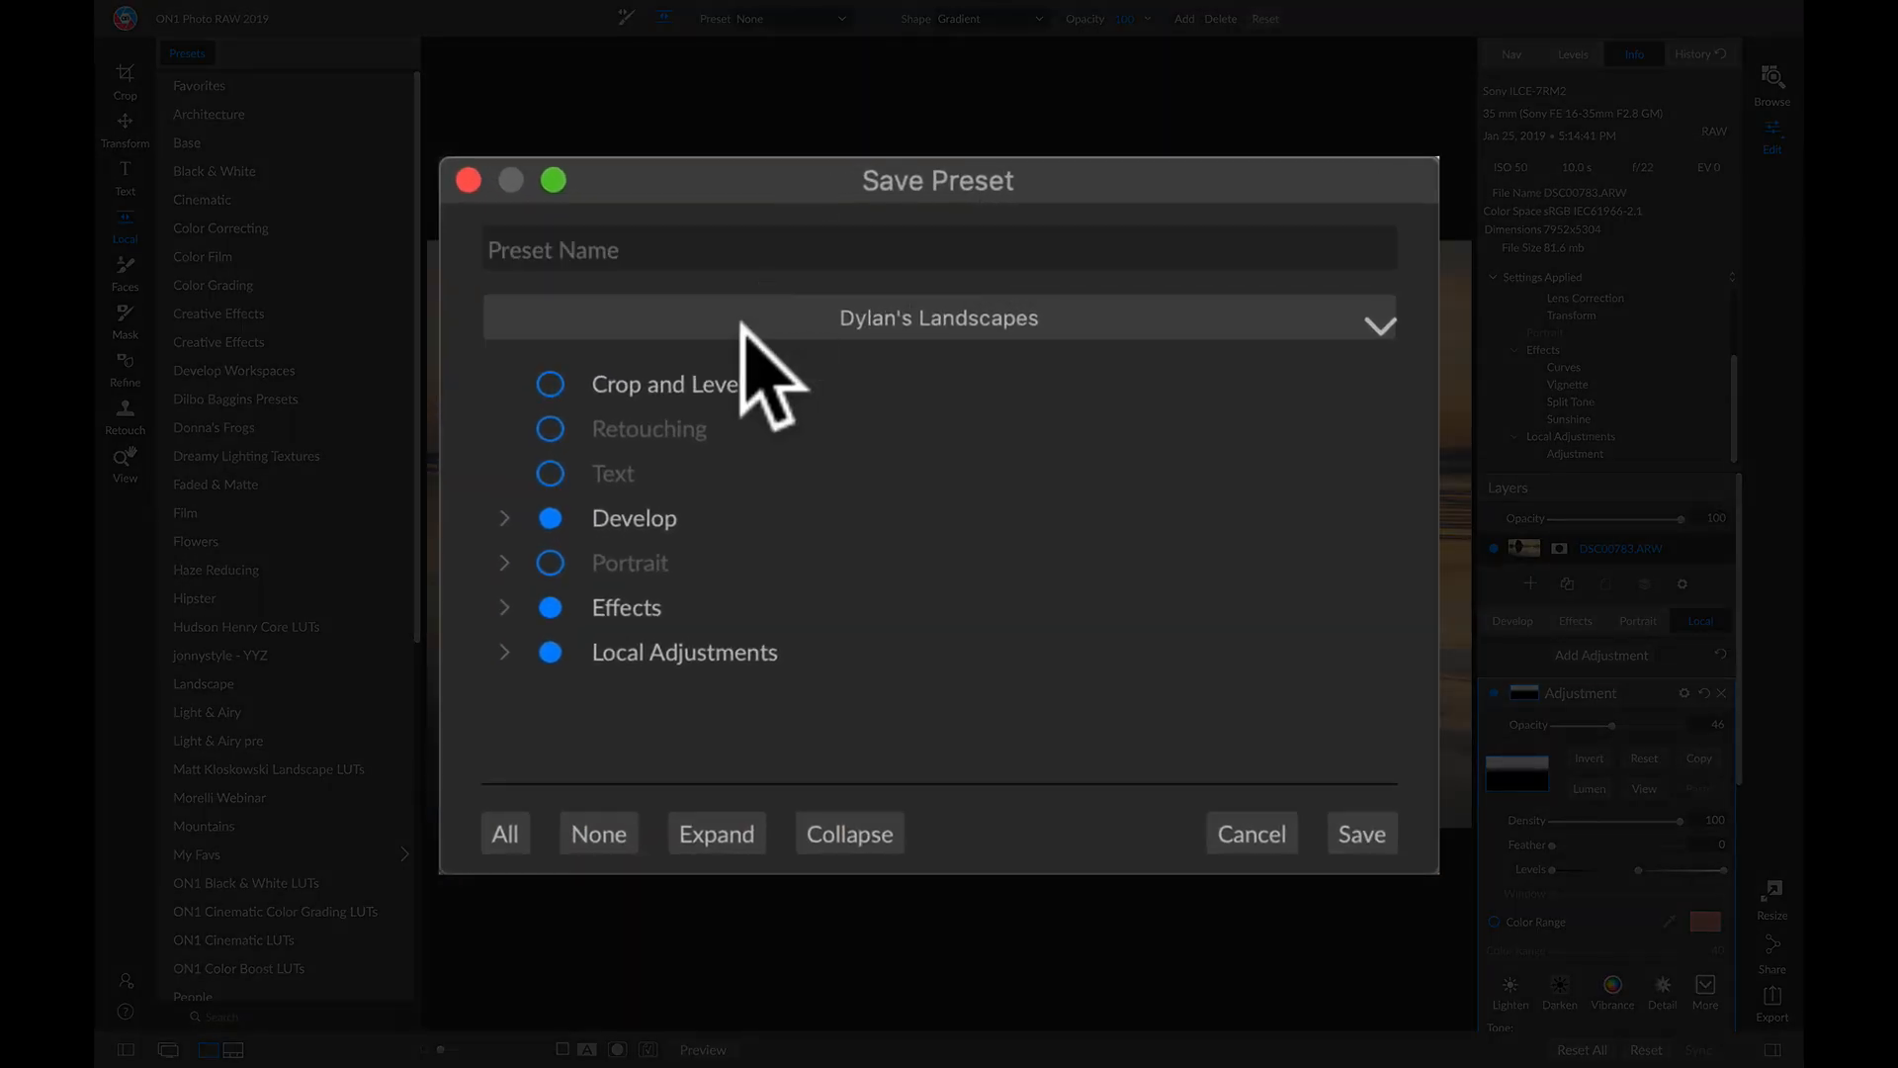
pyautogui.click(504, 519)
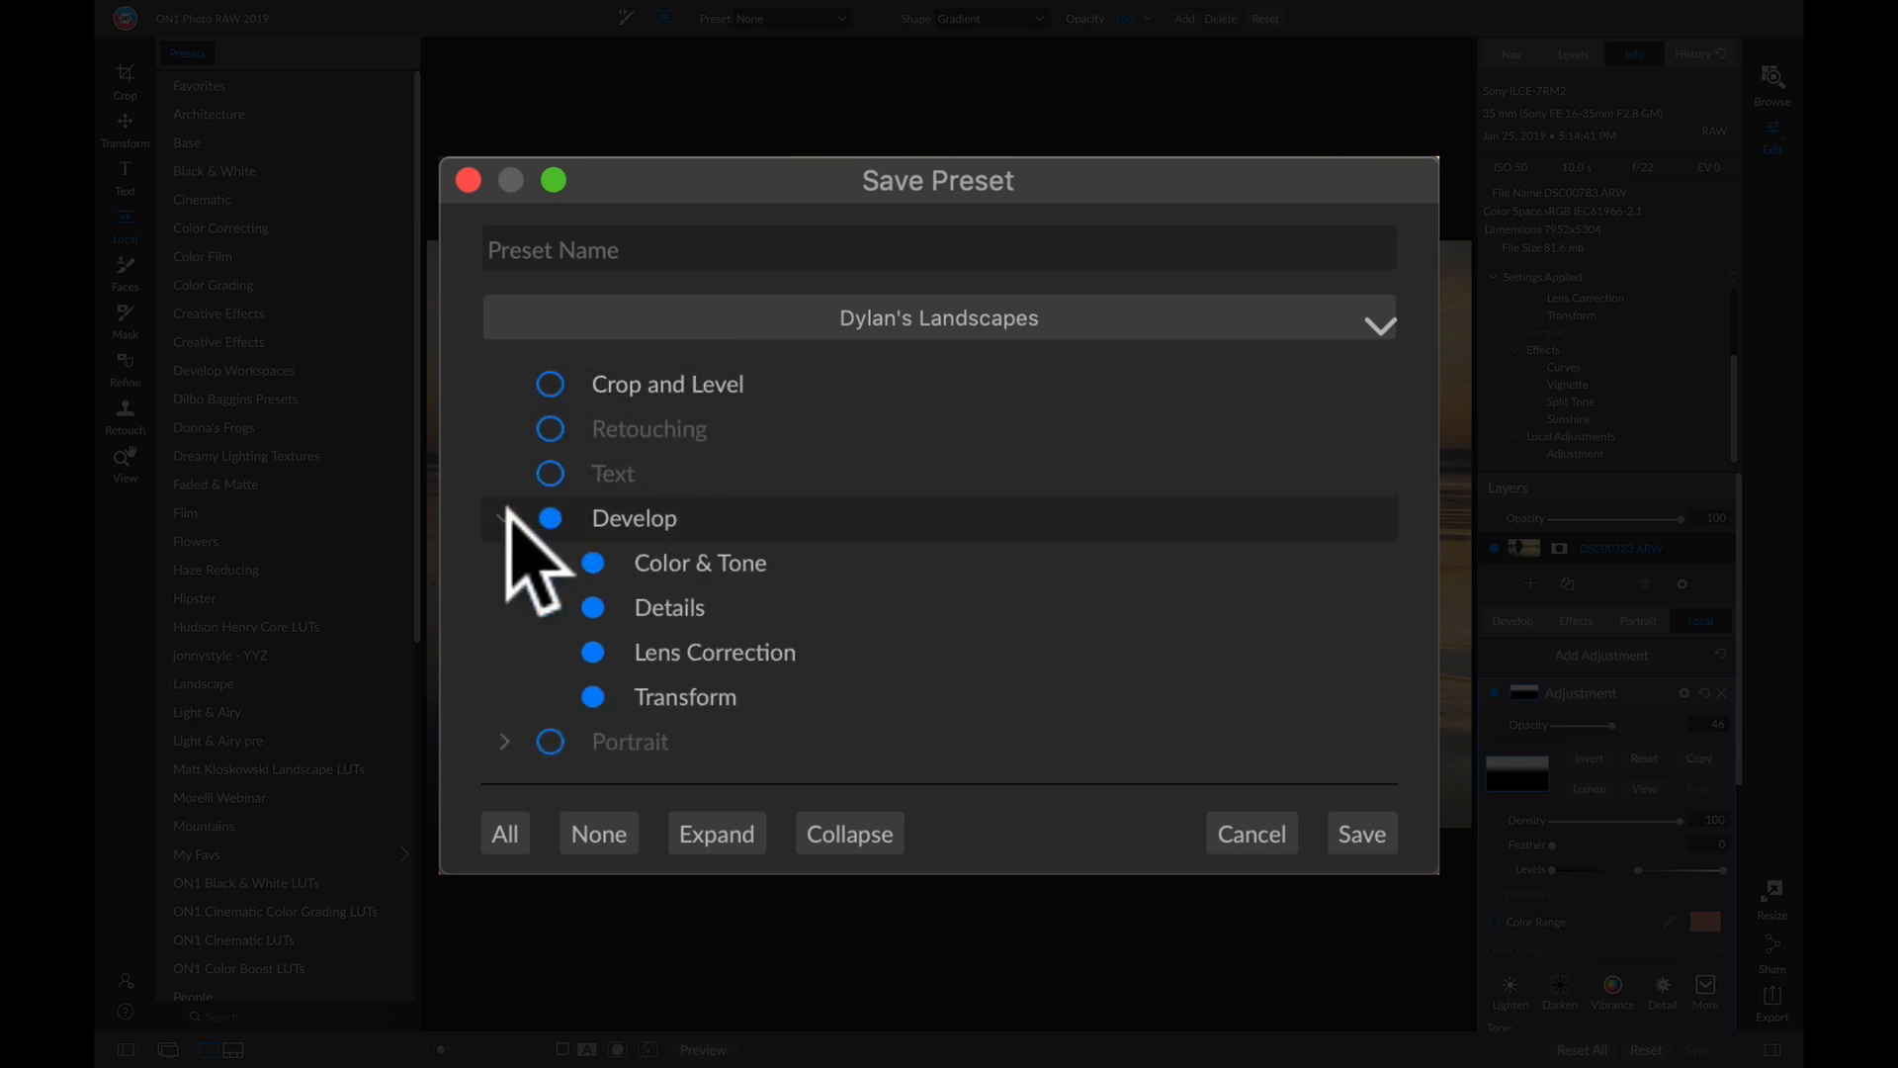
pyautogui.click(548, 562)
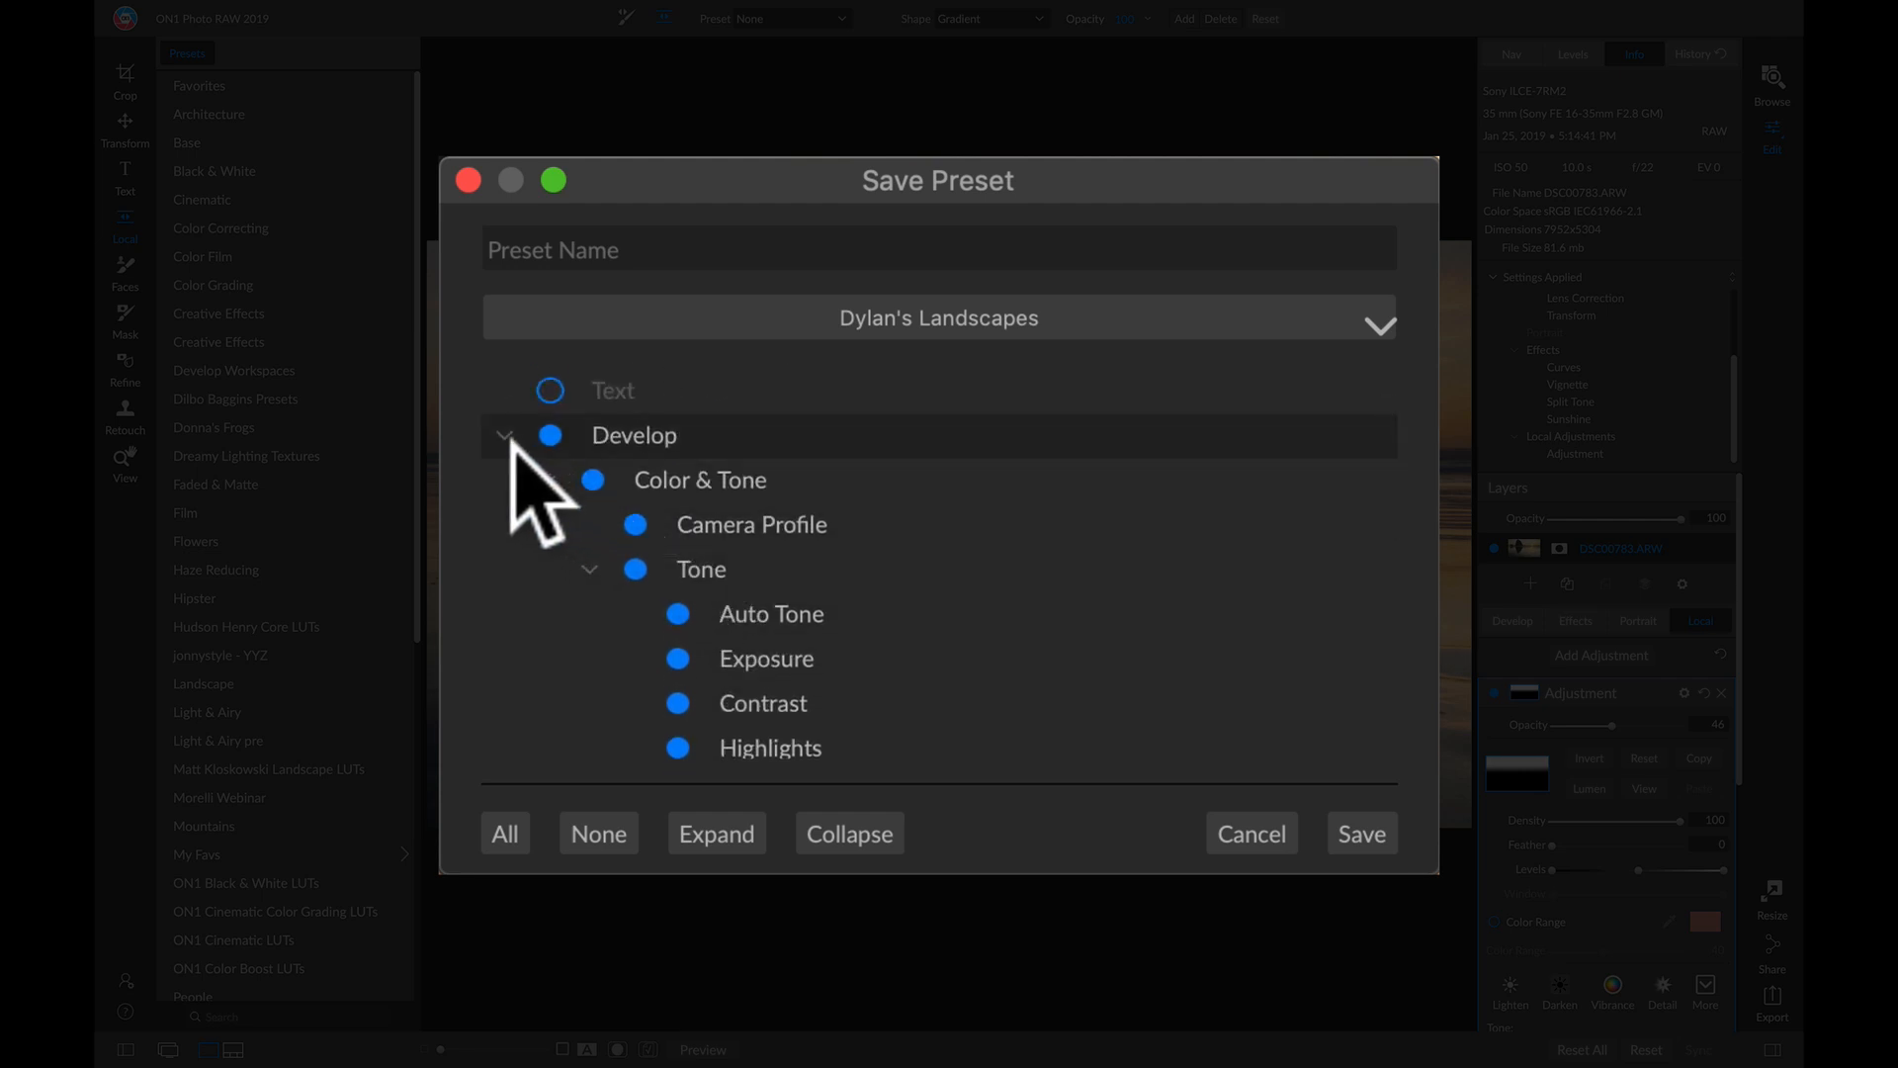
pyautogui.click(506, 435)
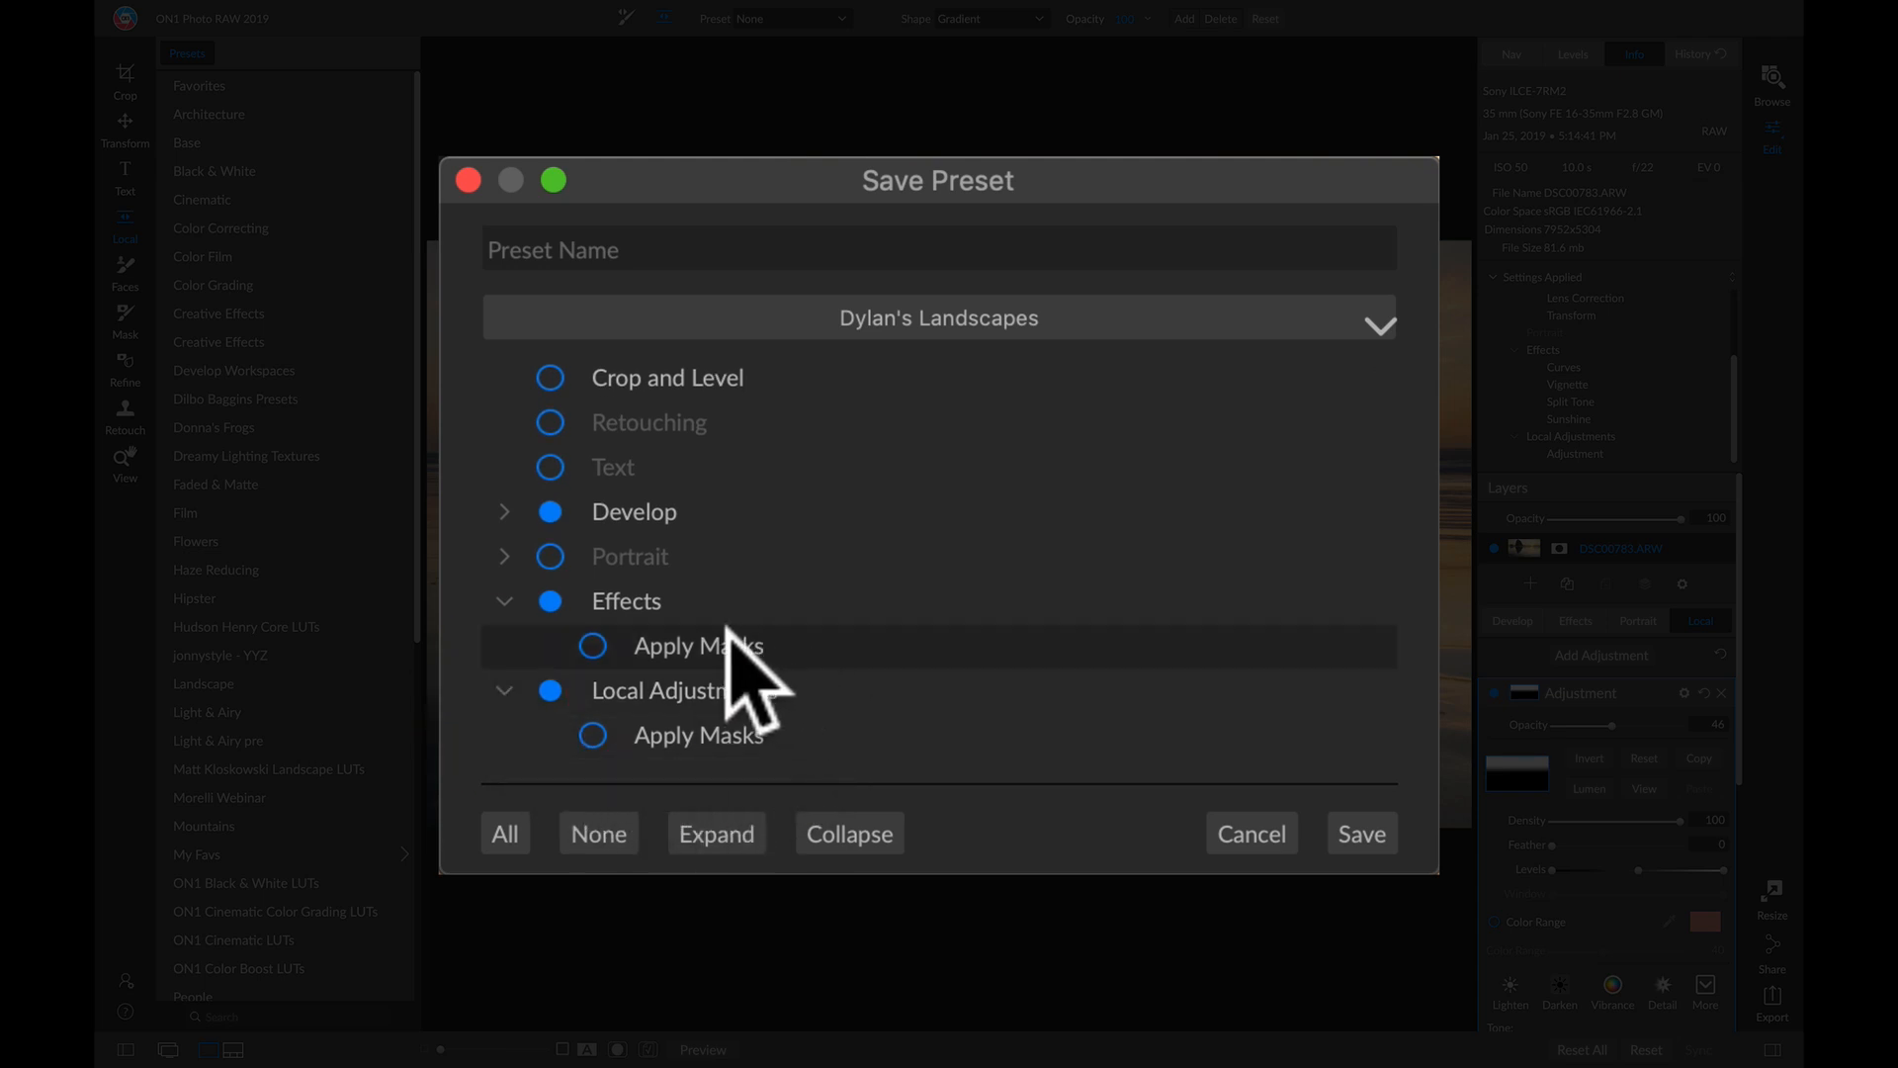
pyautogui.moveTo(712, 681)
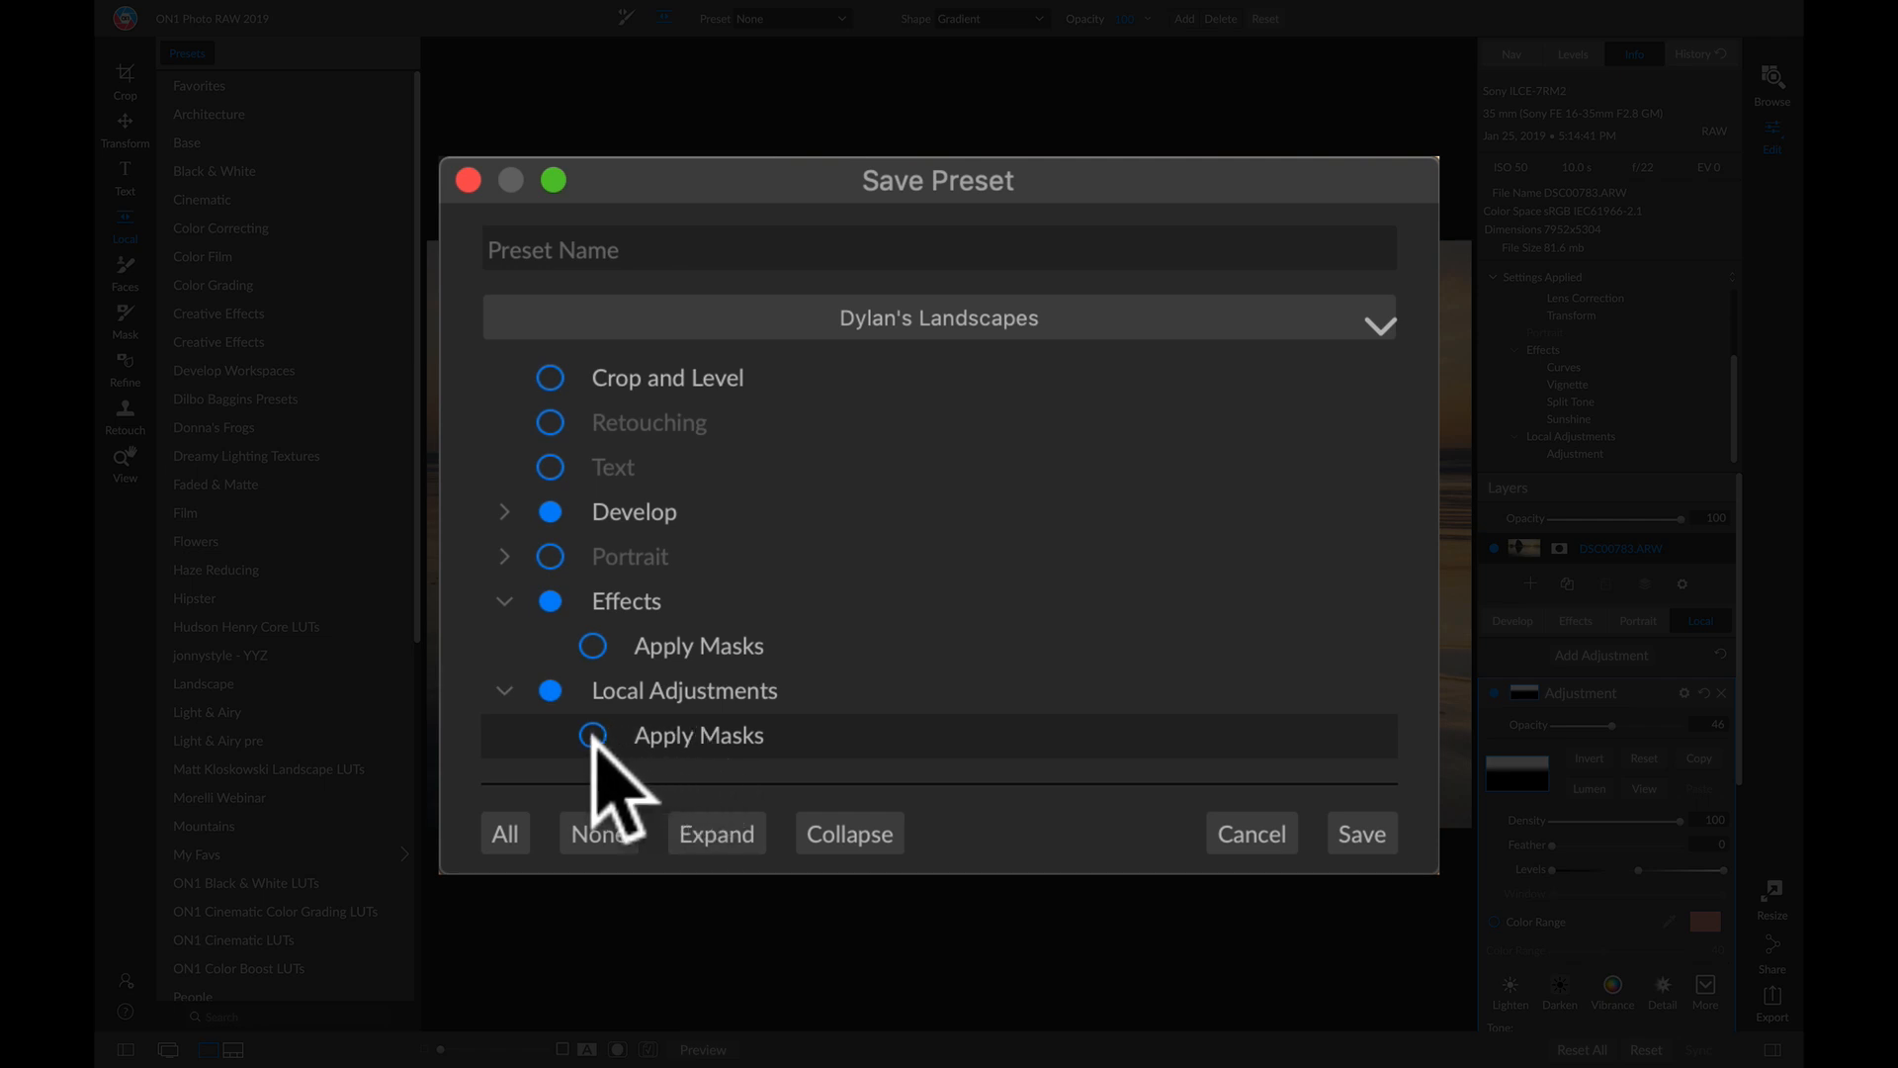
pyautogui.click(593, 736)
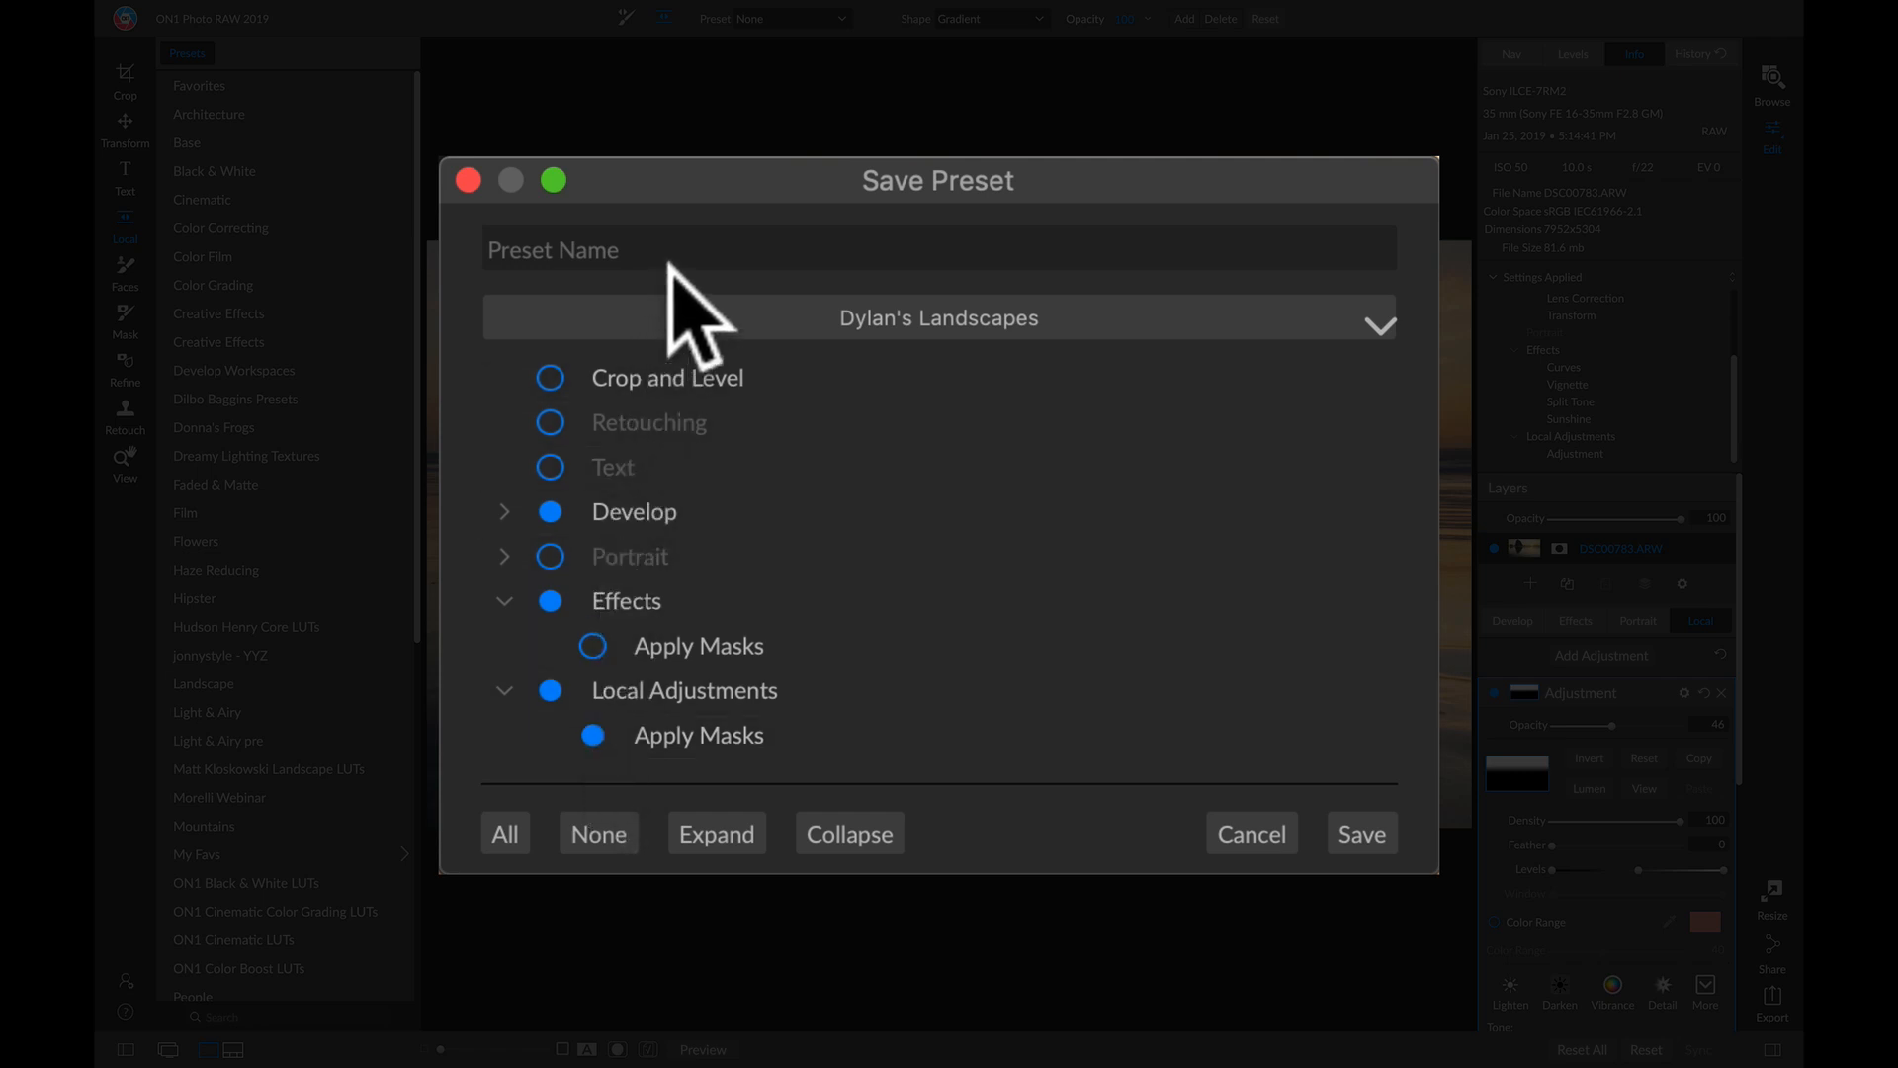
# Step: Name the preset 'Local at Top' and create a new 'Favorite Landscapes' category for it
pyautogui.write('Local at Top')
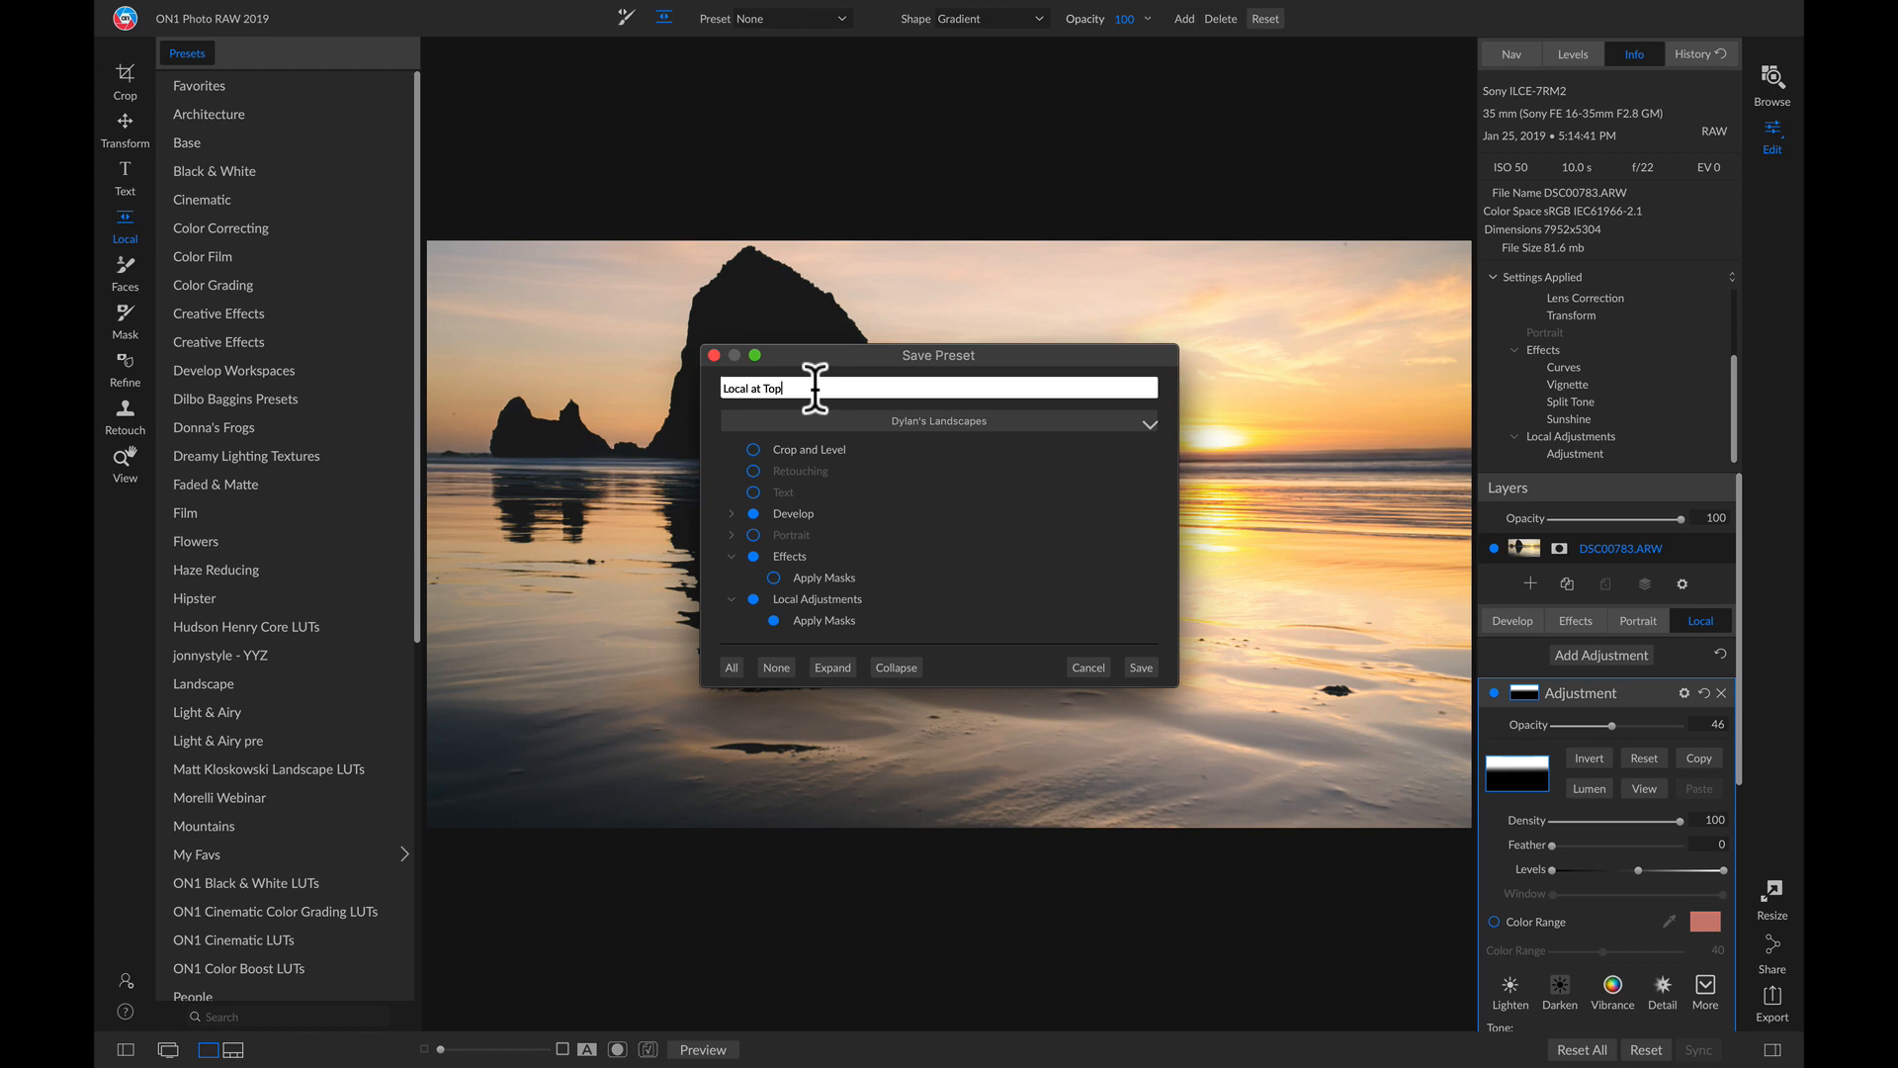
pyautogui.moveTo(914, 423)
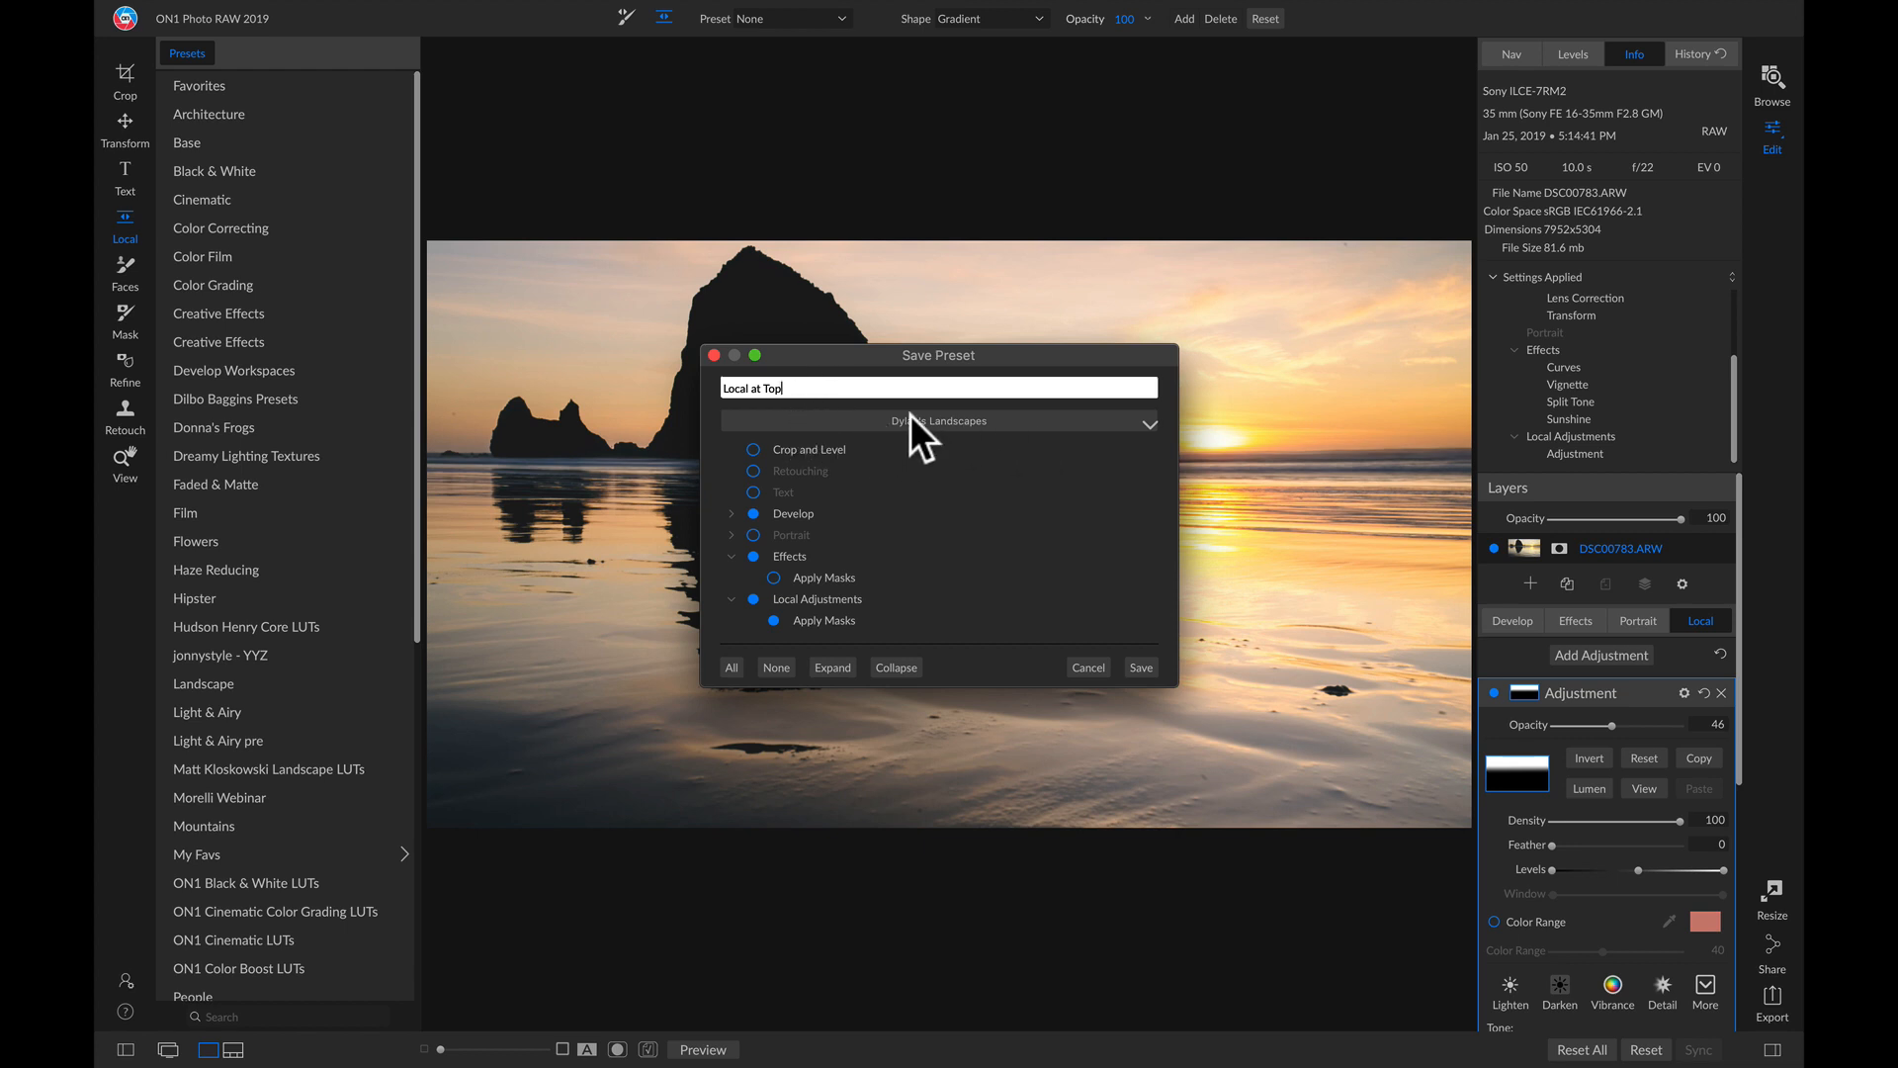
pyautogui.click(939, 419)
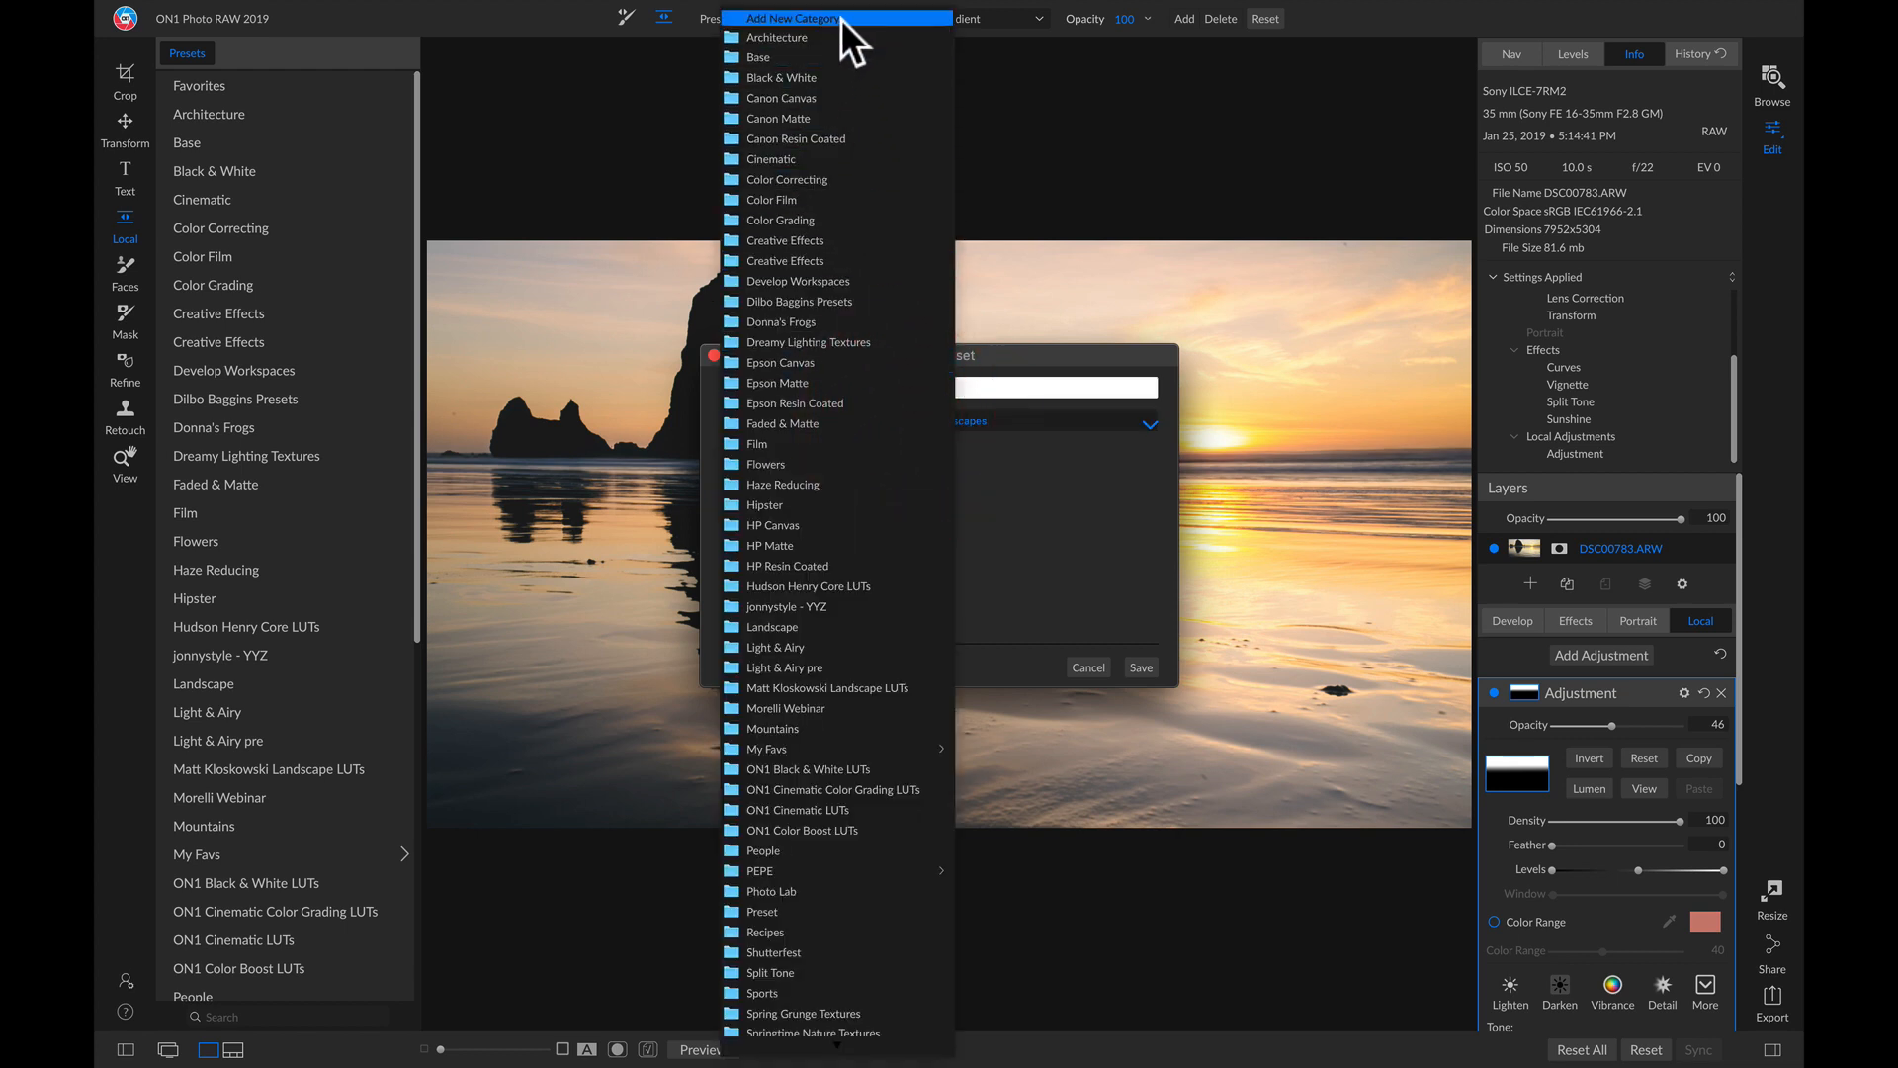
pyautogui.moveTo(850, 30)
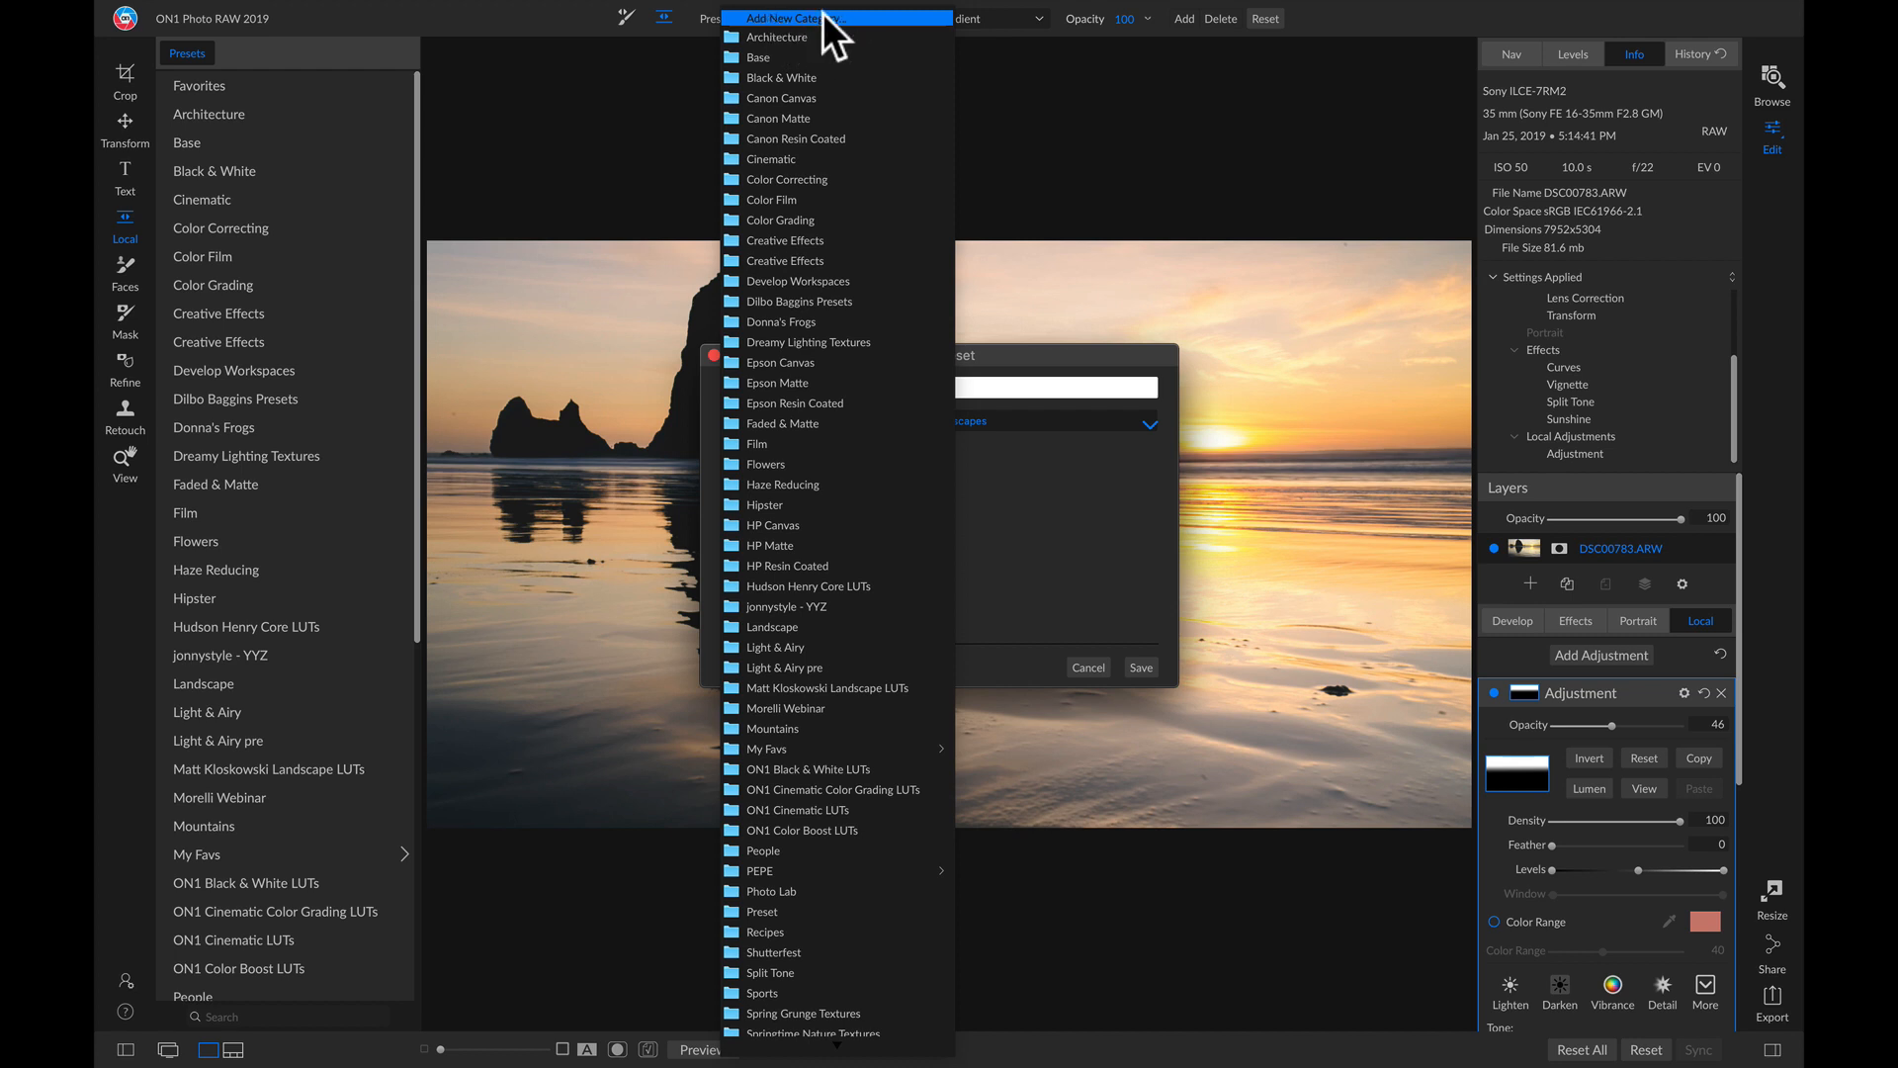
pyautogui.click(803, 20)
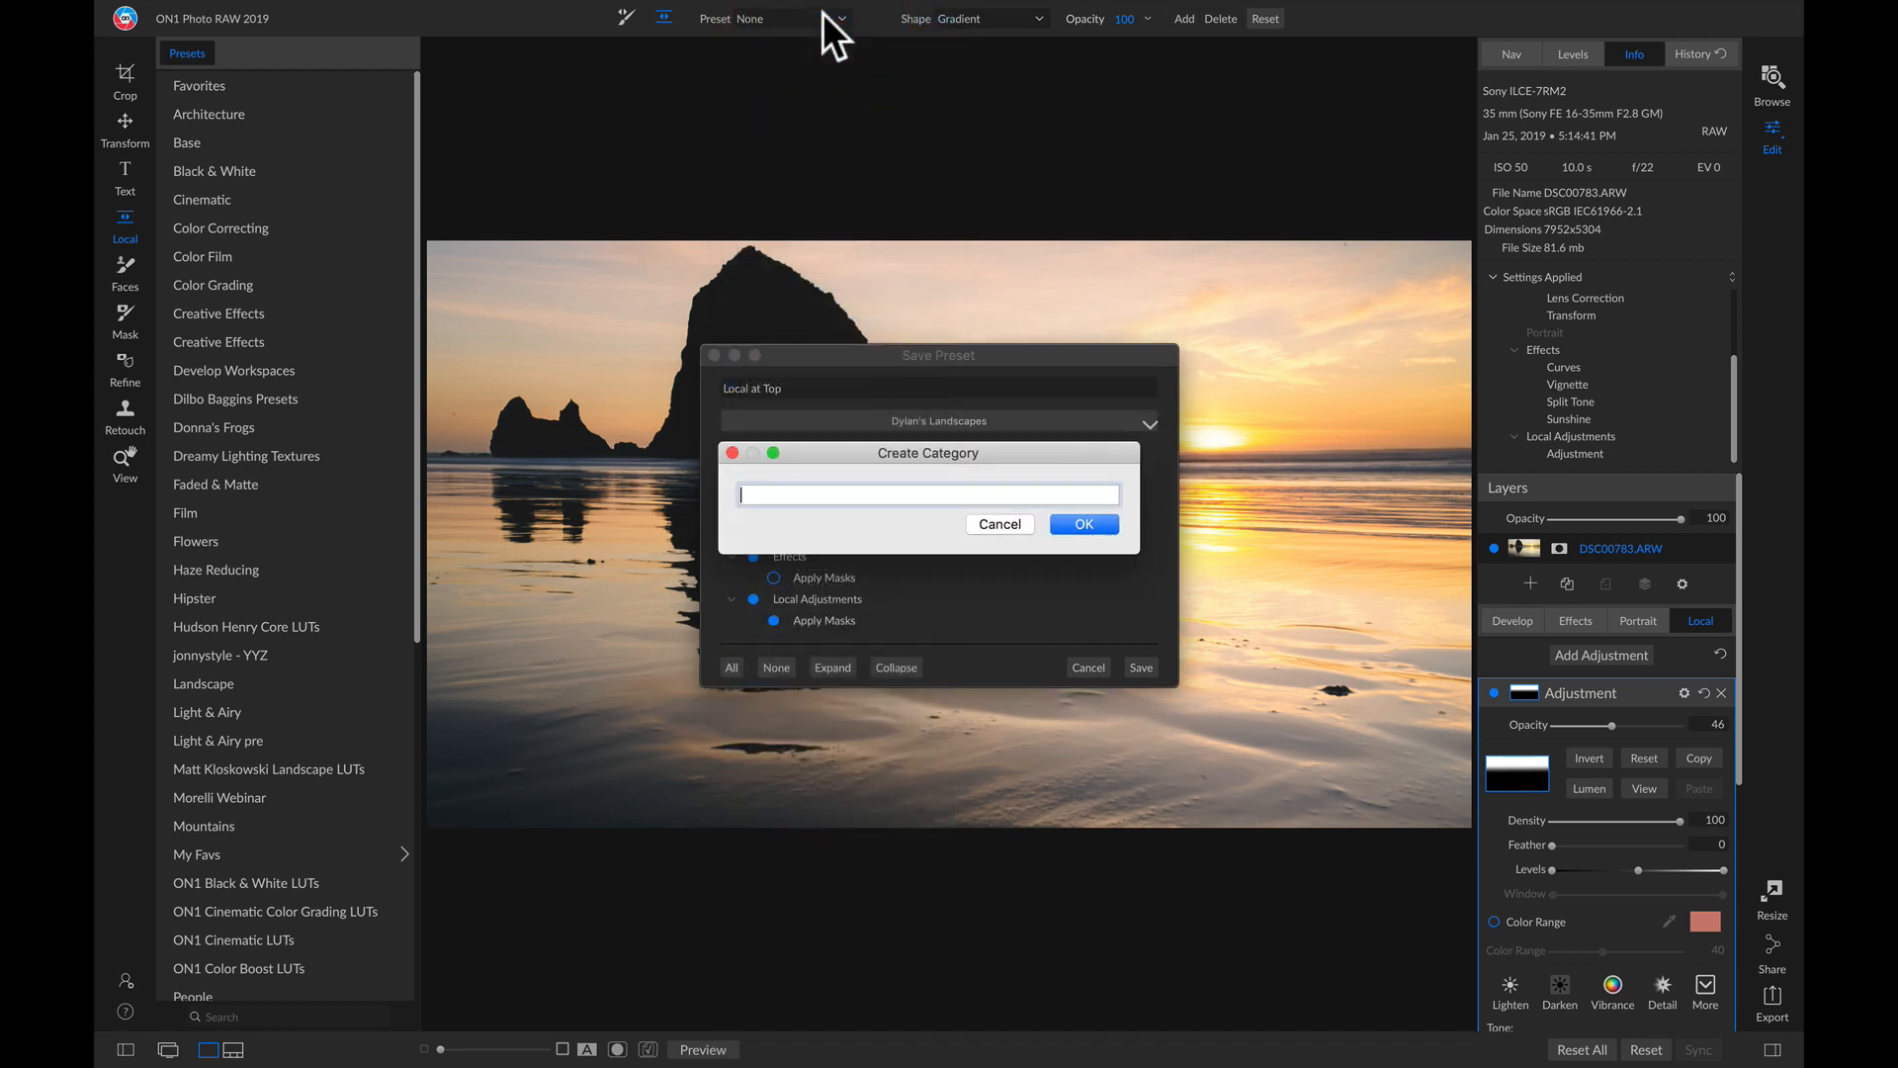
pyautogui.write('Favorite Landscapes')
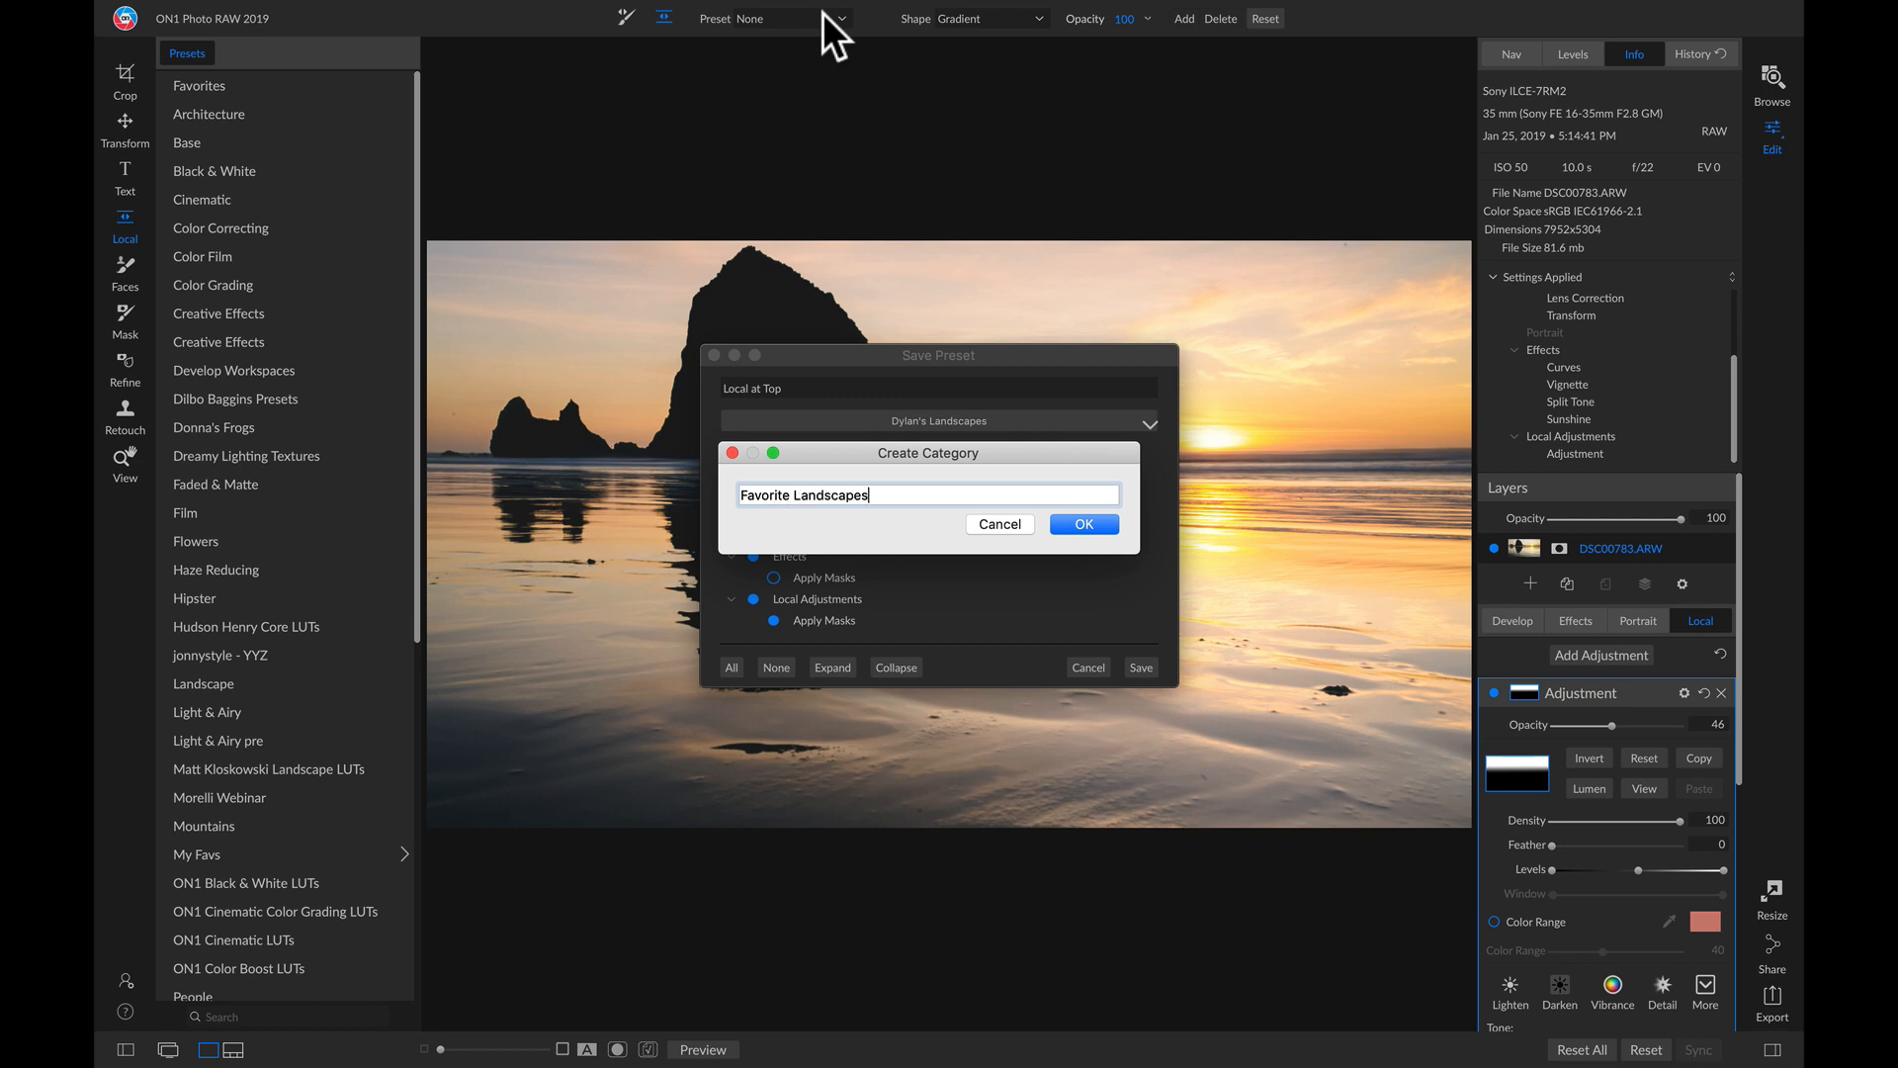
pyautogui.click(1084, 522)
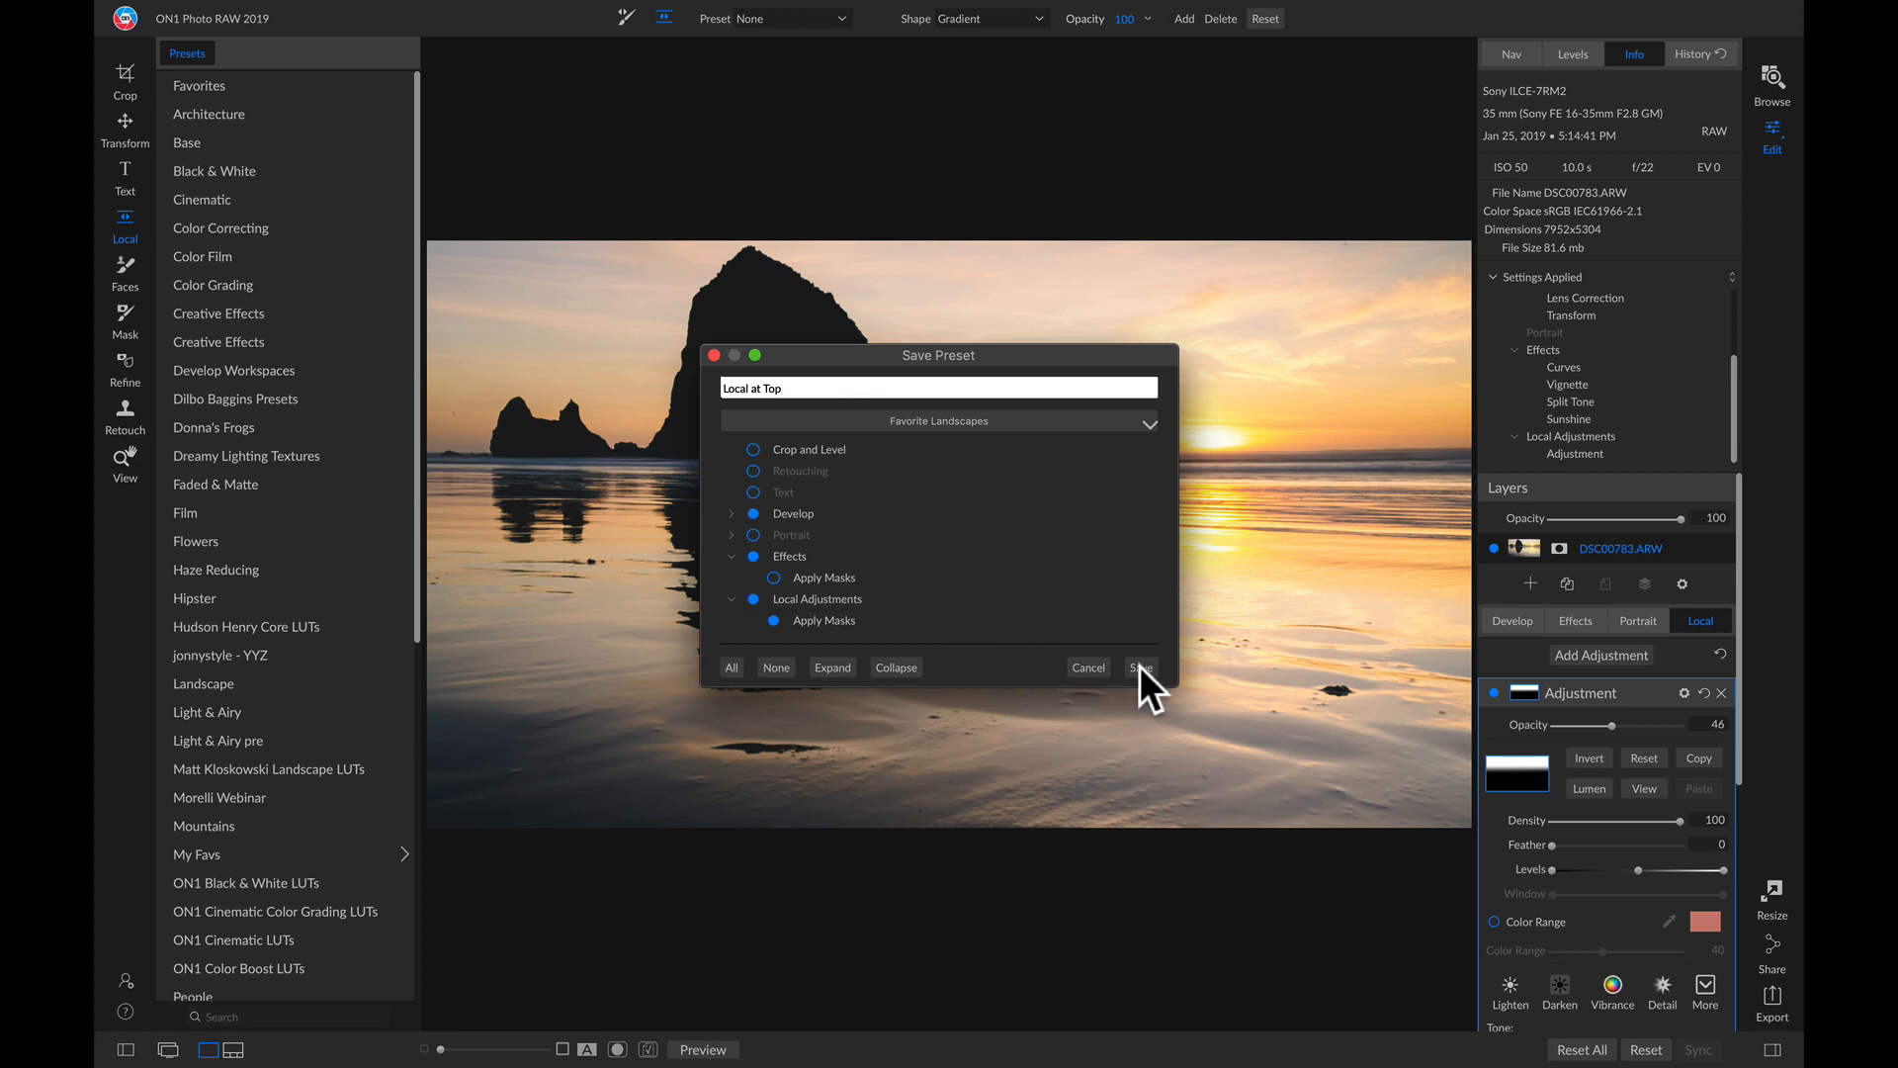
# Step: Save the preset and show it inside the Favorite Landscapes category
pyautogui.click(1141, 668)
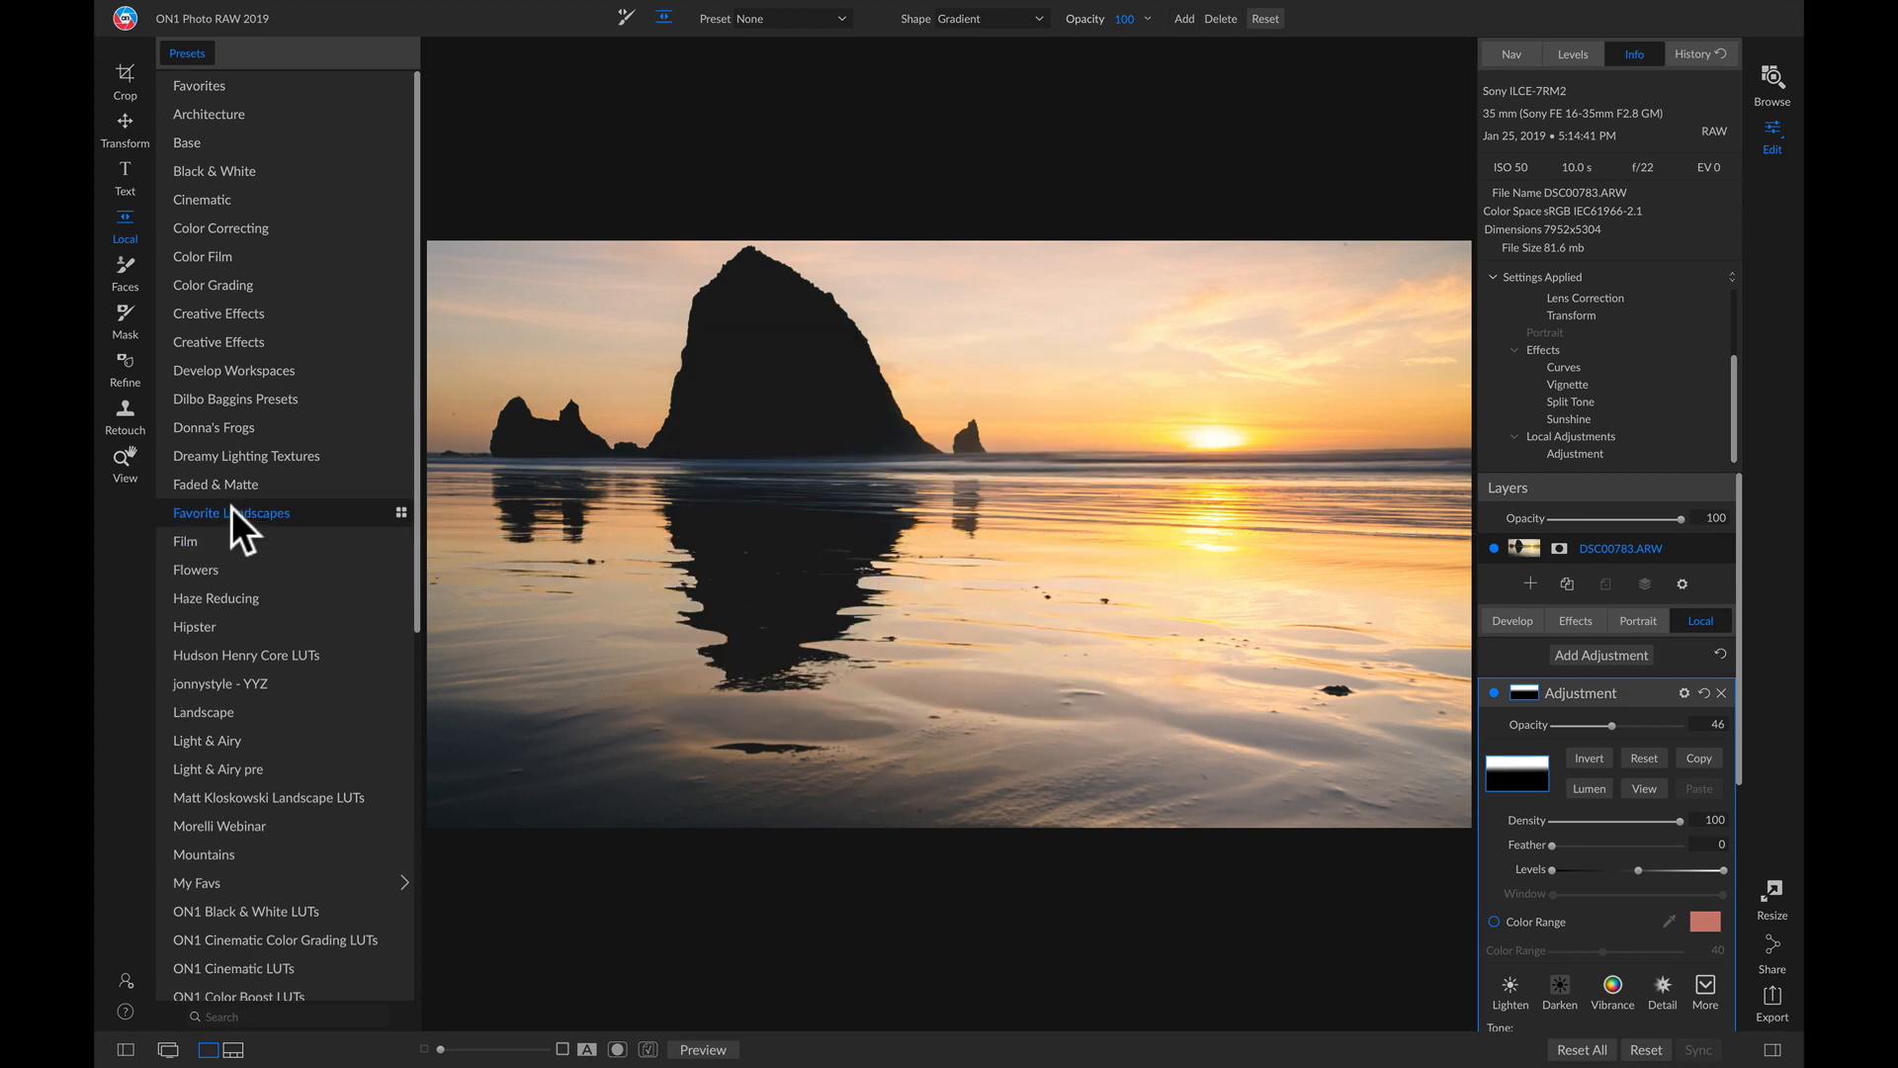
pyautogui.click(230, 512)
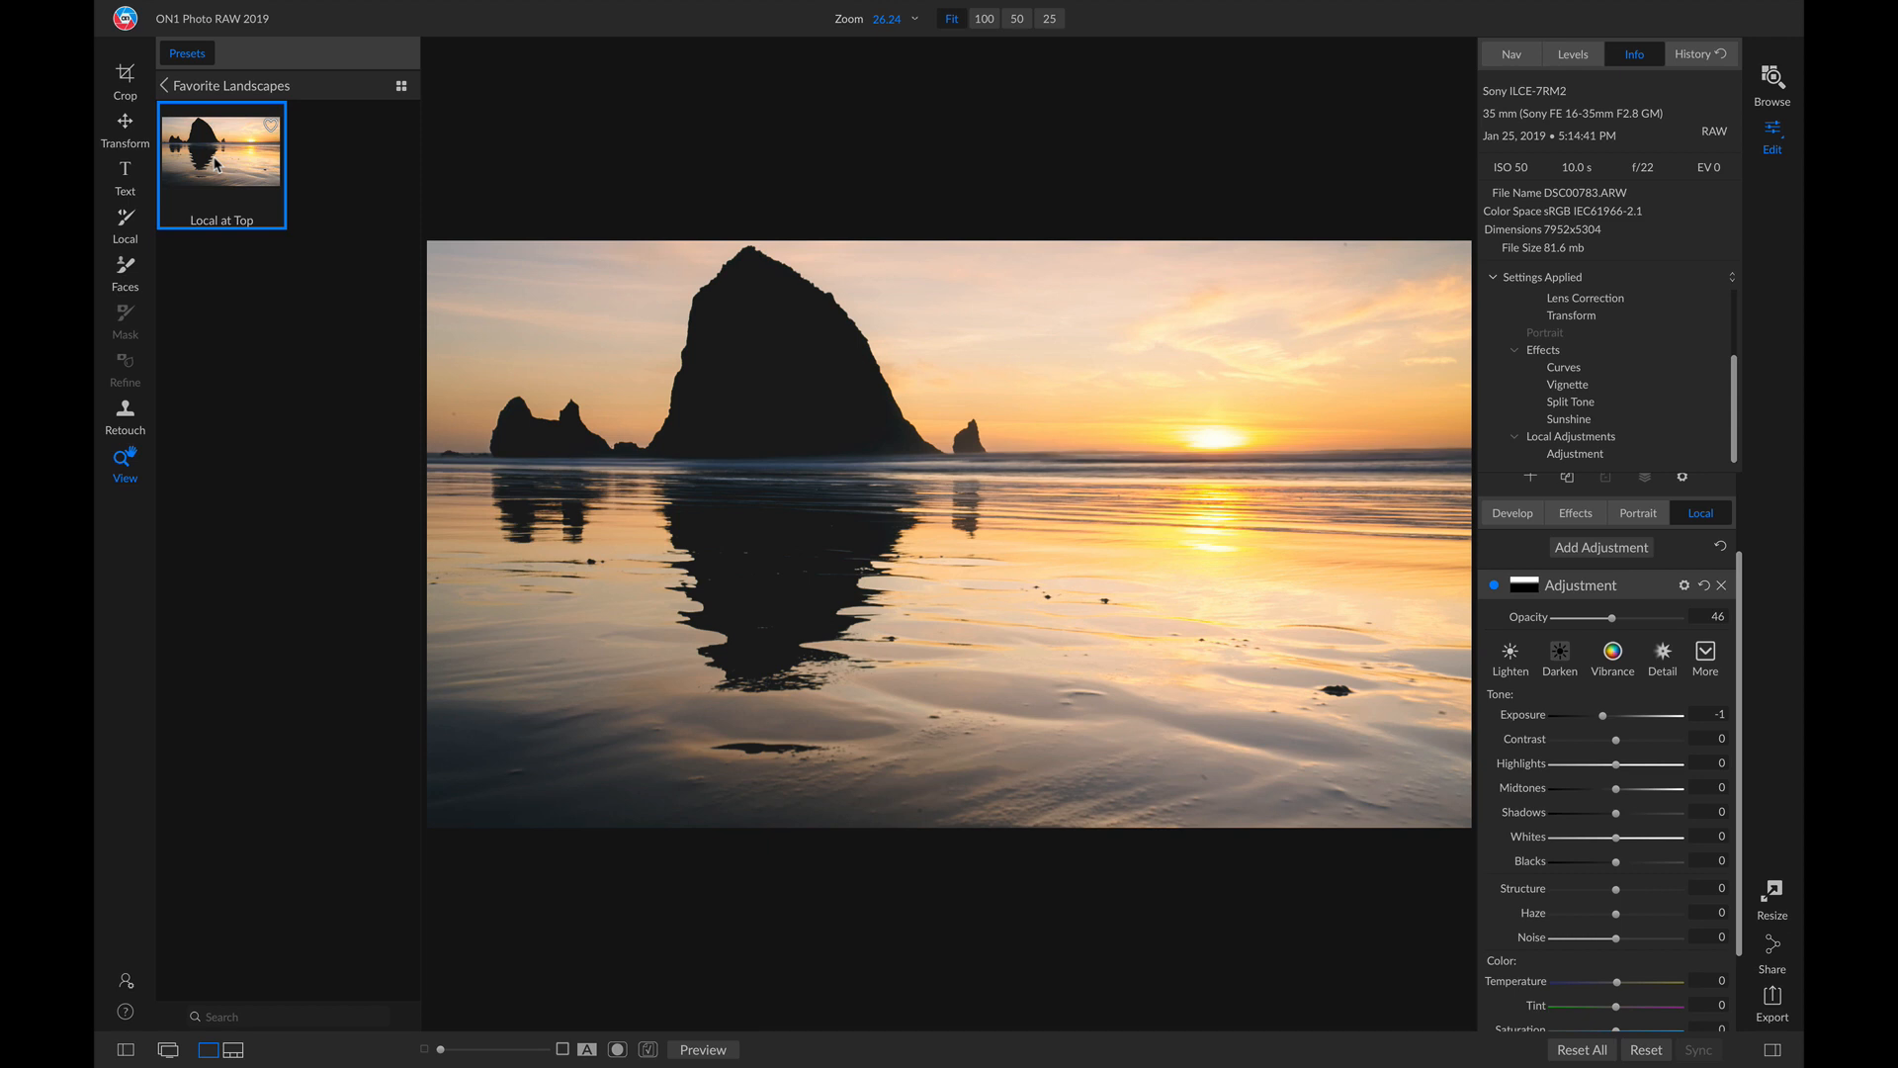
pyautogui.moveTo(233, 105)
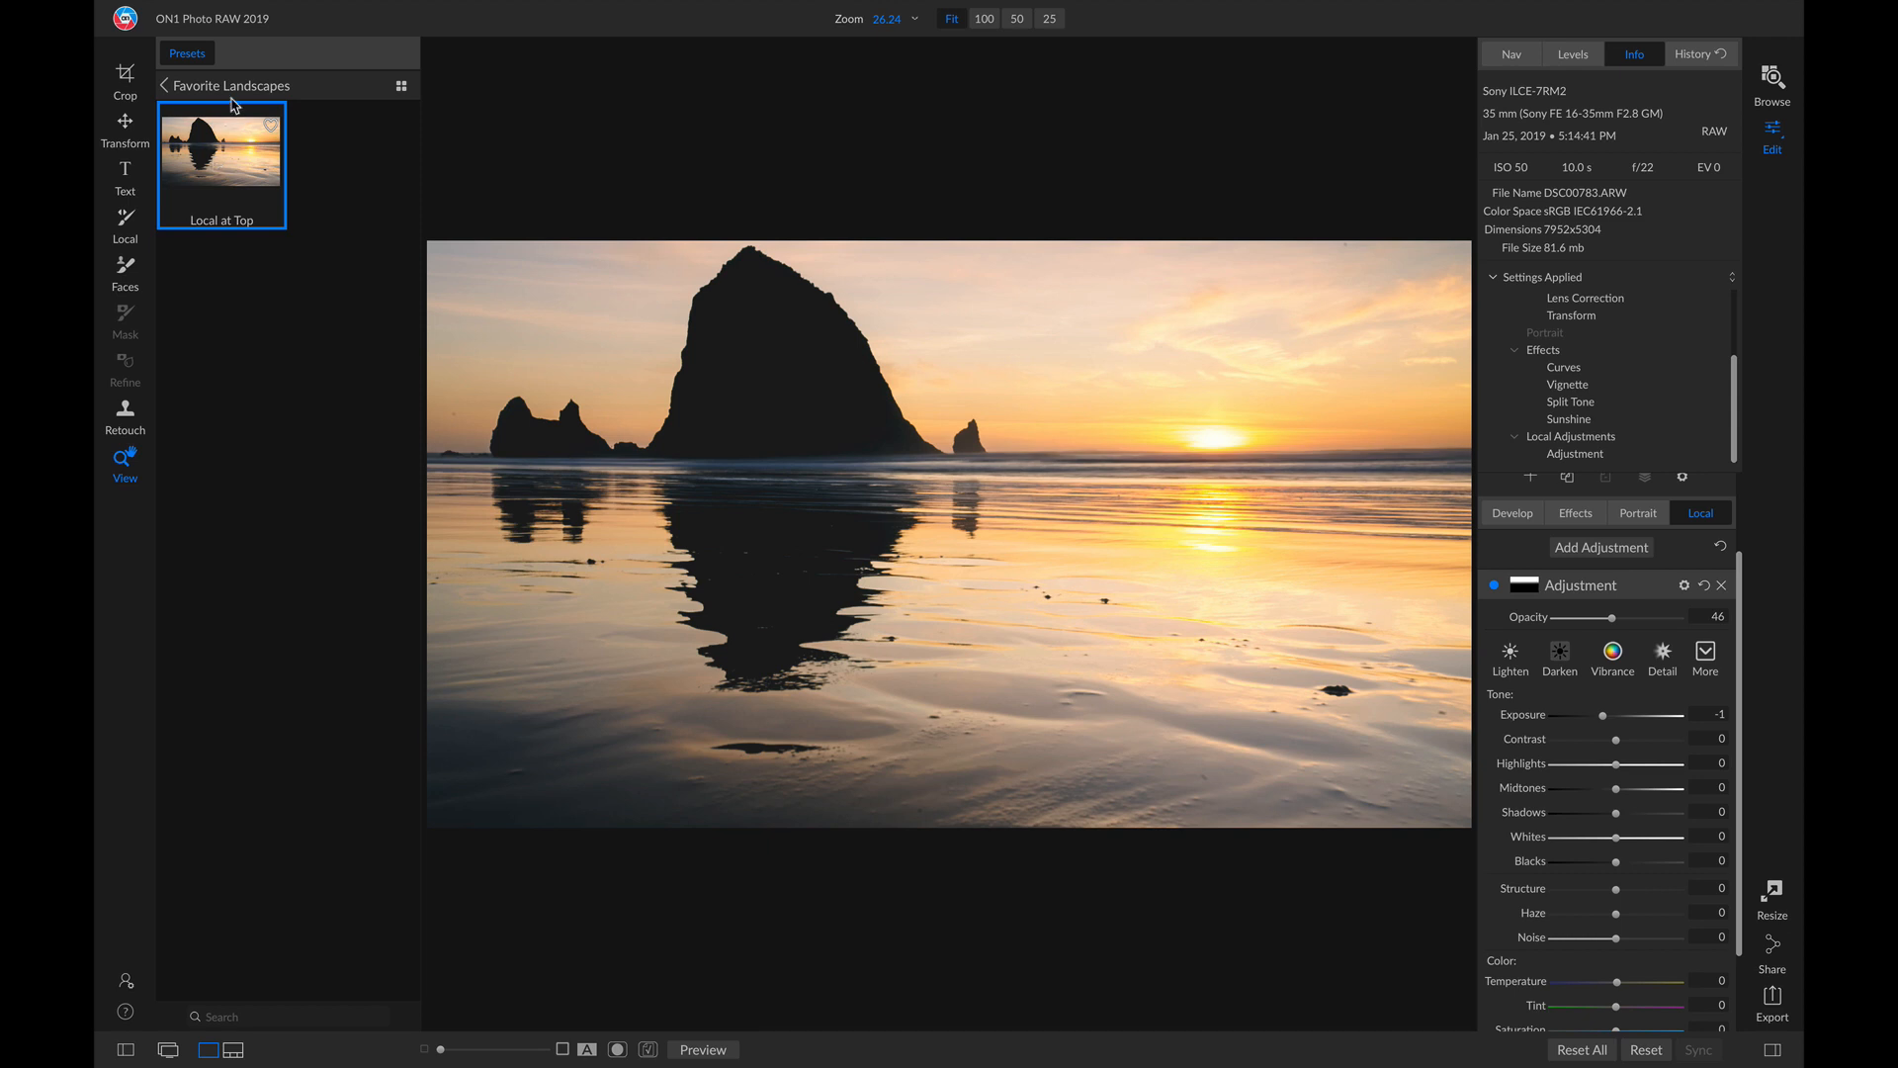
# Step: Apply the Daily Vitamin preset from the Landscape category, adding Color Enhancer and Tone Enhancer effects
pyautogui.click(166, 85)
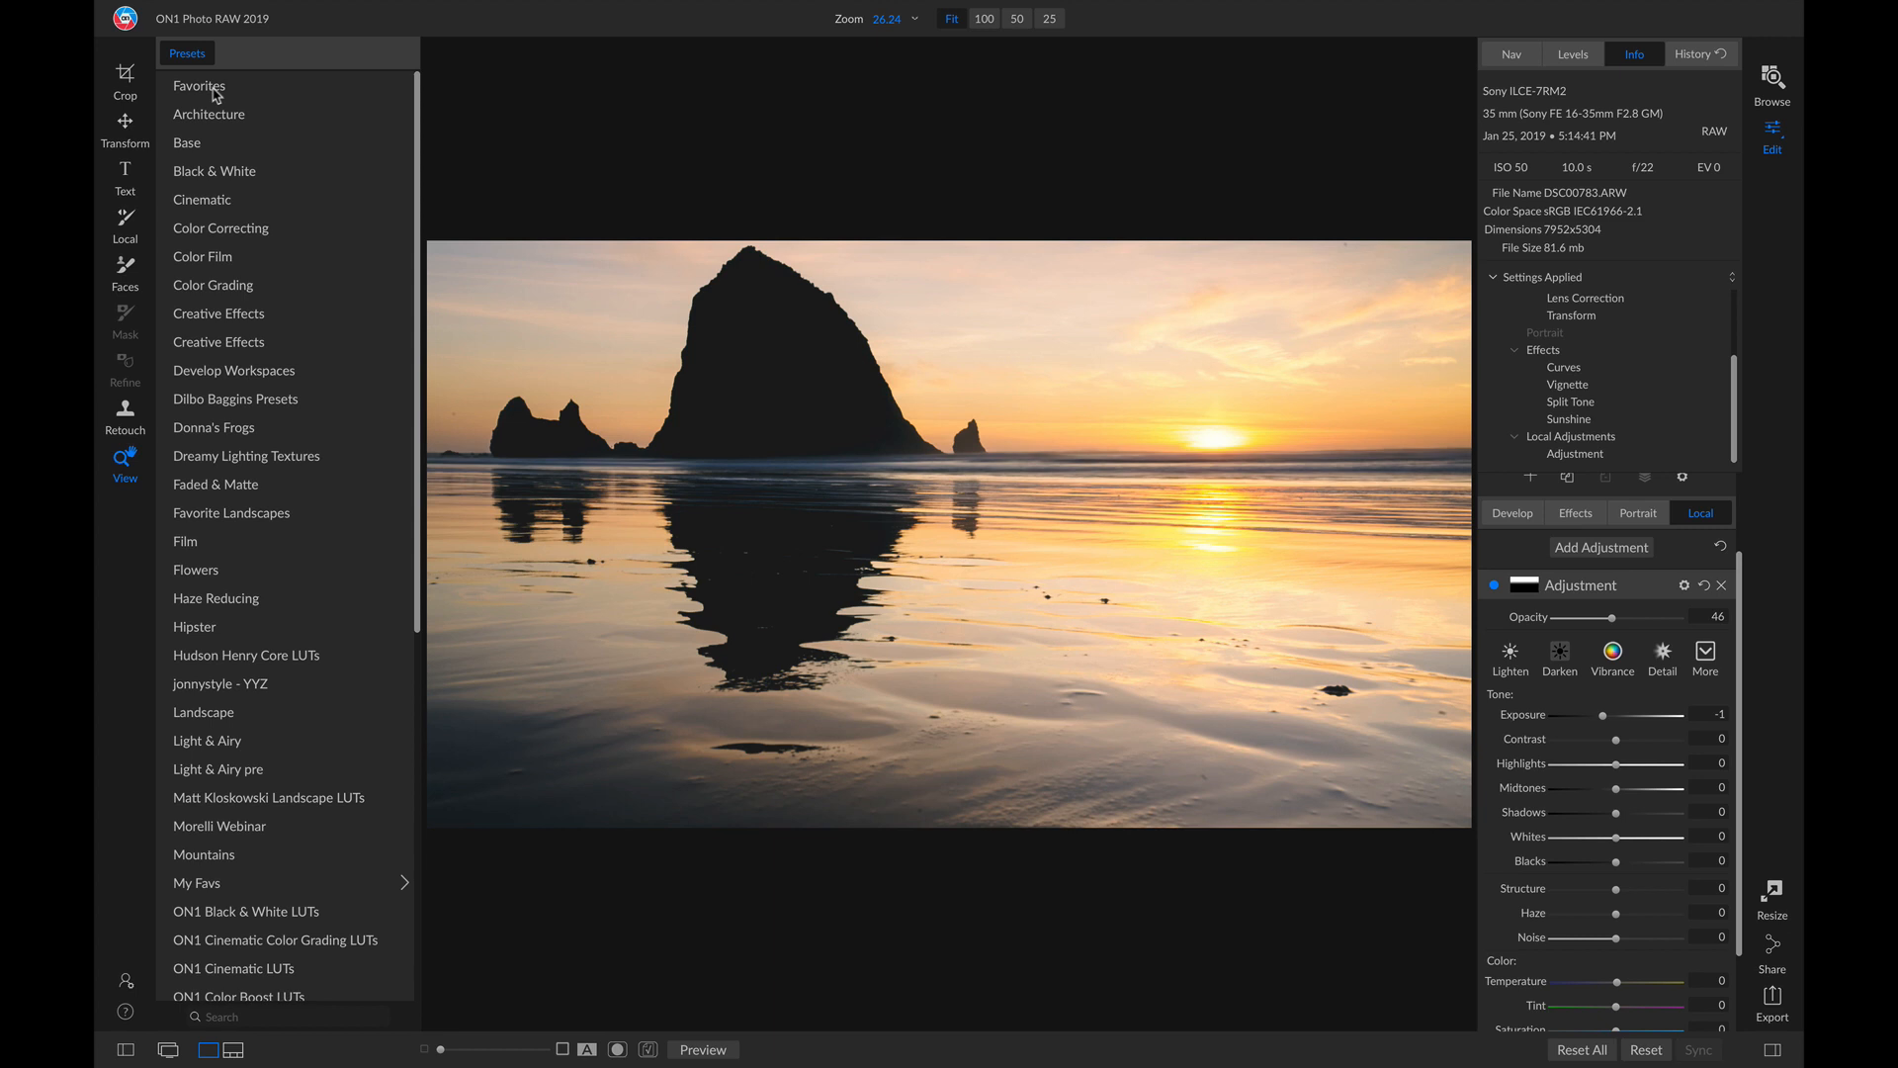
pyautogui.moveTo(188, 712)
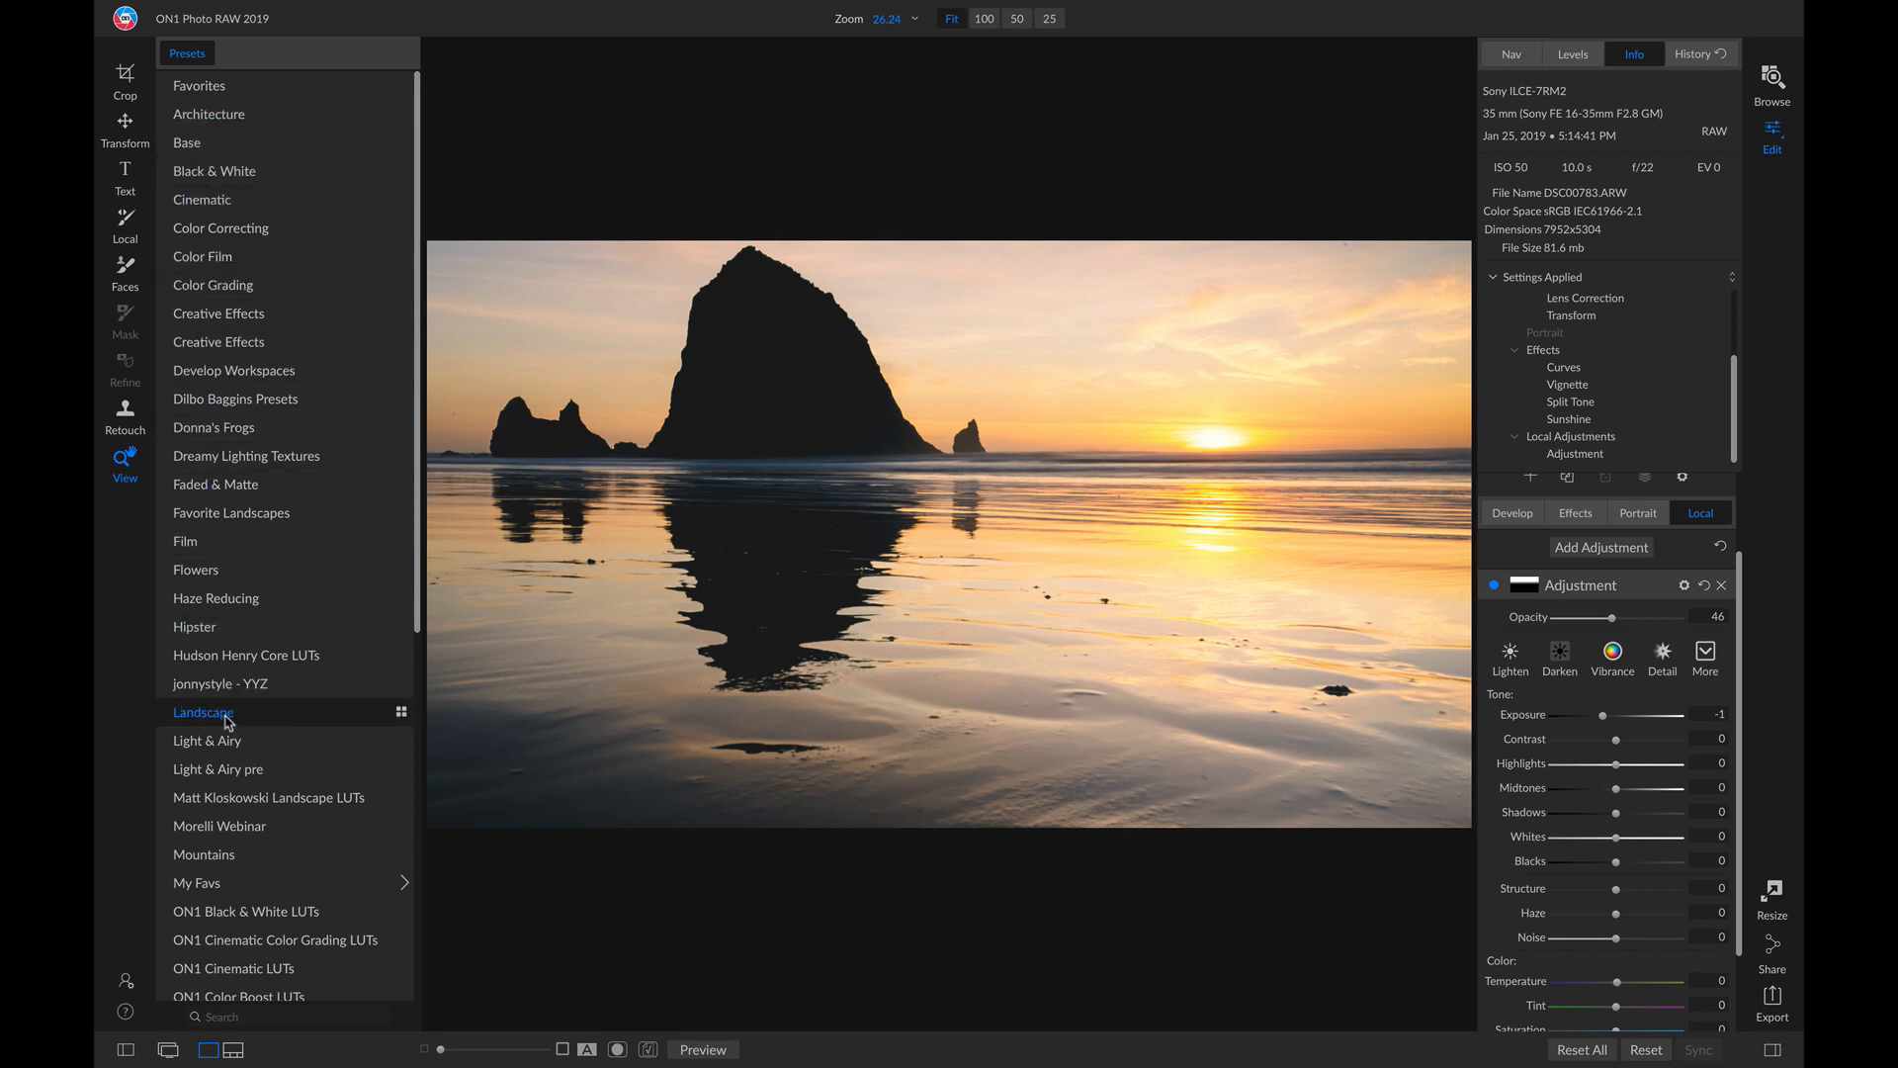
pyautogui.click(203, 712)
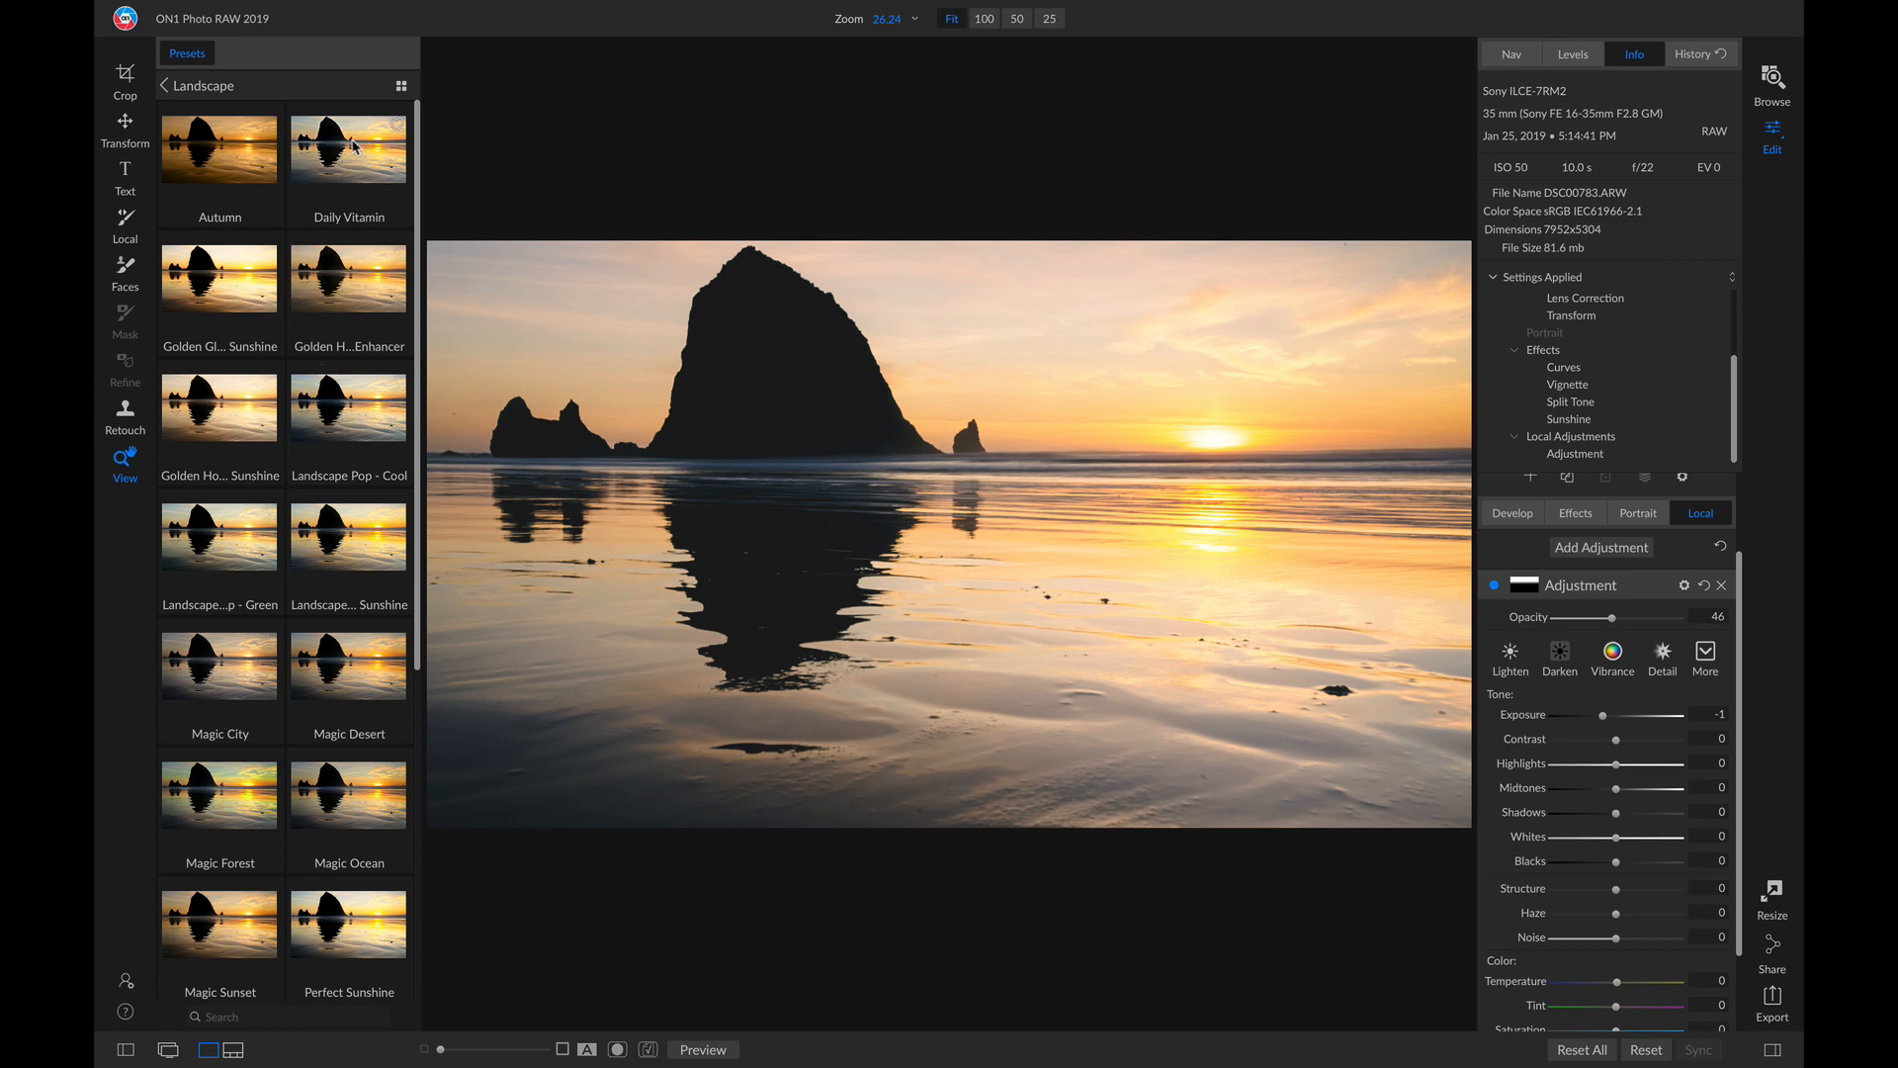
pyautogui.moveTo(332, 158)
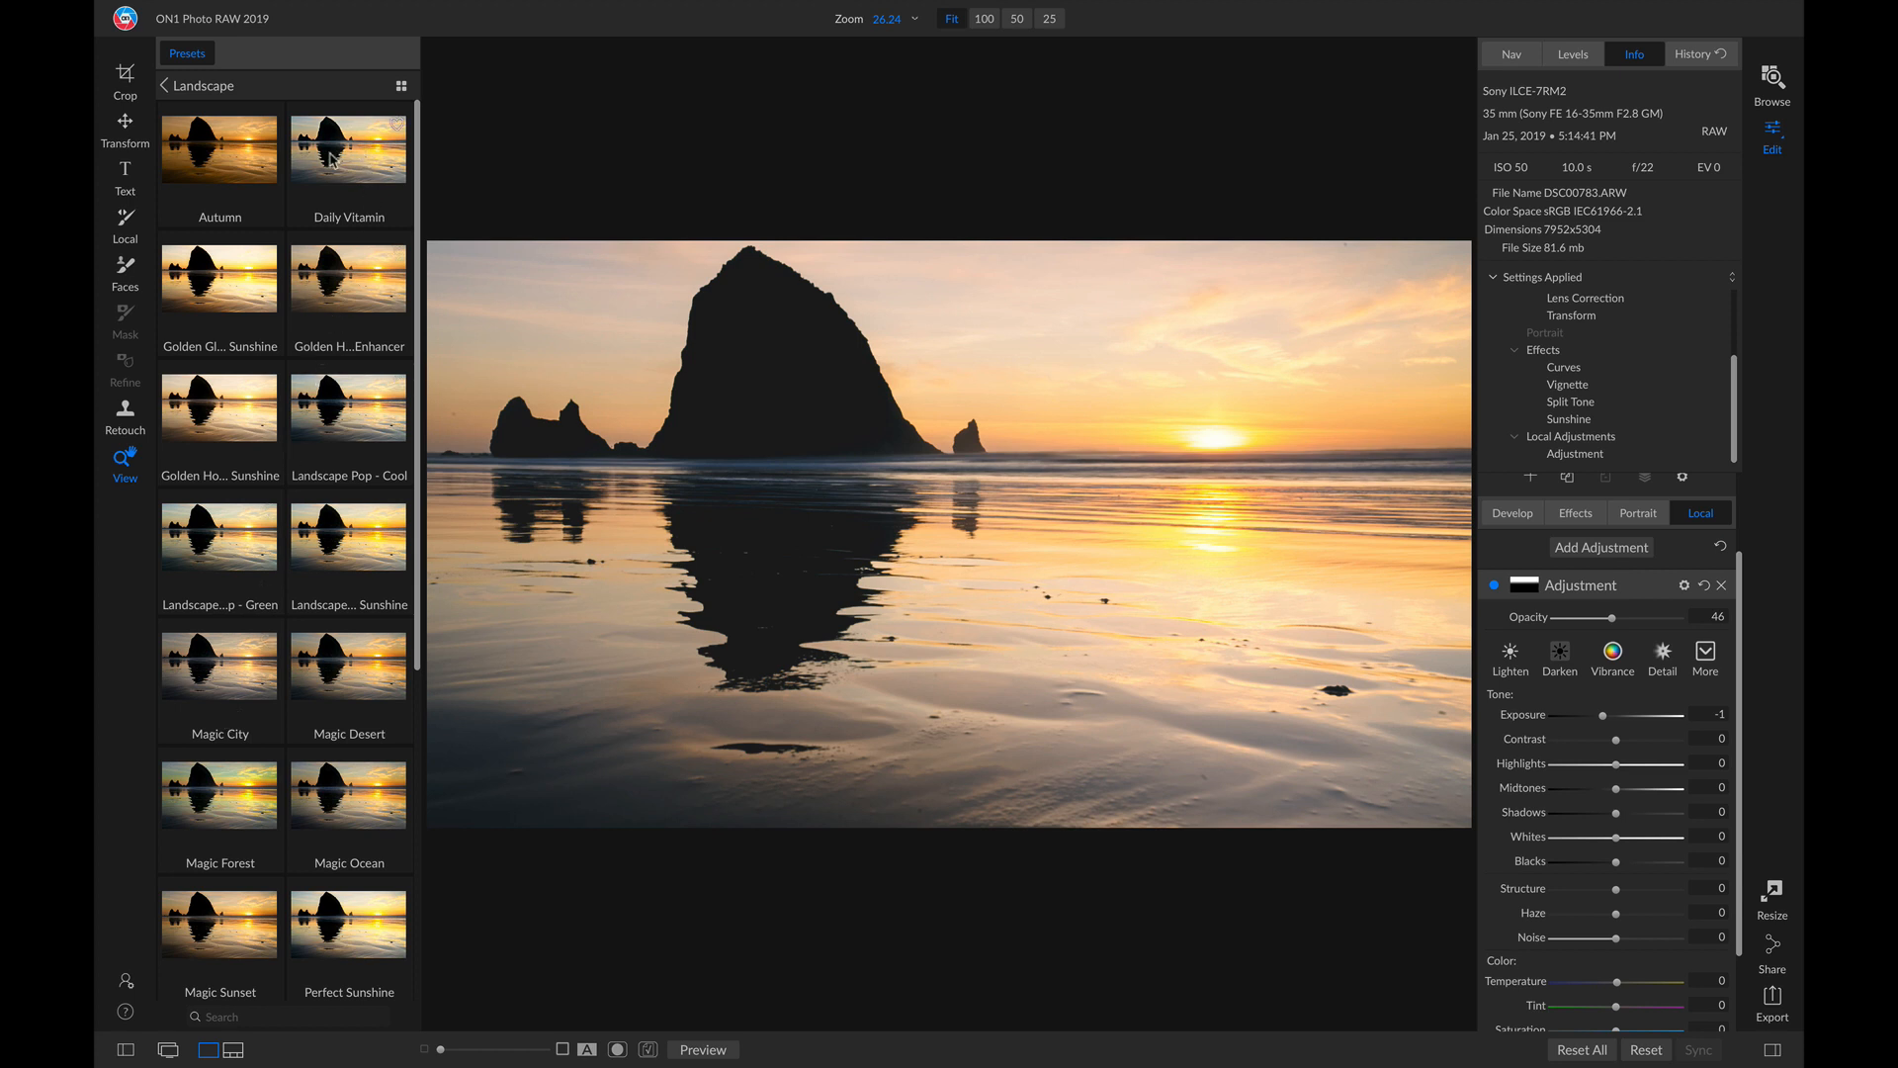
pyautogui.click(348, 148)
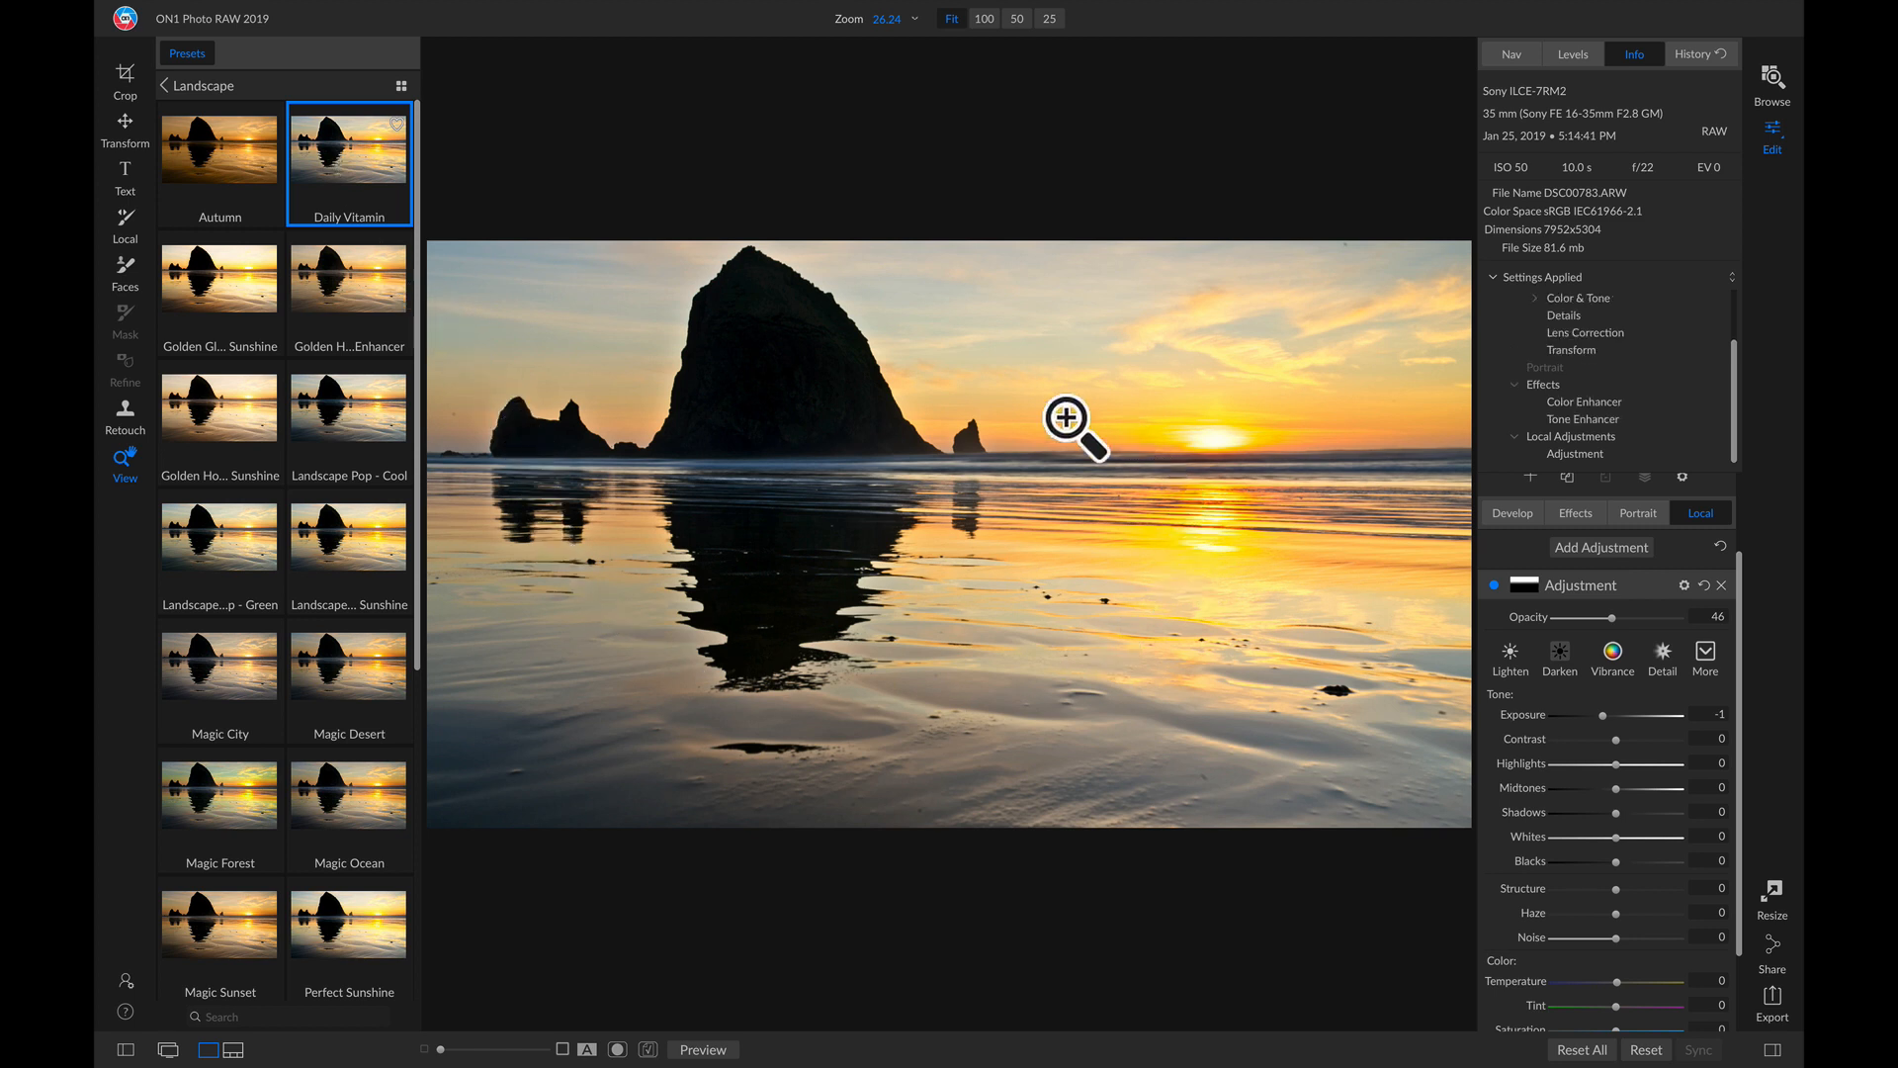
pyautogui.moveTo(929, 459)
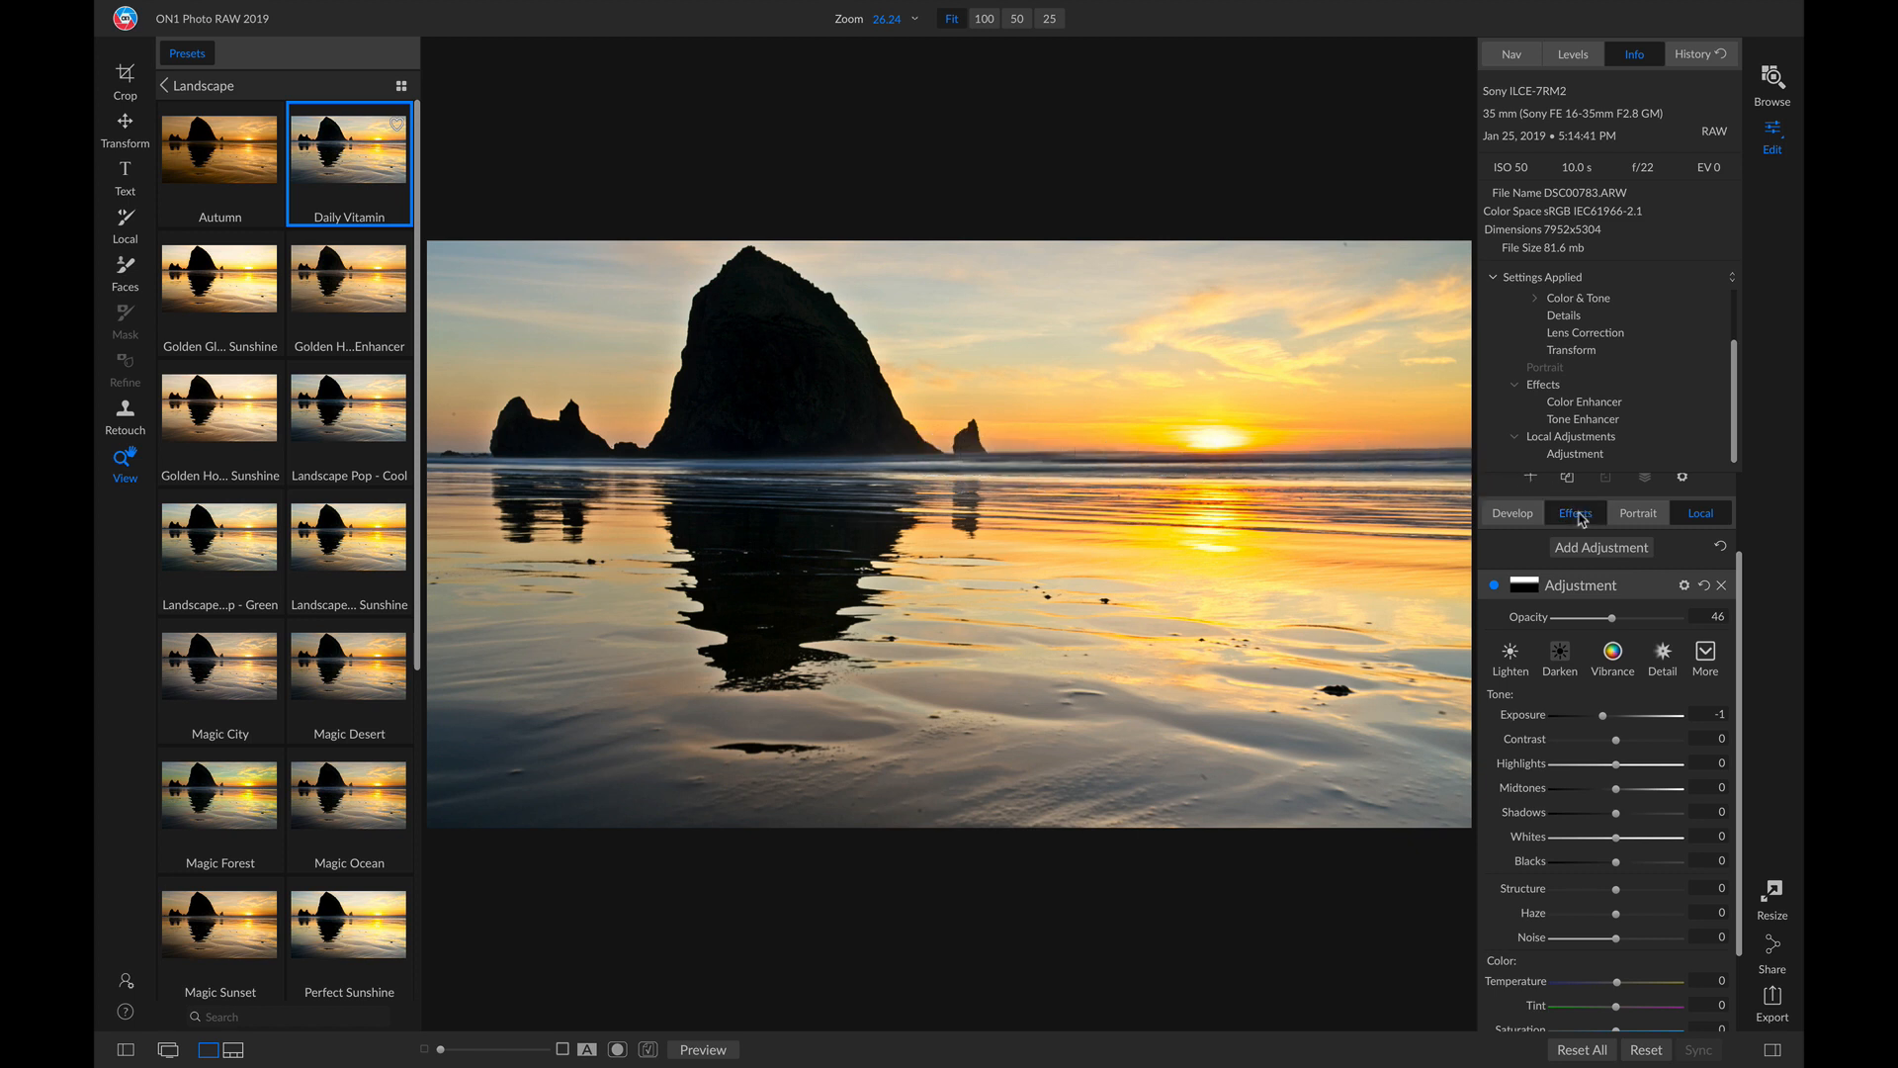
# Step: Remove the Tone Enhancer effect and warm the Color Enhancer temperature to 40
pyautogui.click(1574, 512)
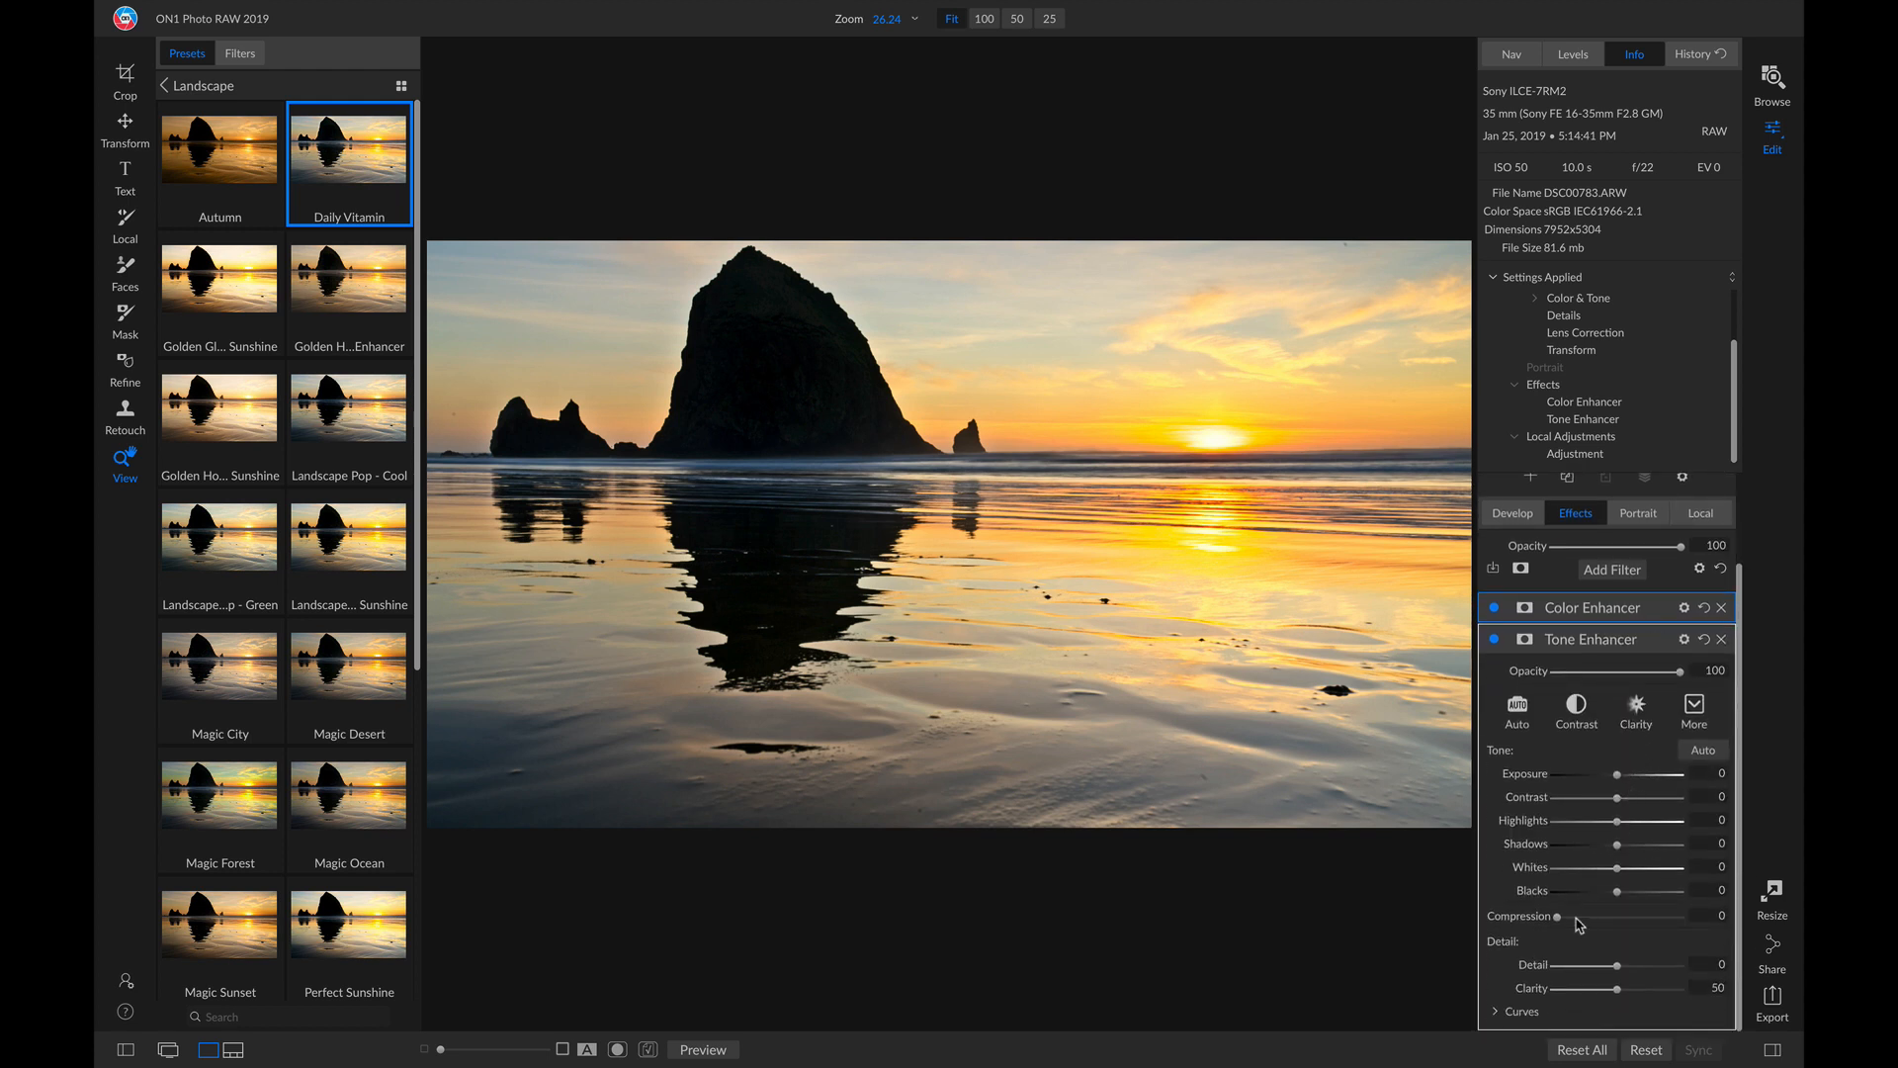
pyautogui.moveTo(1588, 1028)
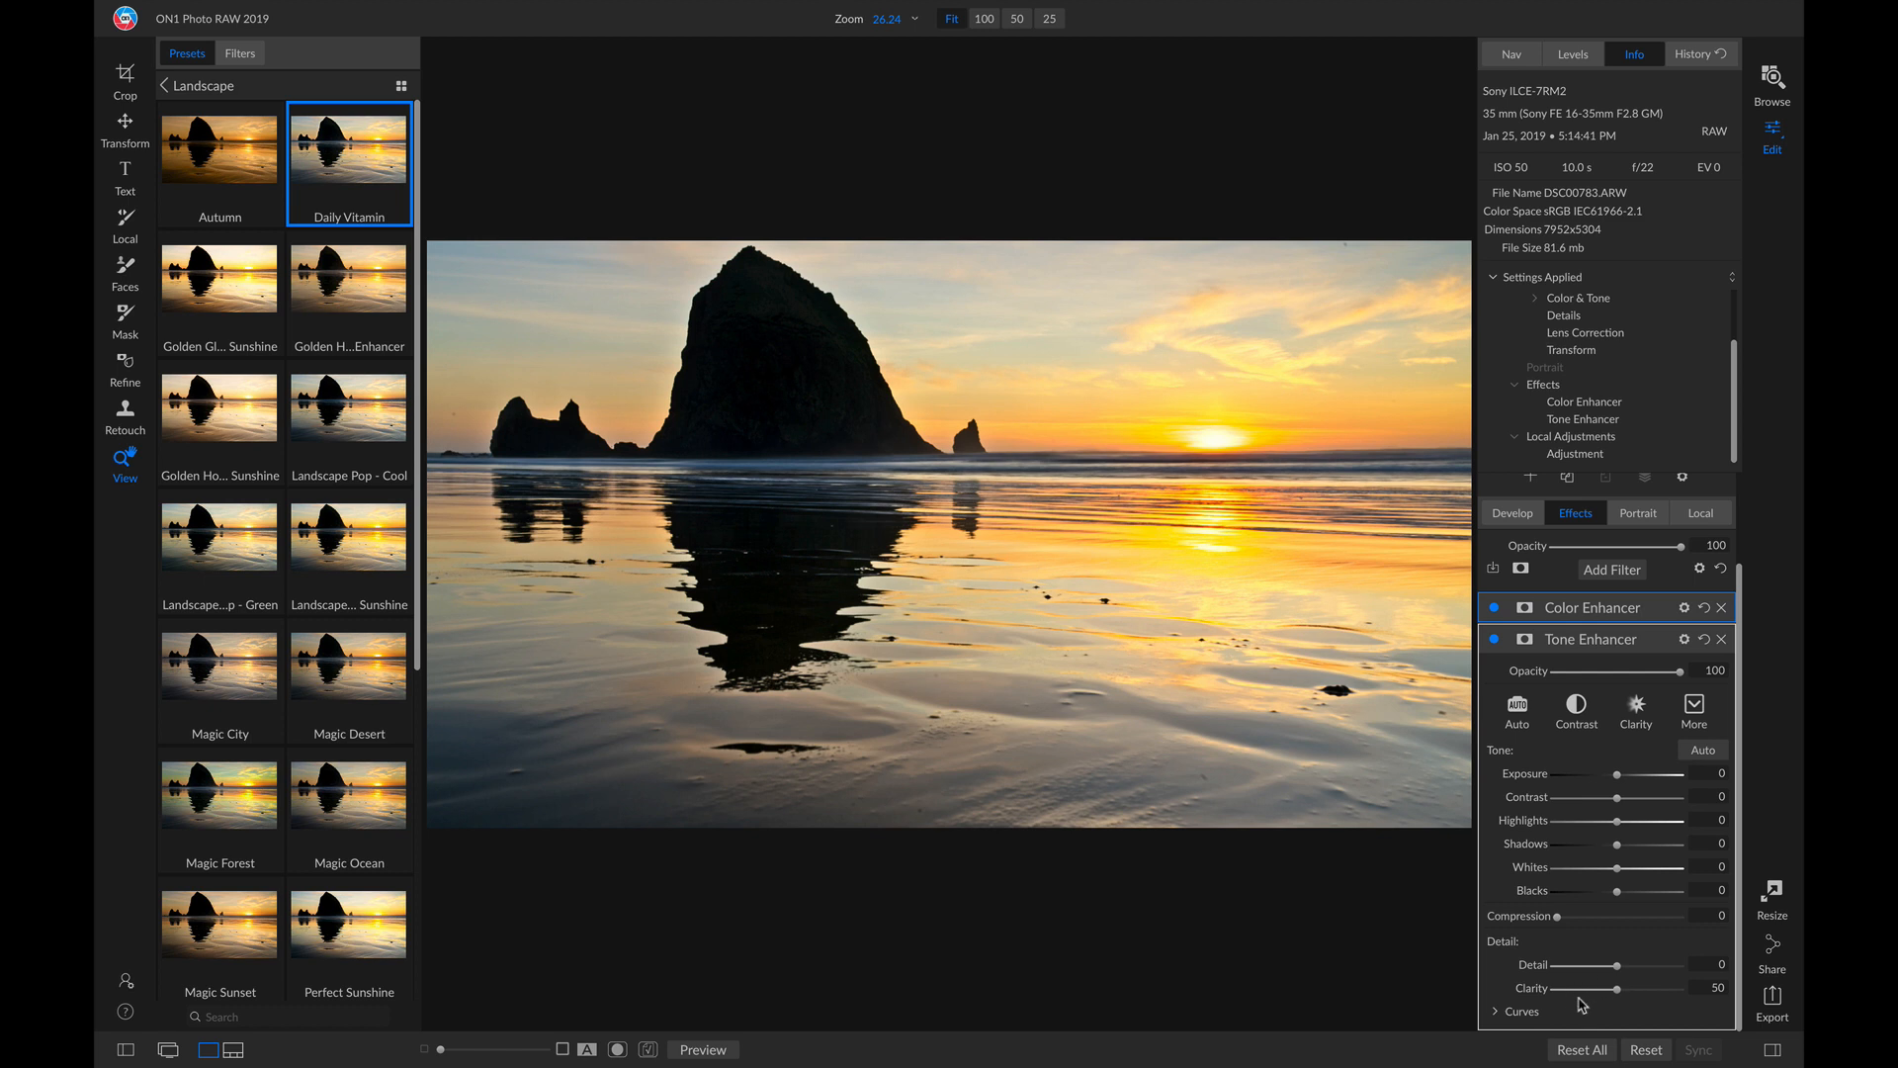
pyautogui.moveTo(1612, 1013)
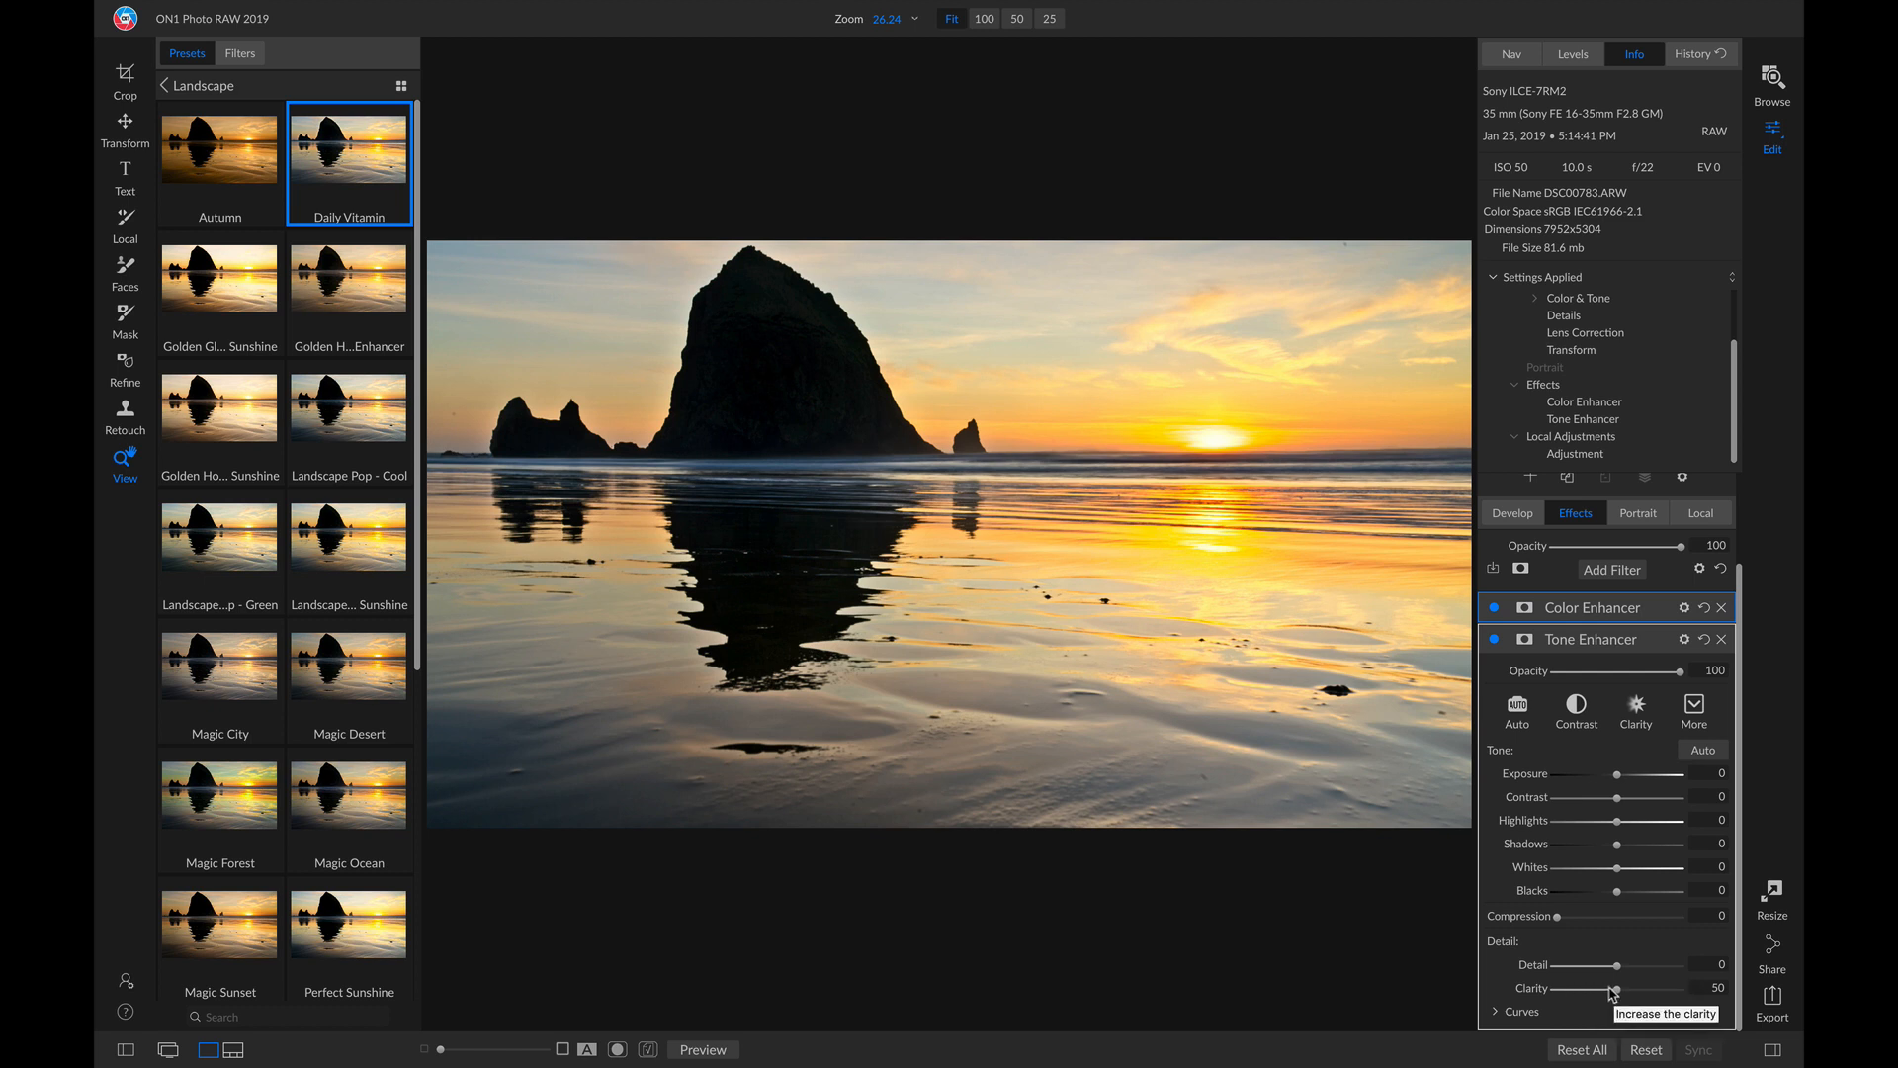
pyautogui.moveTo(1495, 641)
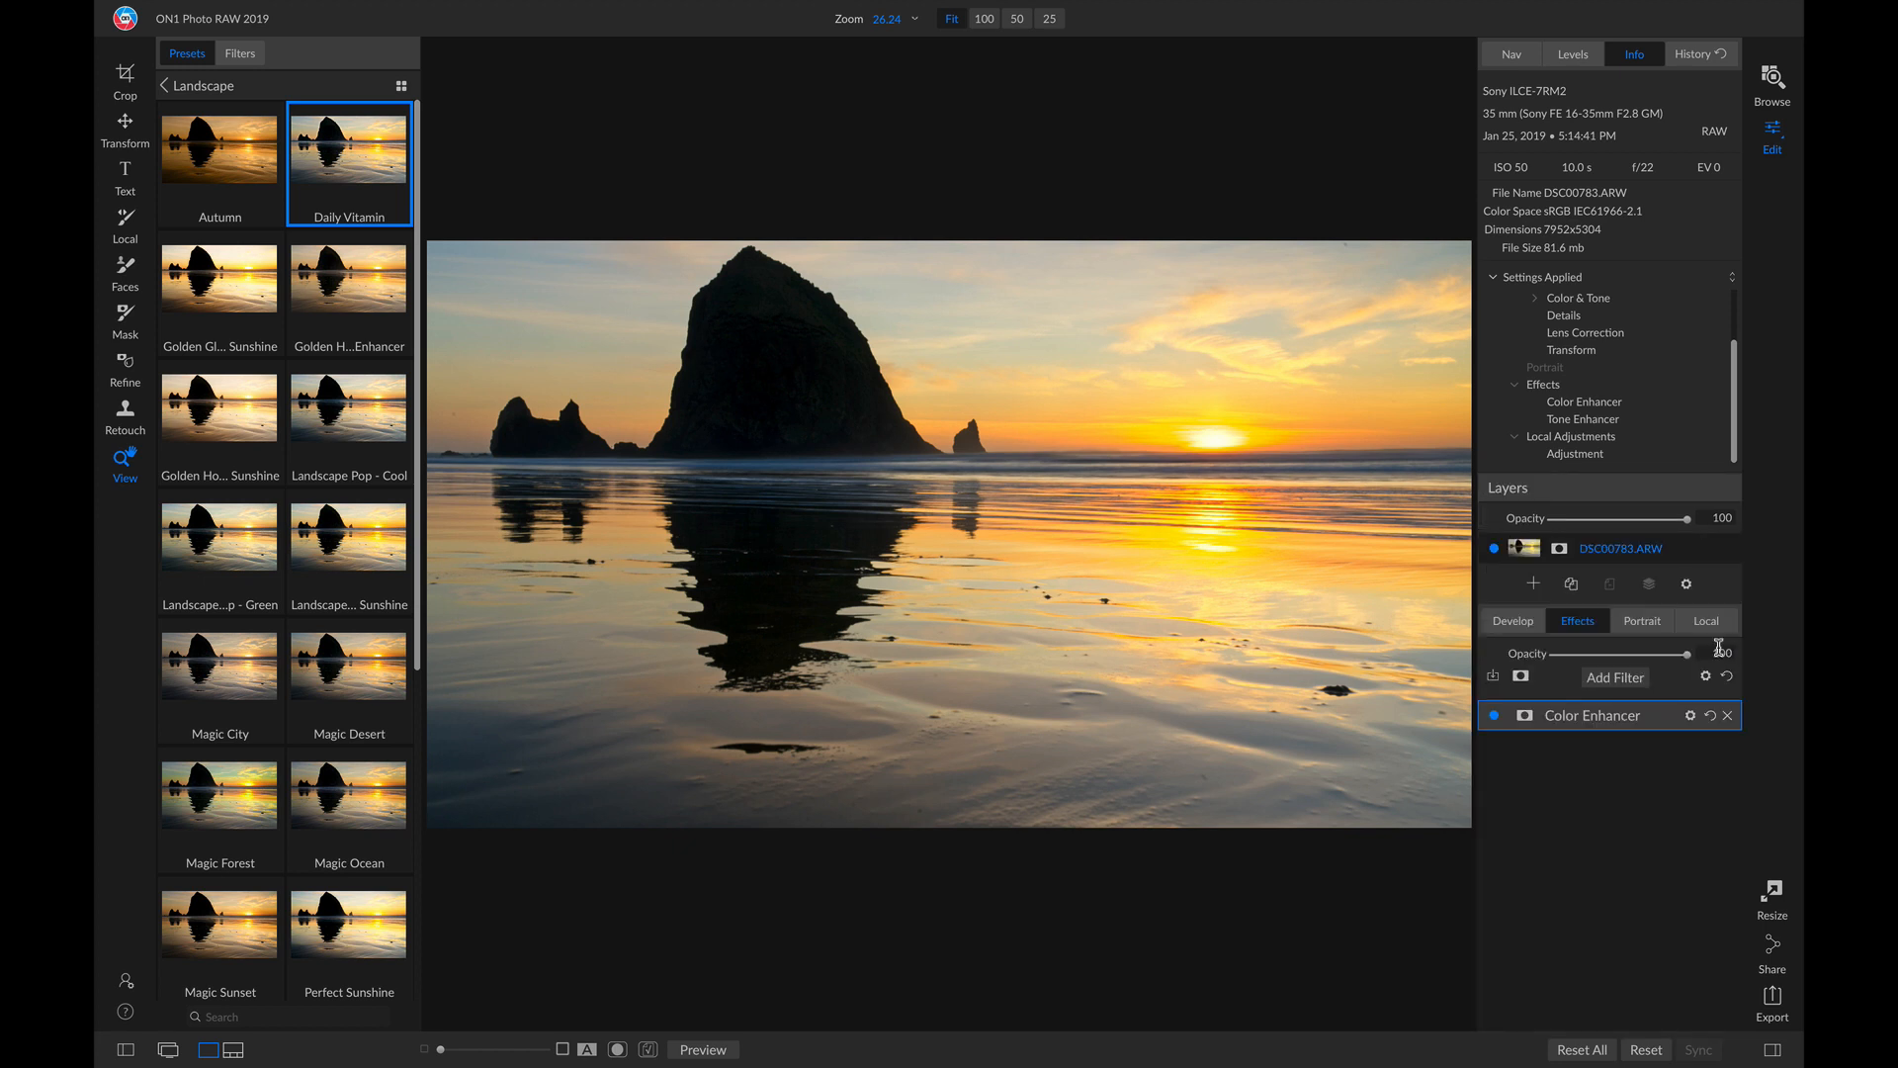
pyautogui.click(1592, 716)
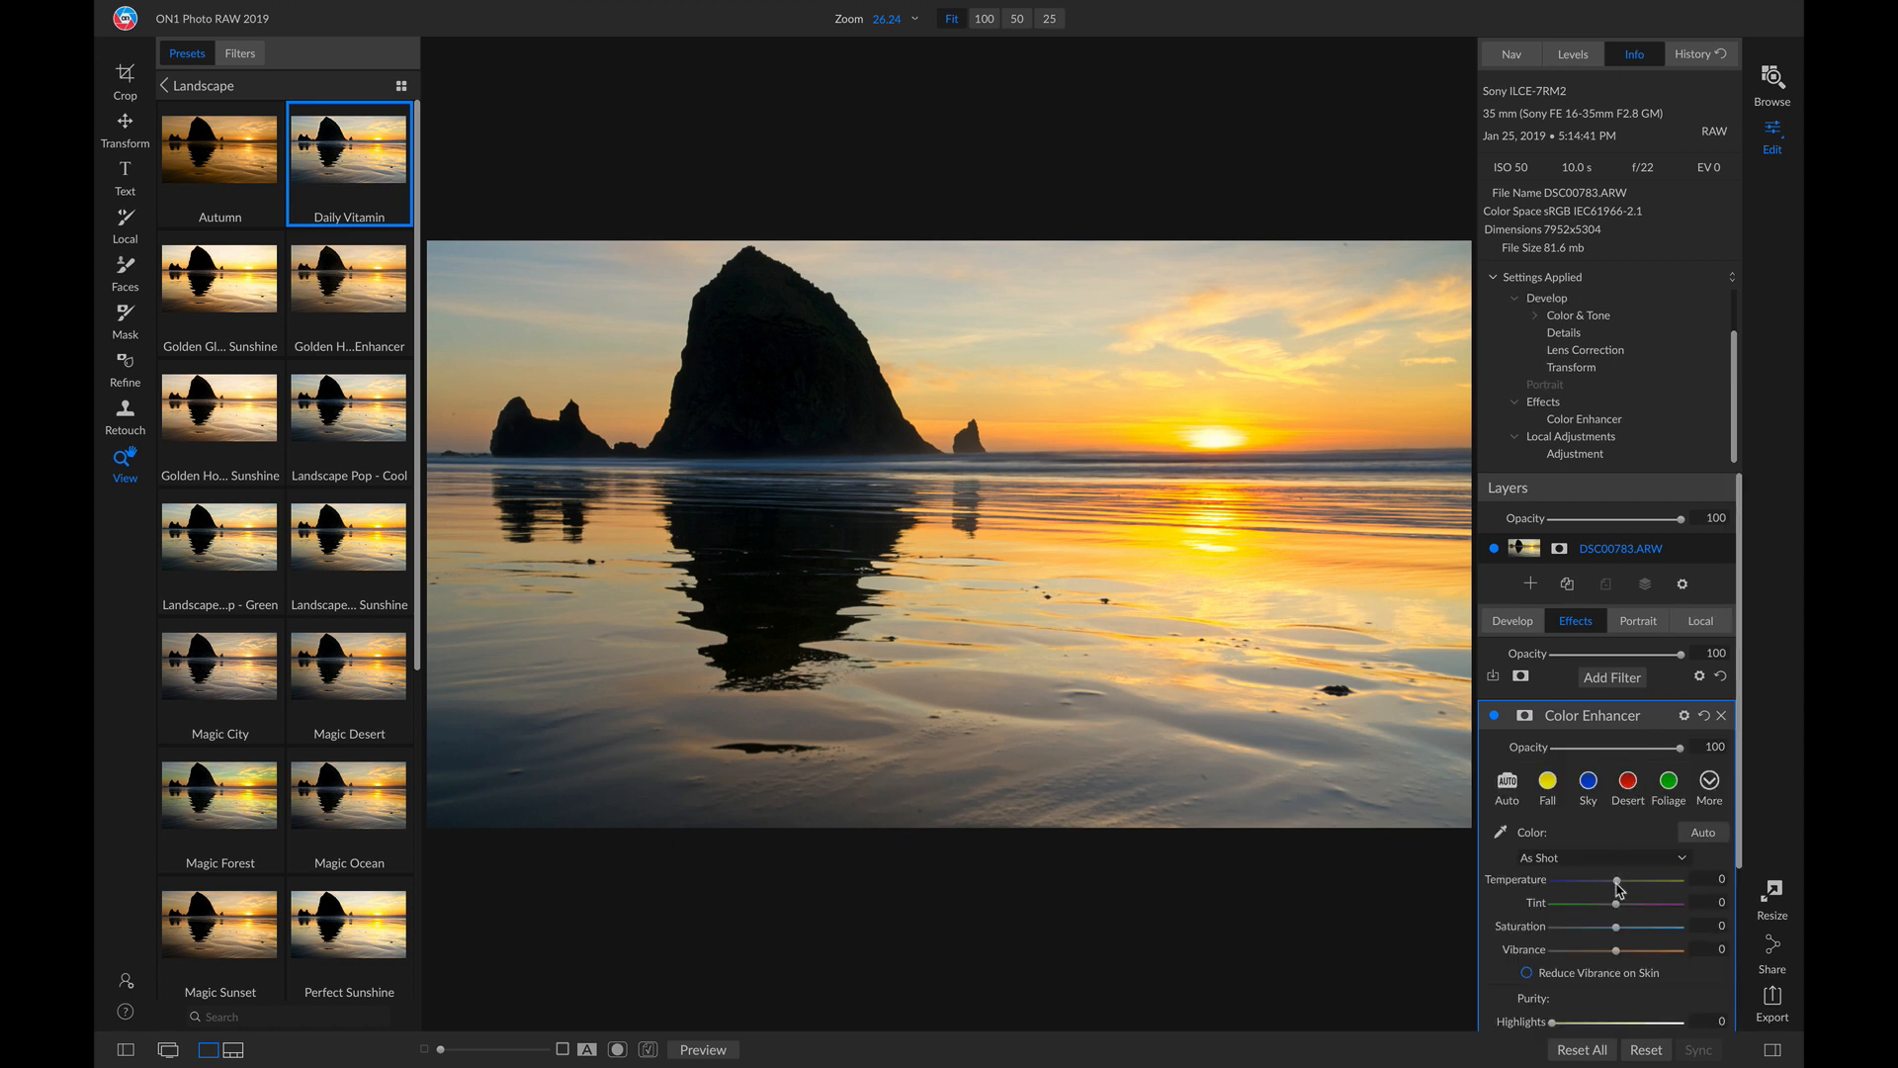
pyautogui.moveTo(1618, 884); pyautogui.dragTo(1632, 884)
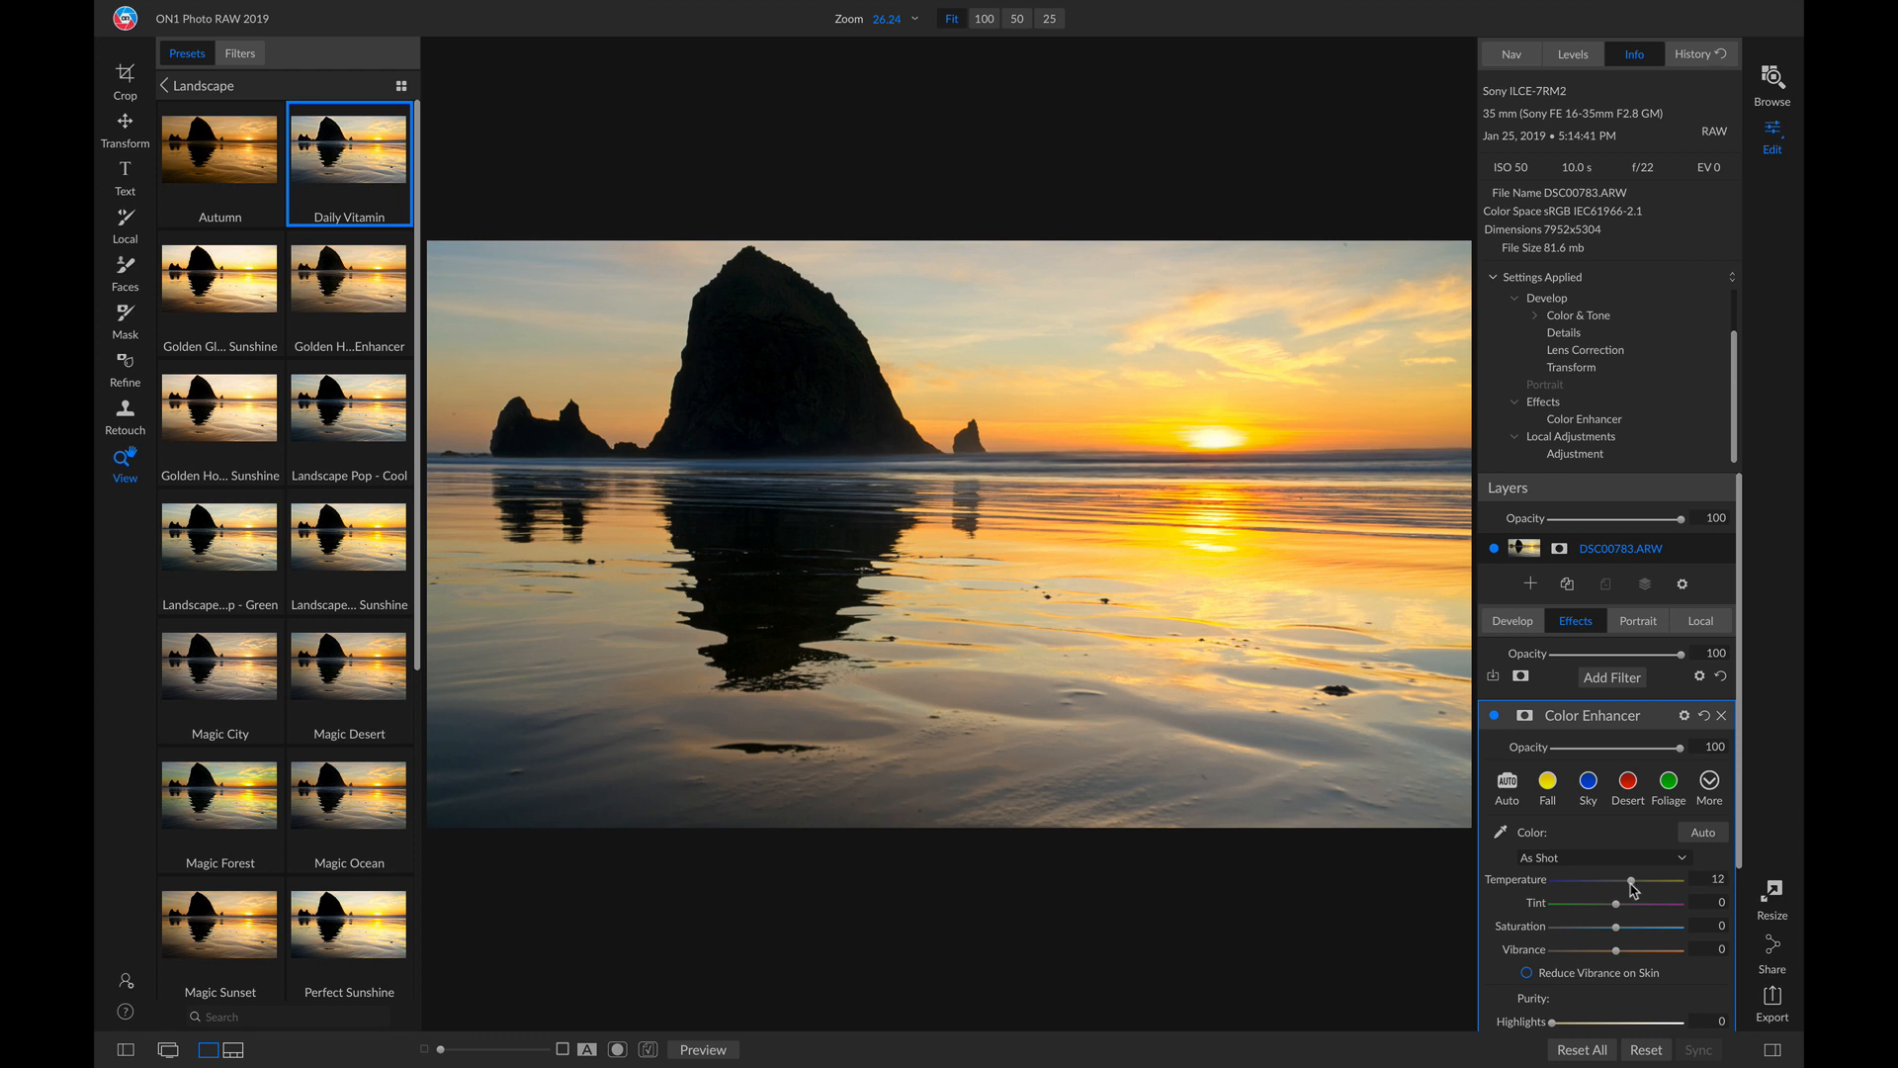
pyautogui.moveTo(1631, 890); pyautogui.dragTo(1647, 890)
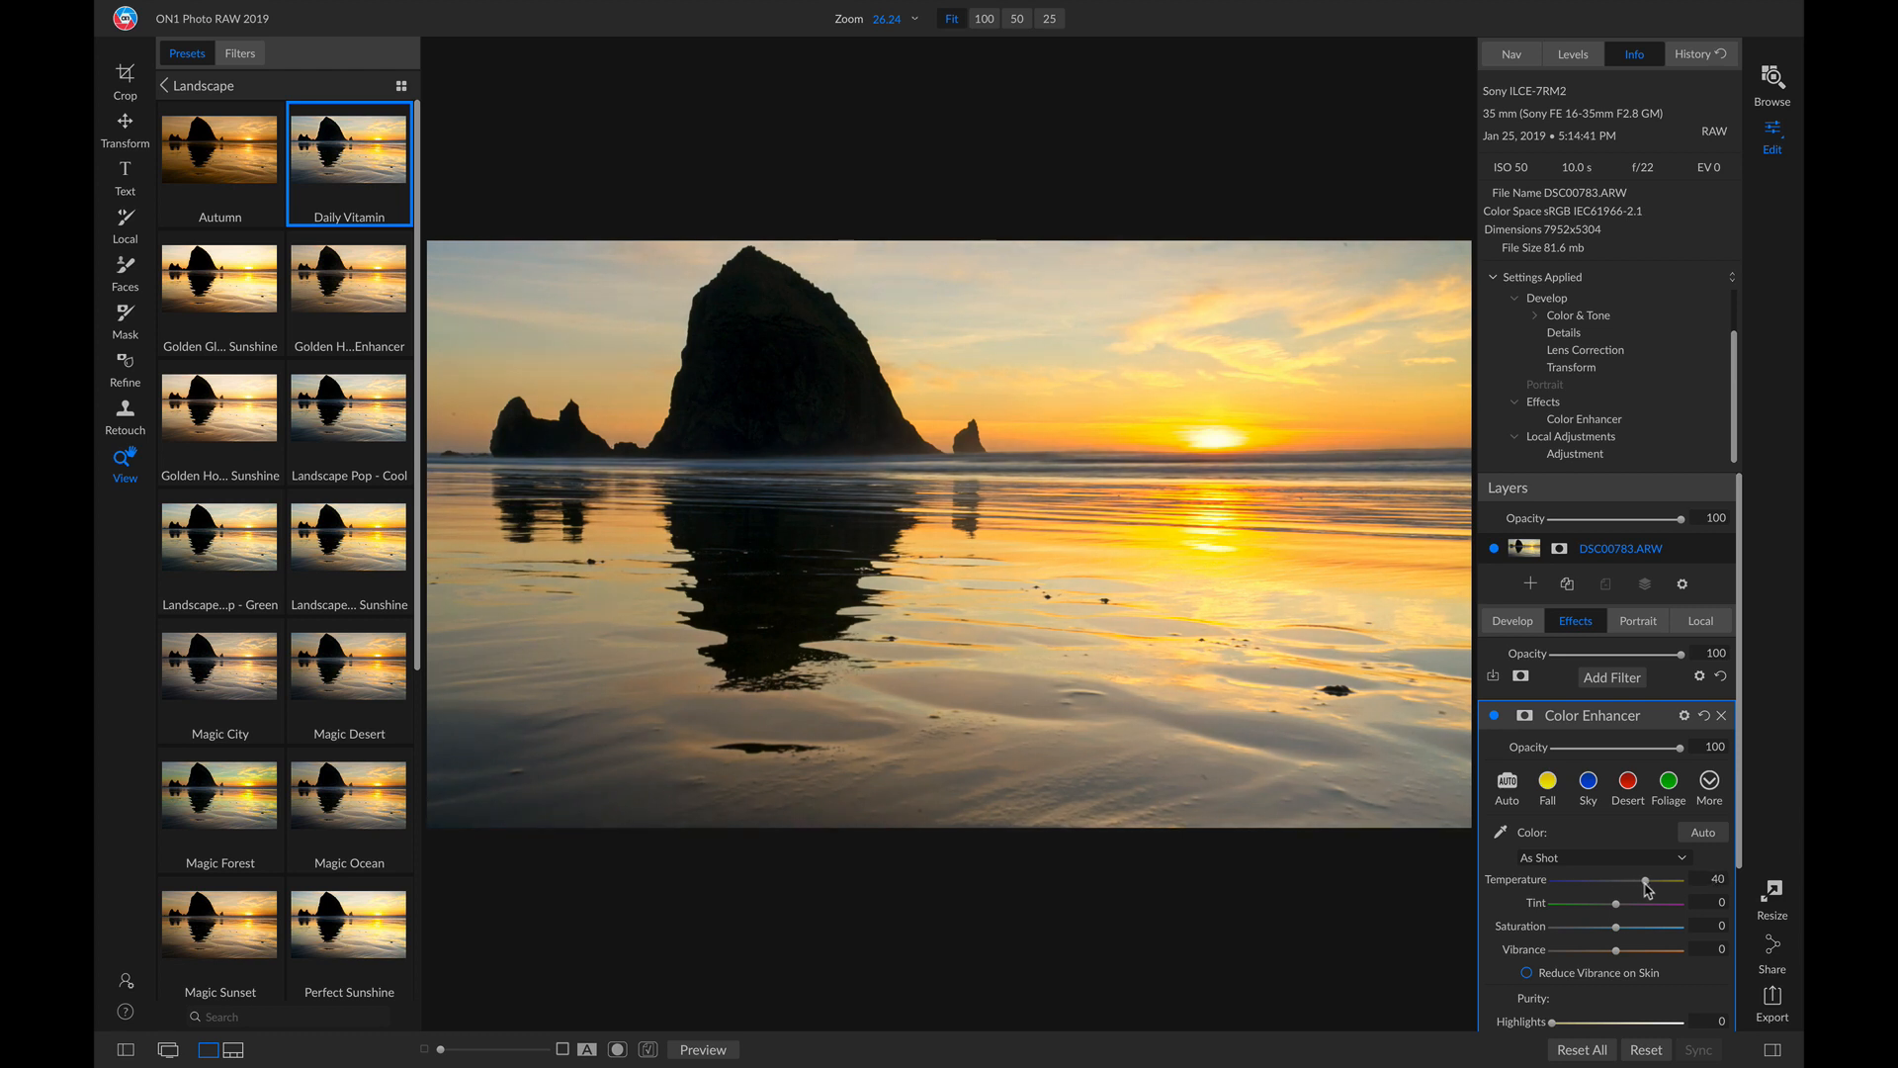
pyautogui.moveTo(1645, 888); pyautogui.dragTo(1647, 888)
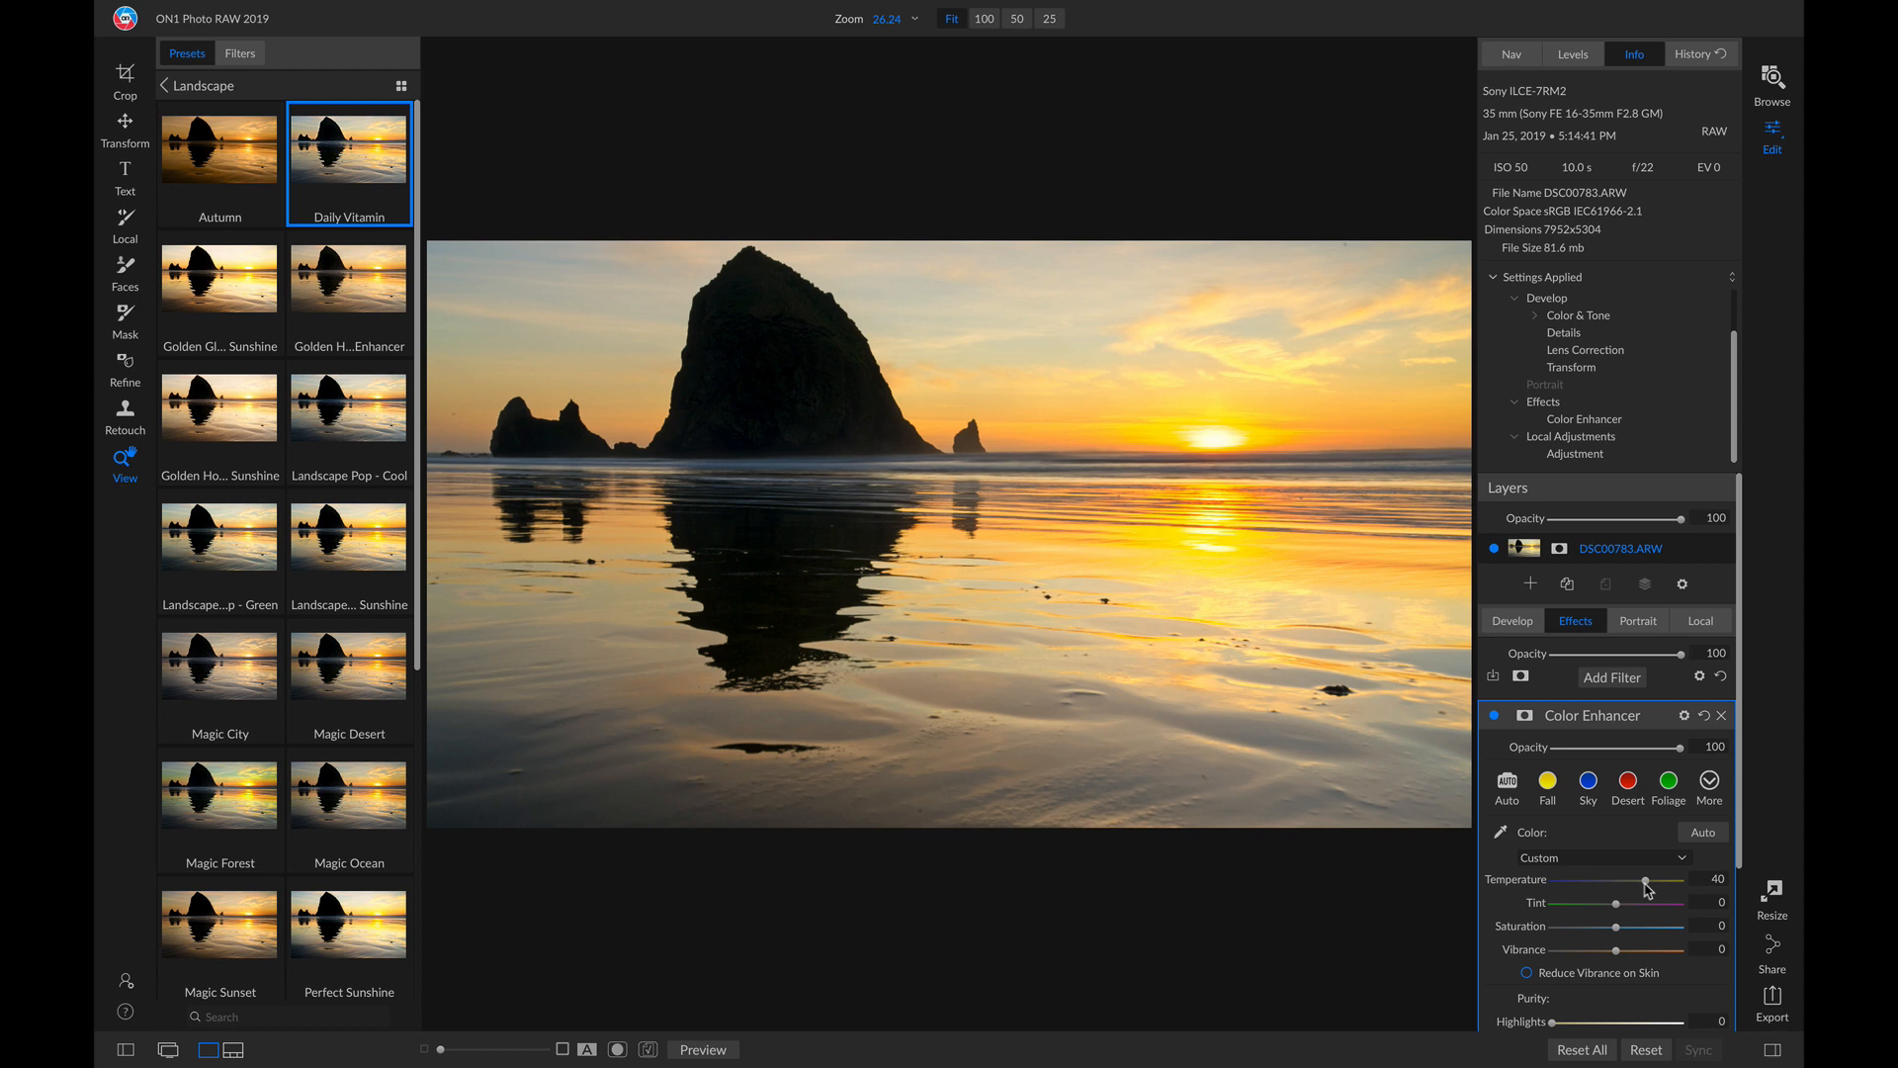
# Step: Start Update Preset with Current Settings on Daily Vitamin, leaving only Effects included
pyautogui.click(1507, 787)
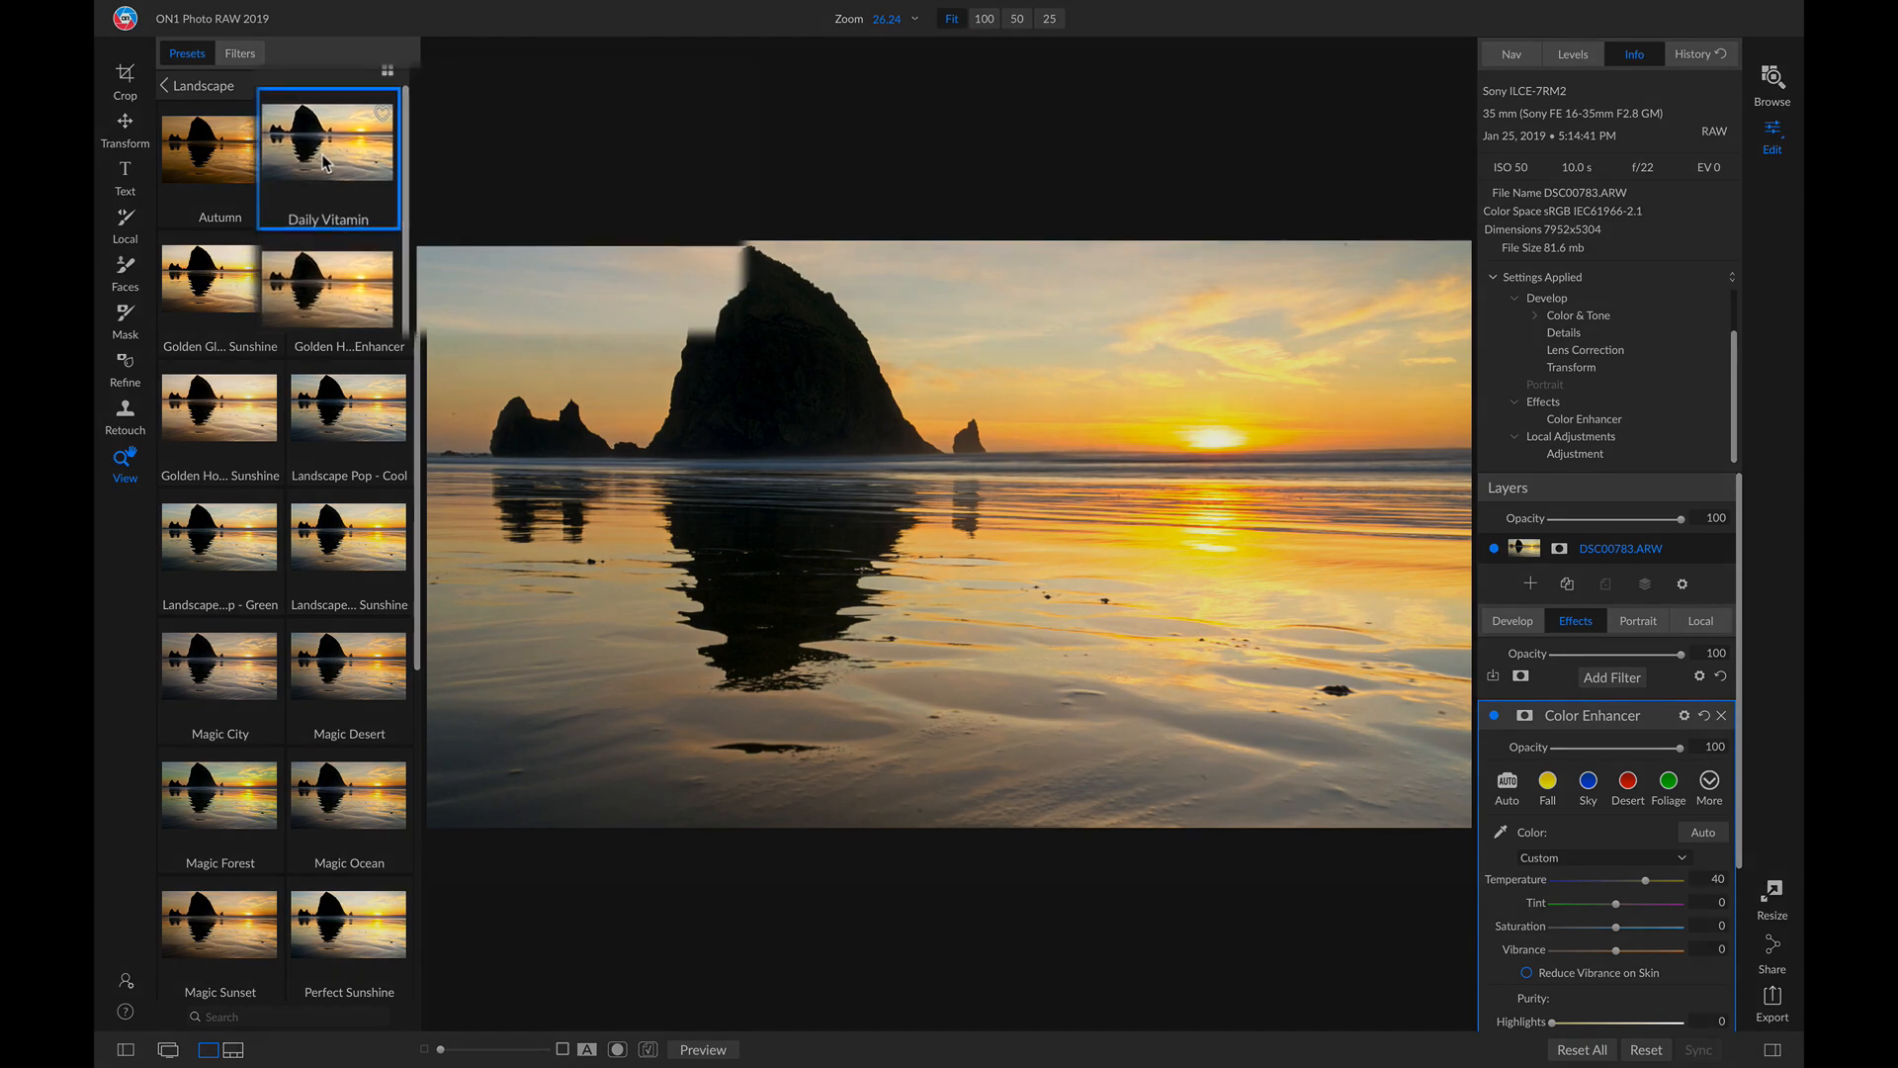
pyautogui.rightClick(326, 158)
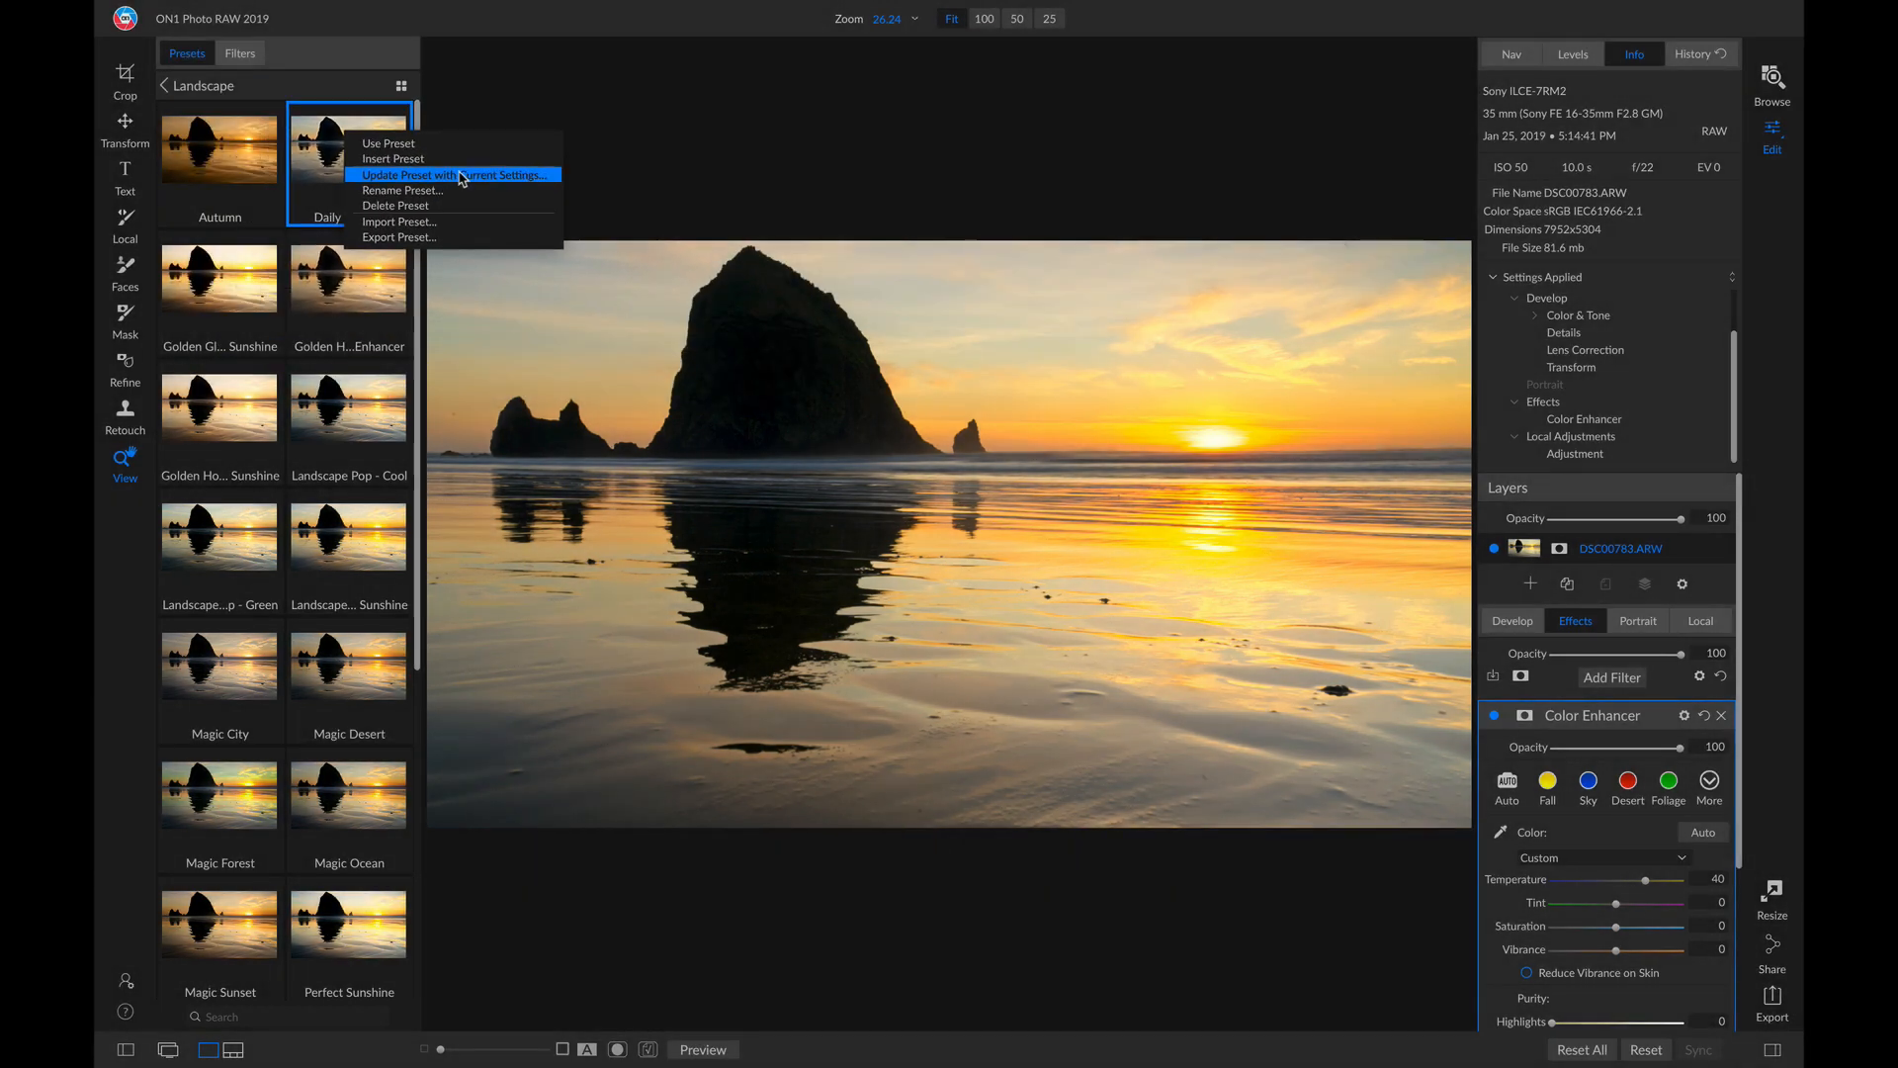
pyautogui.click(407, 174)
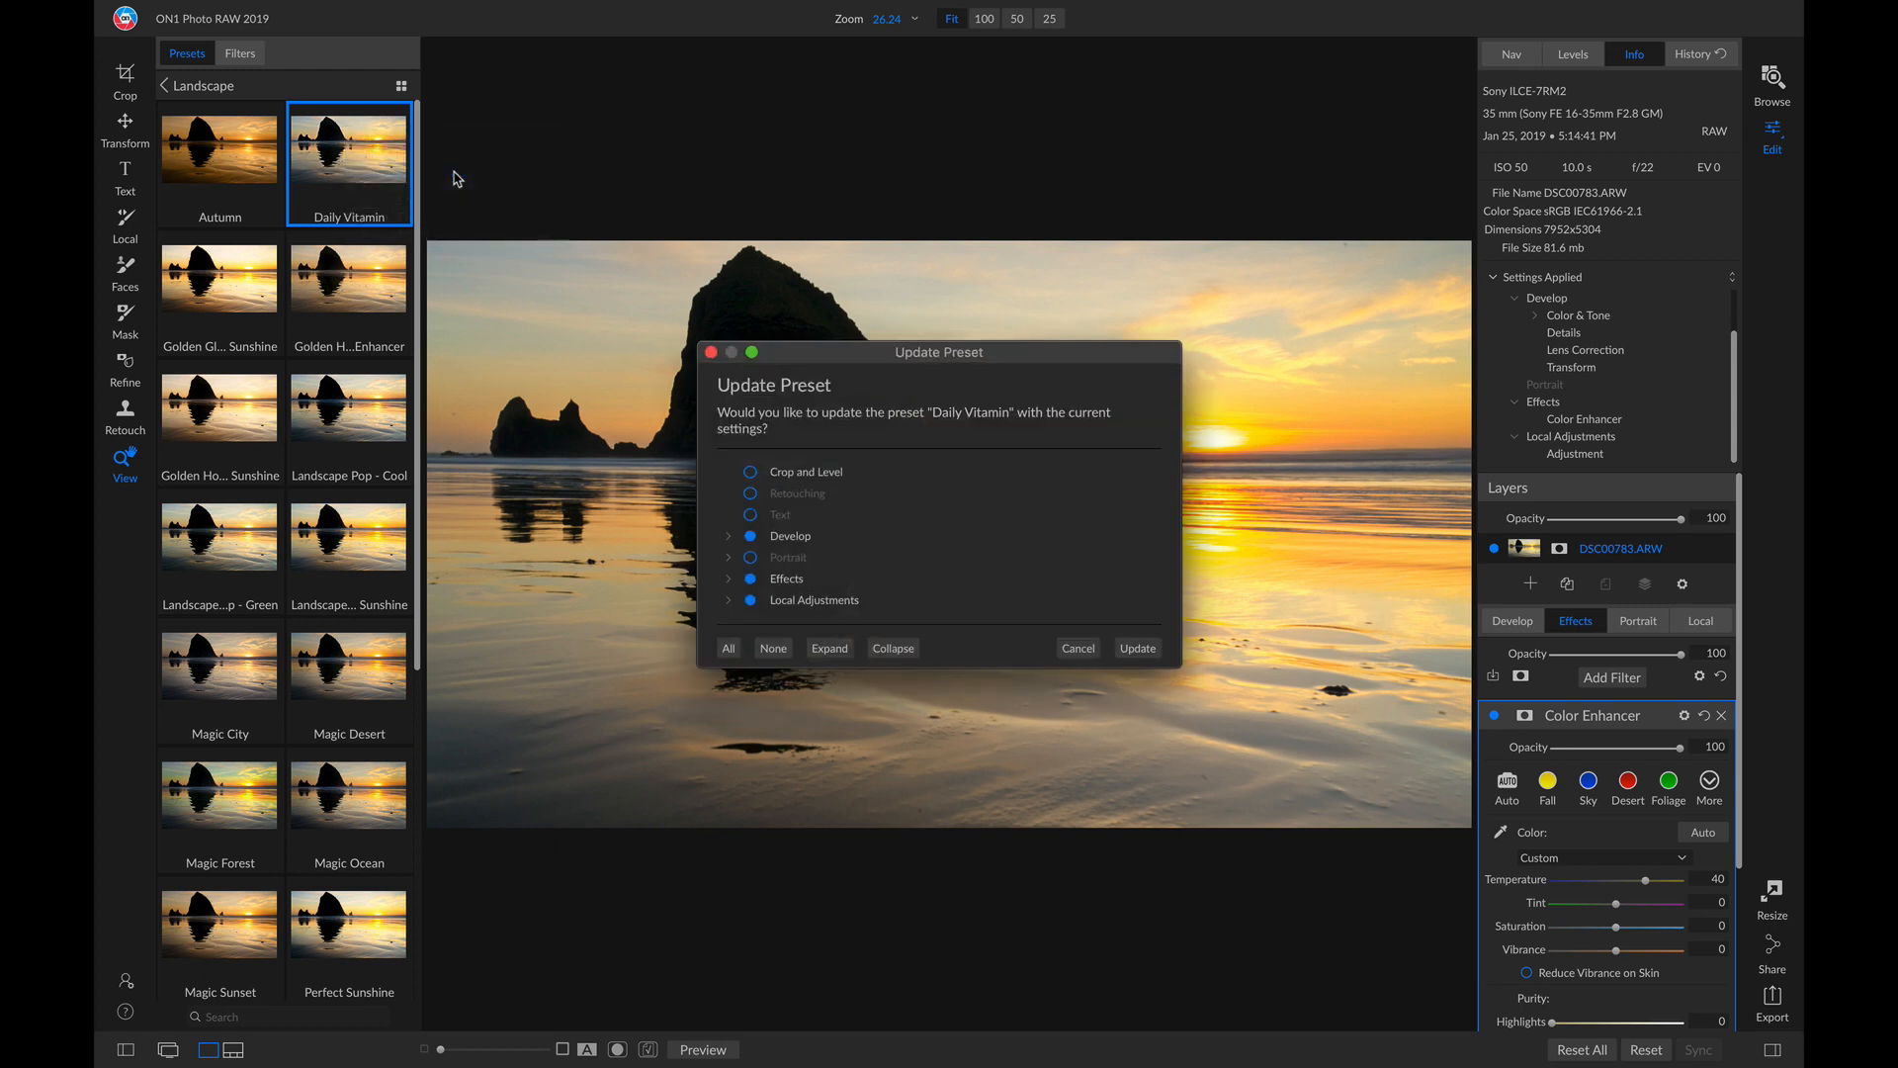
pyautogui.moveTo(959, 285)
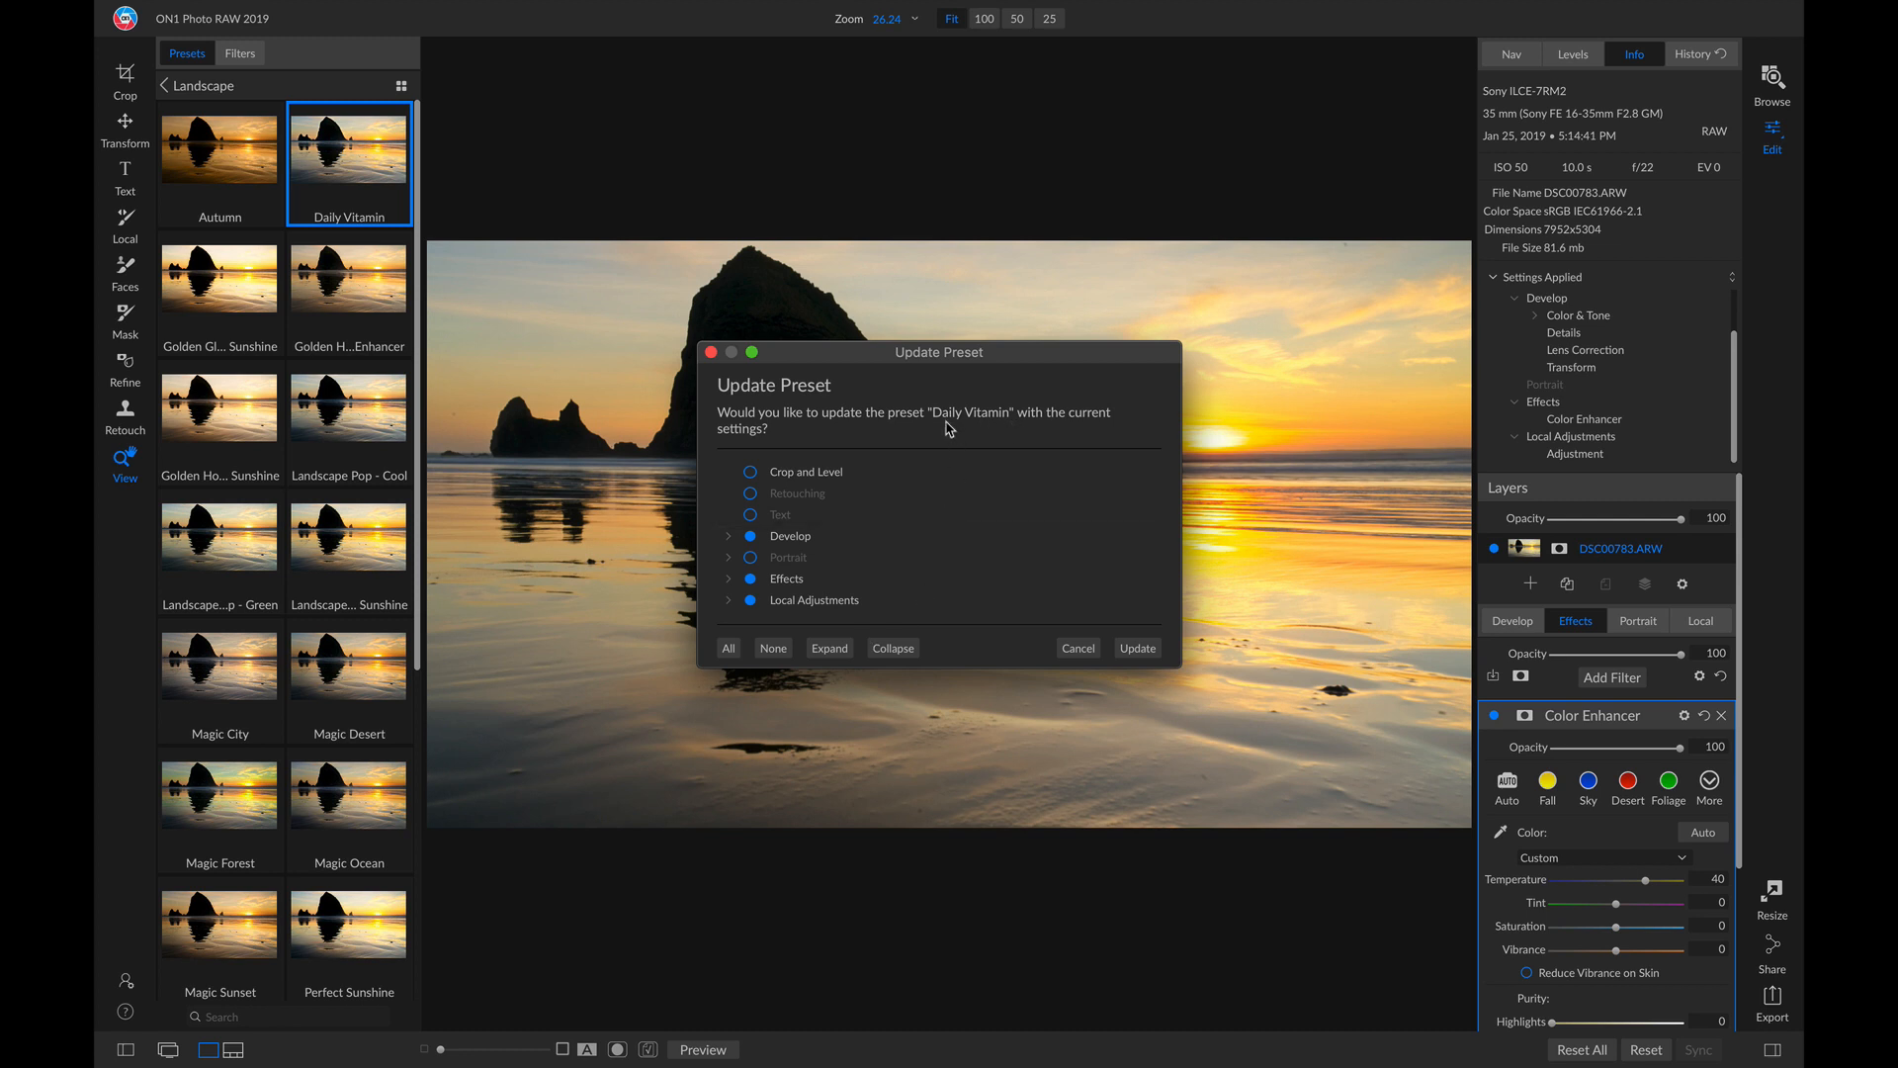
pyautogui.moveTo(965, 431)
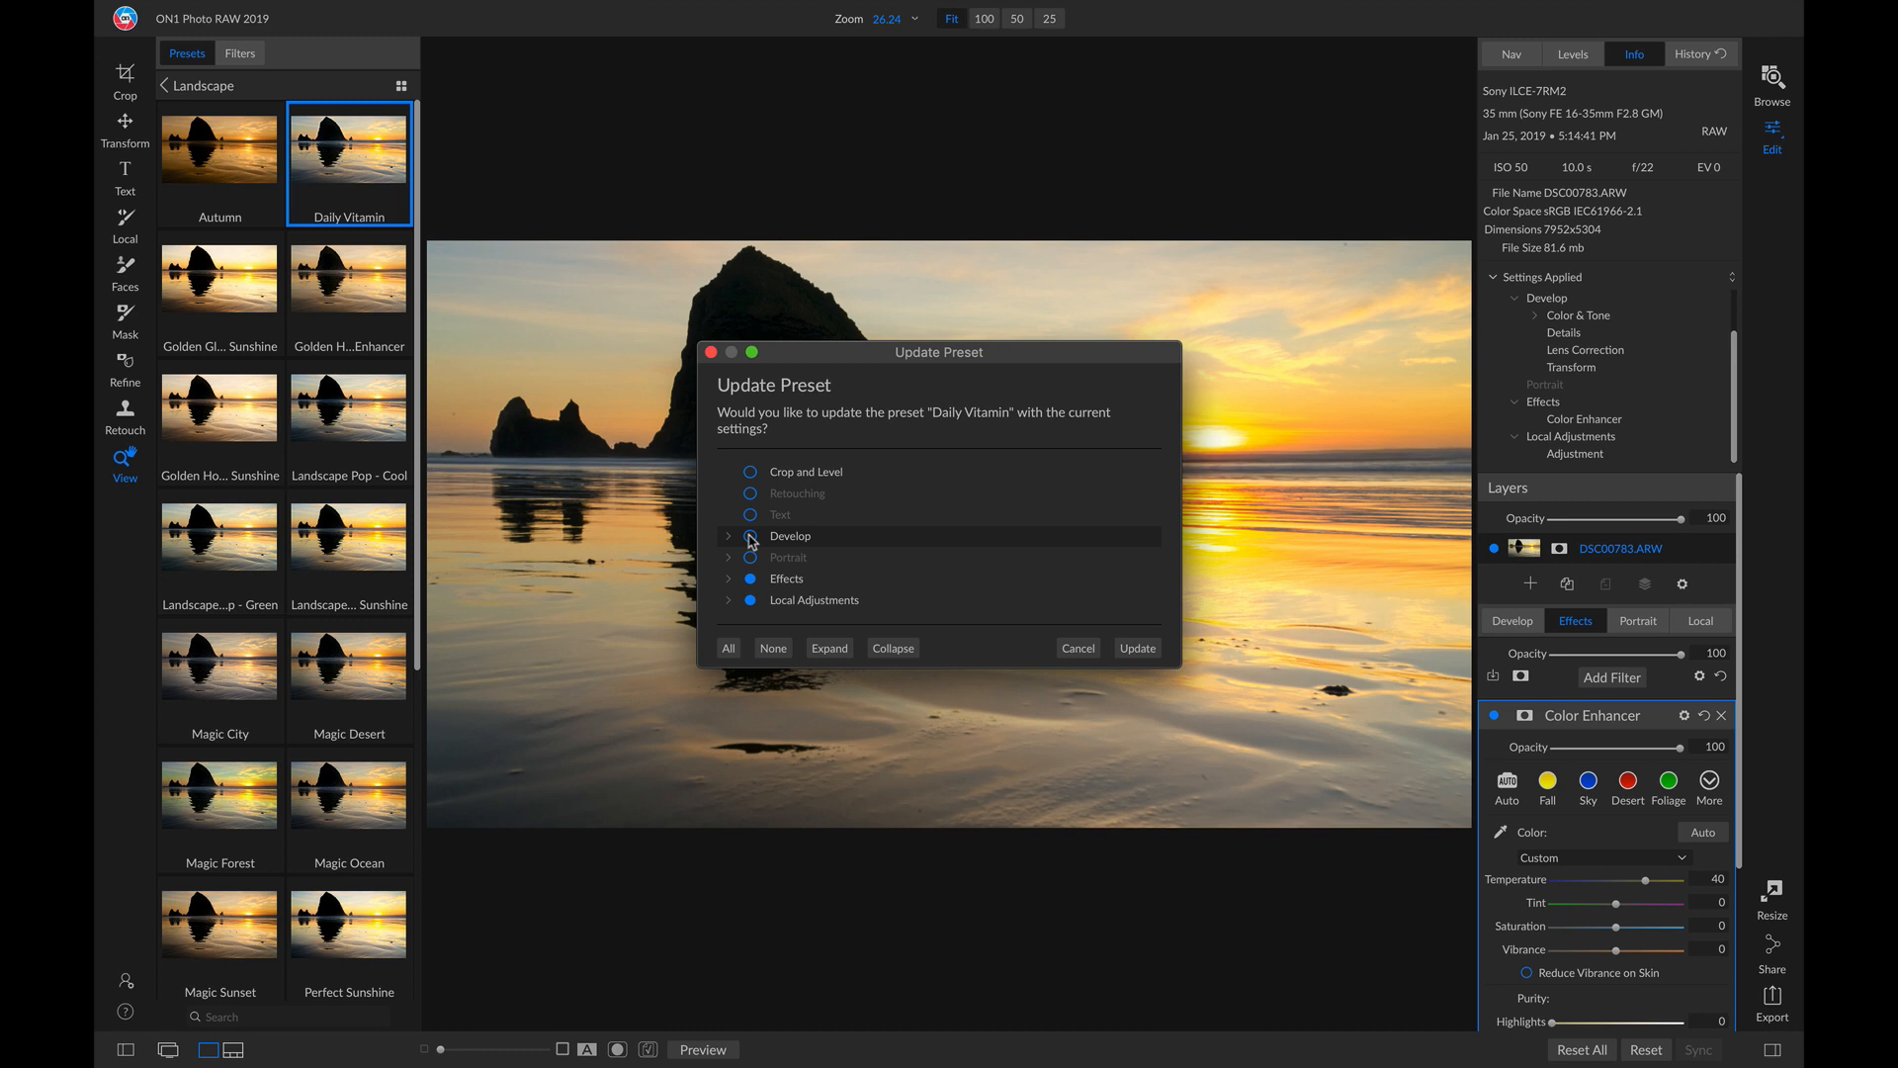
pyautogui.click(752, 600)
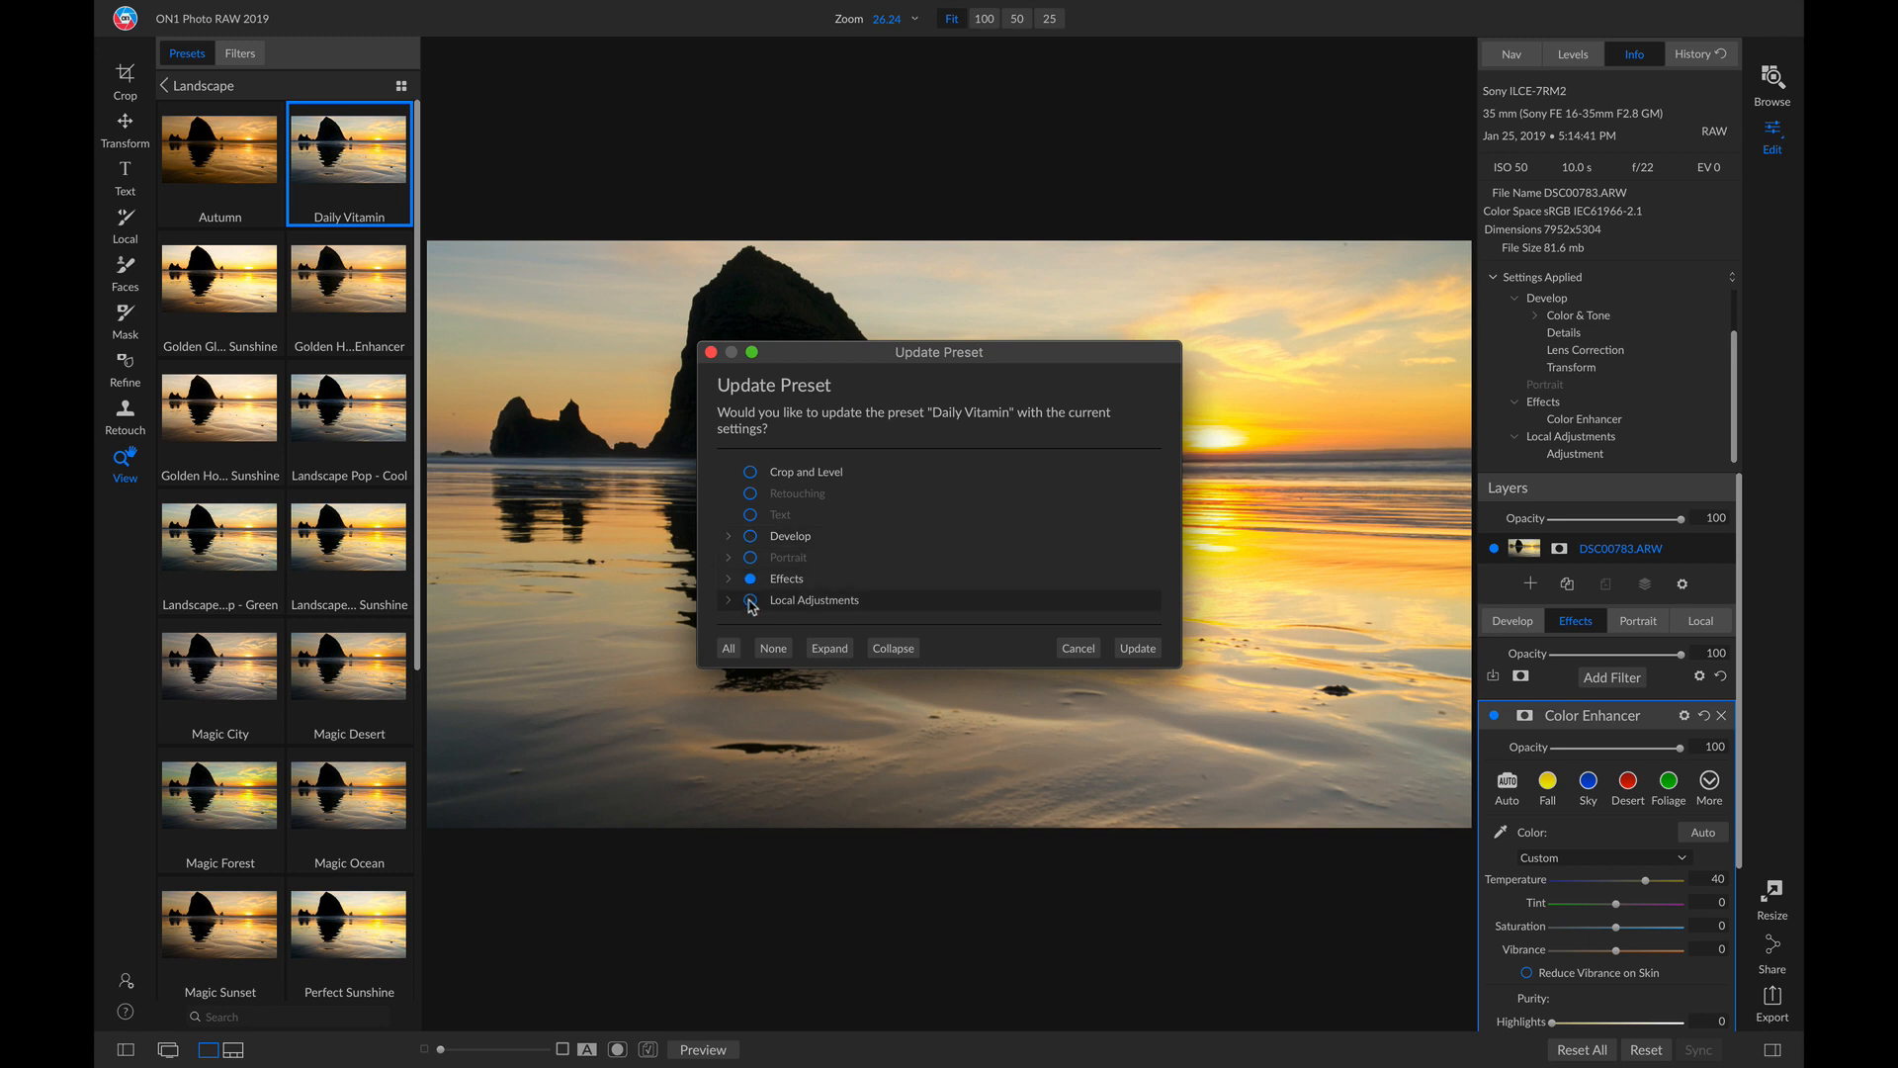